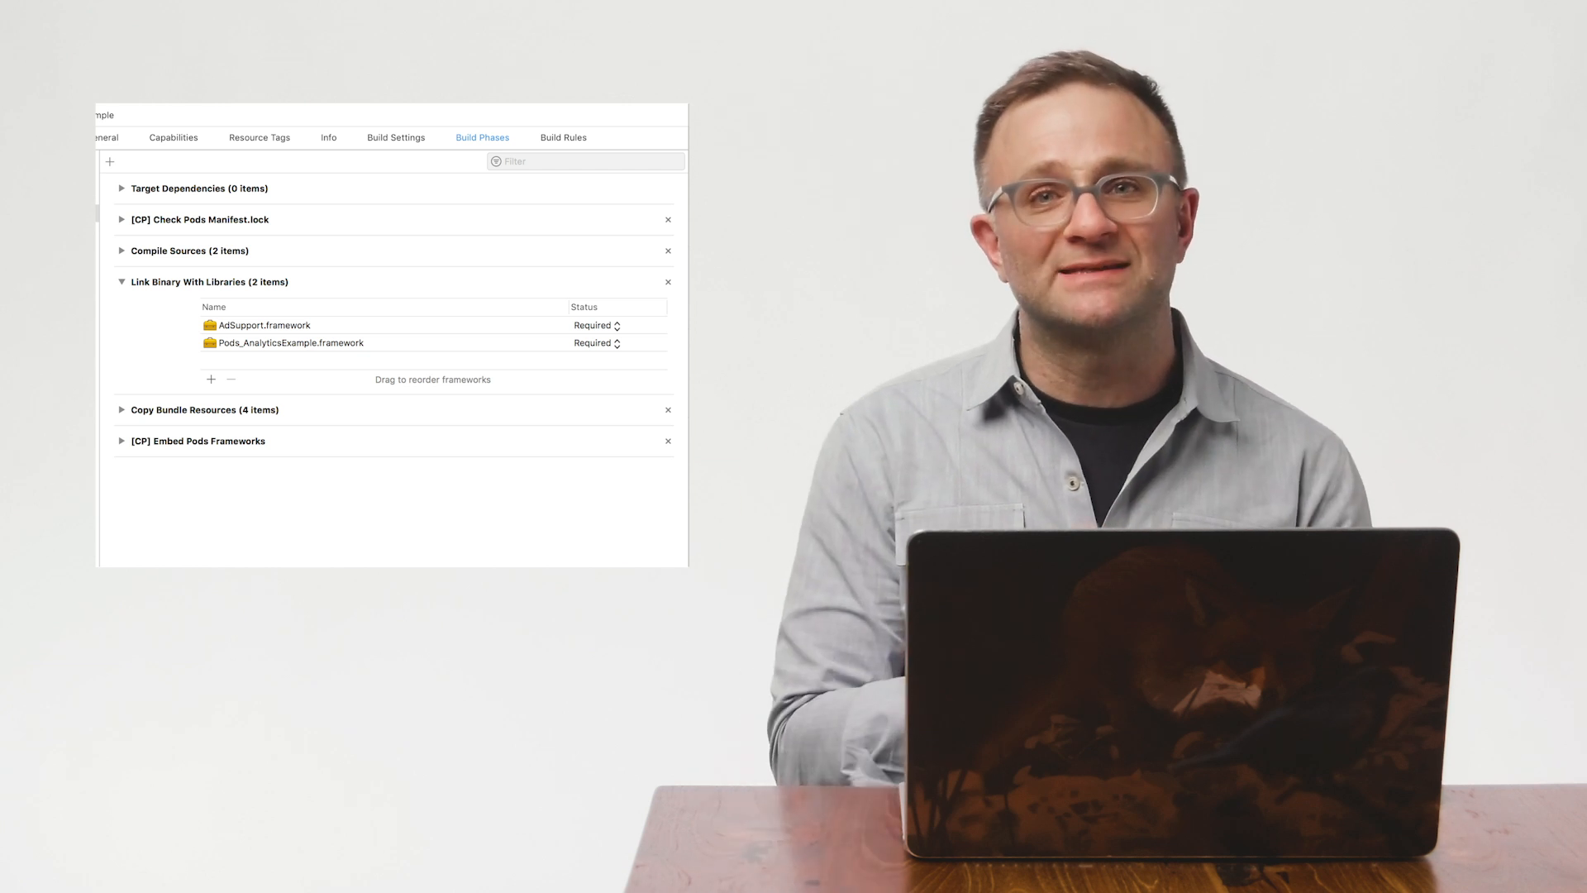
Add import Firebase at the top of ViewController.swift
click(262, 325)
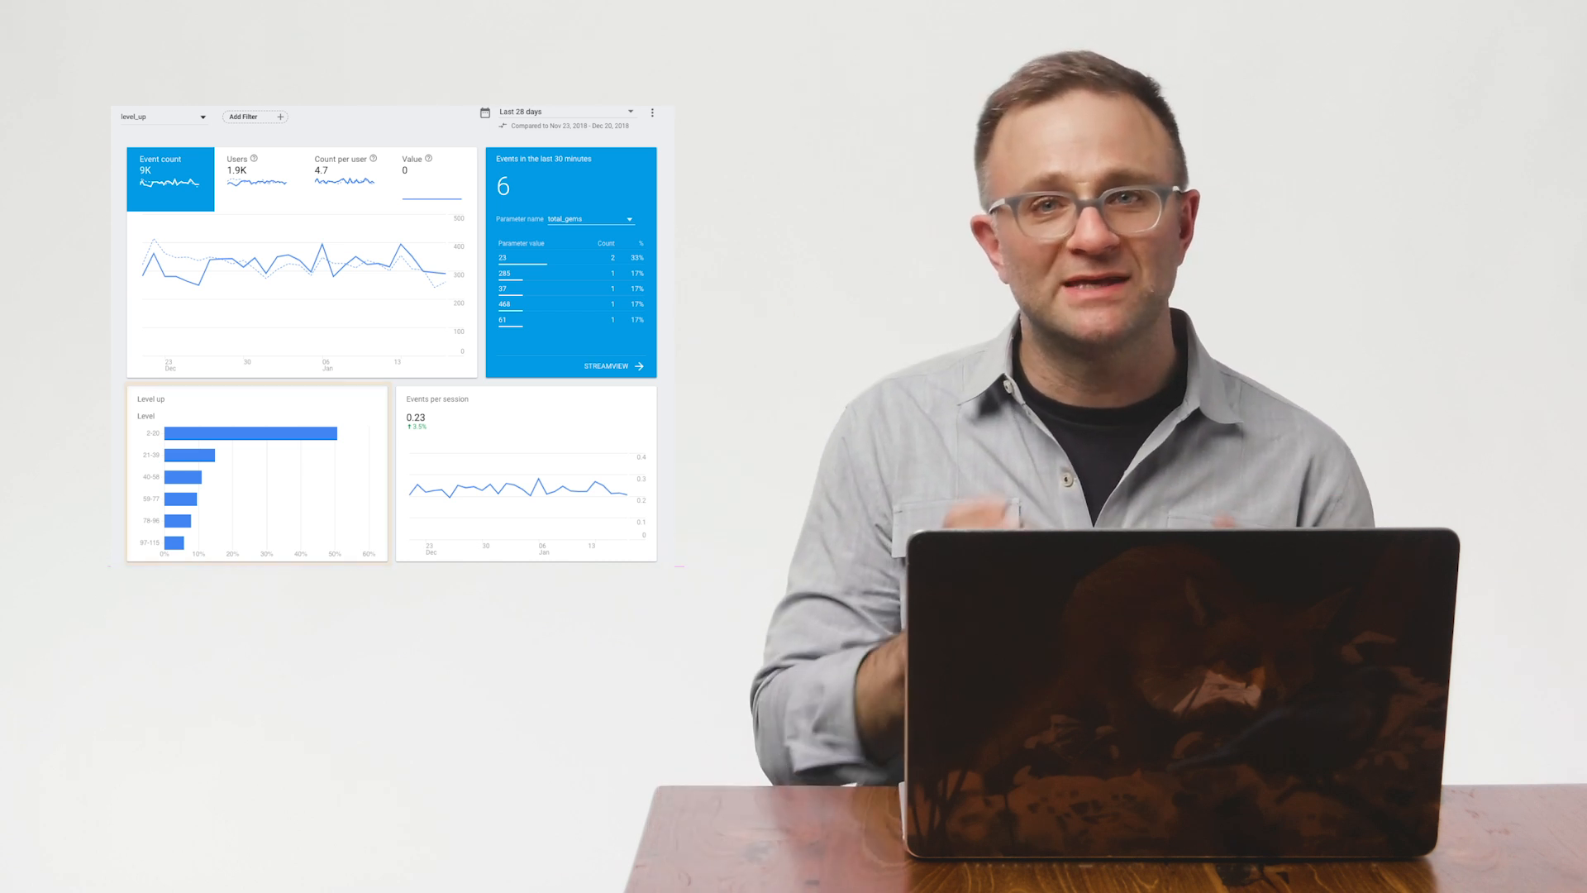
click(255, 473)
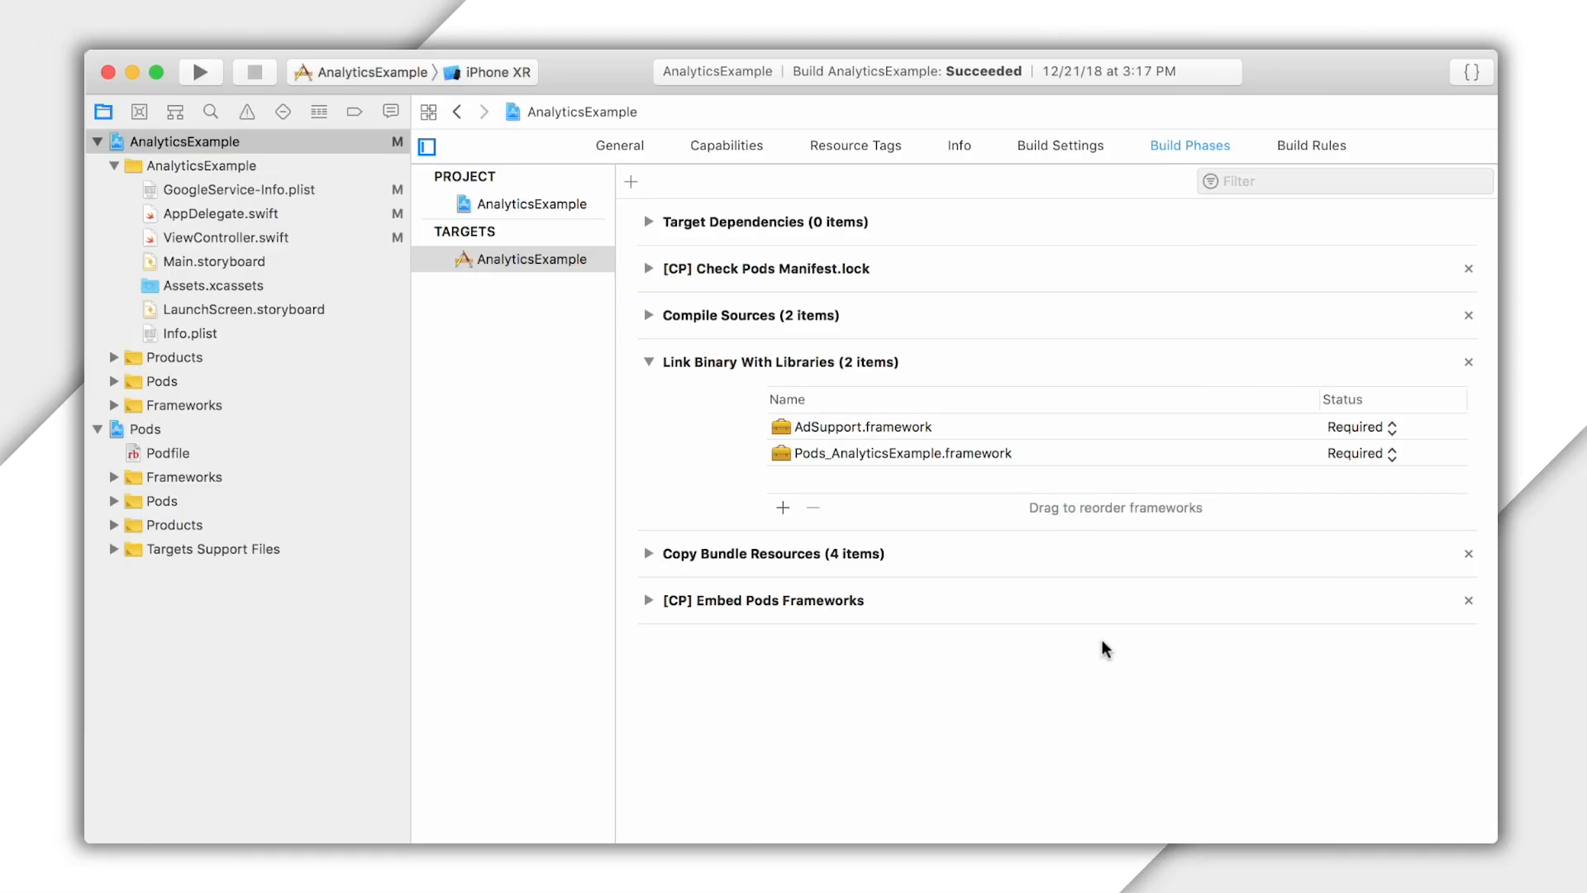
click(226, 237)
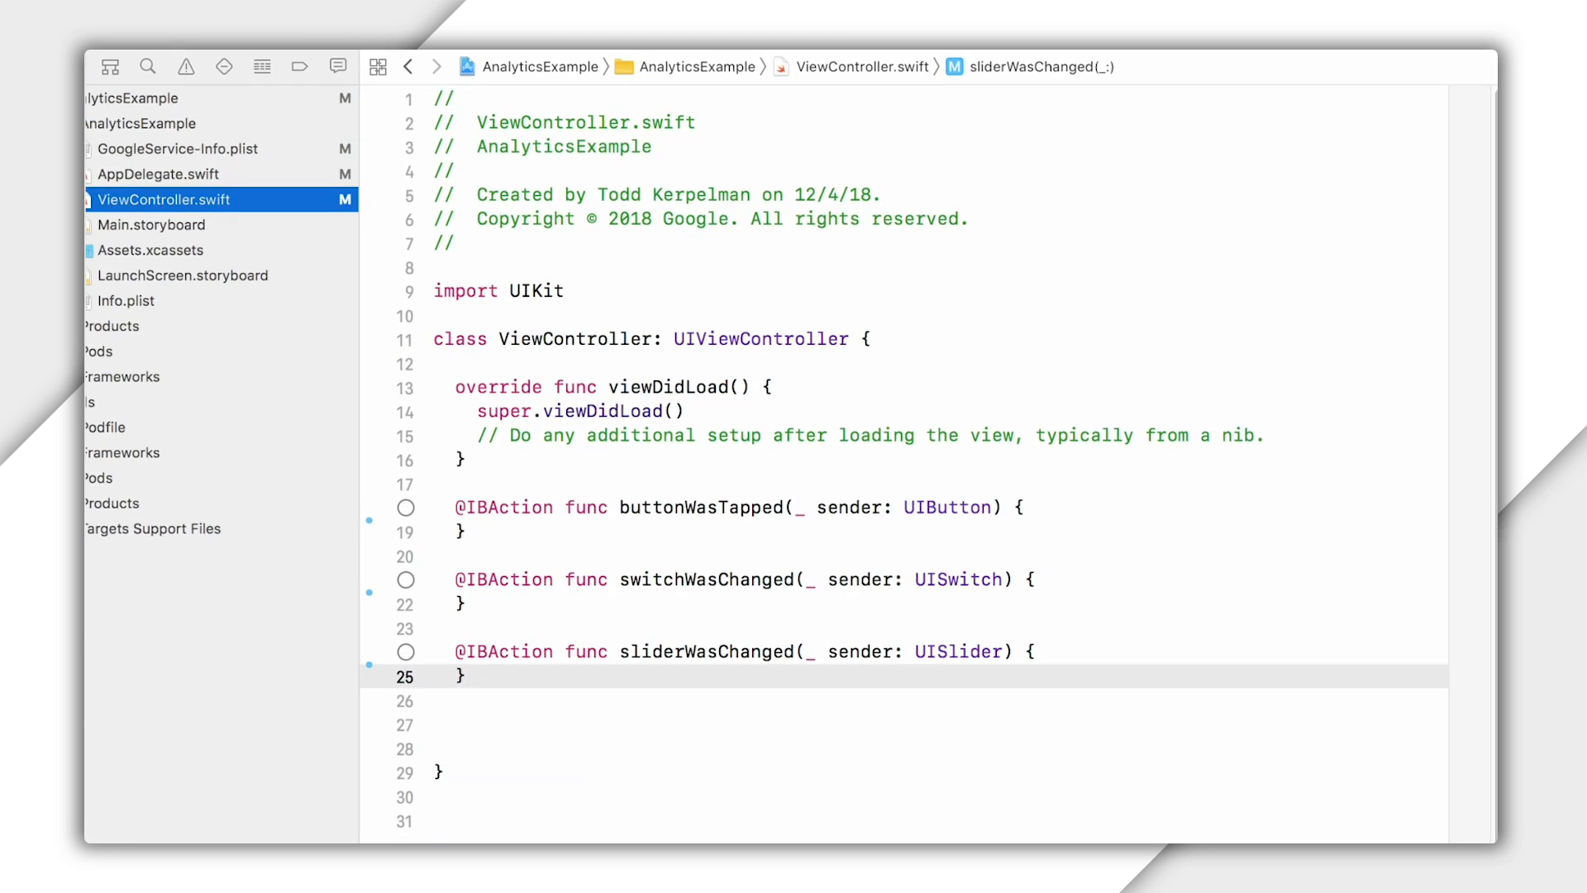
text(import Fi)
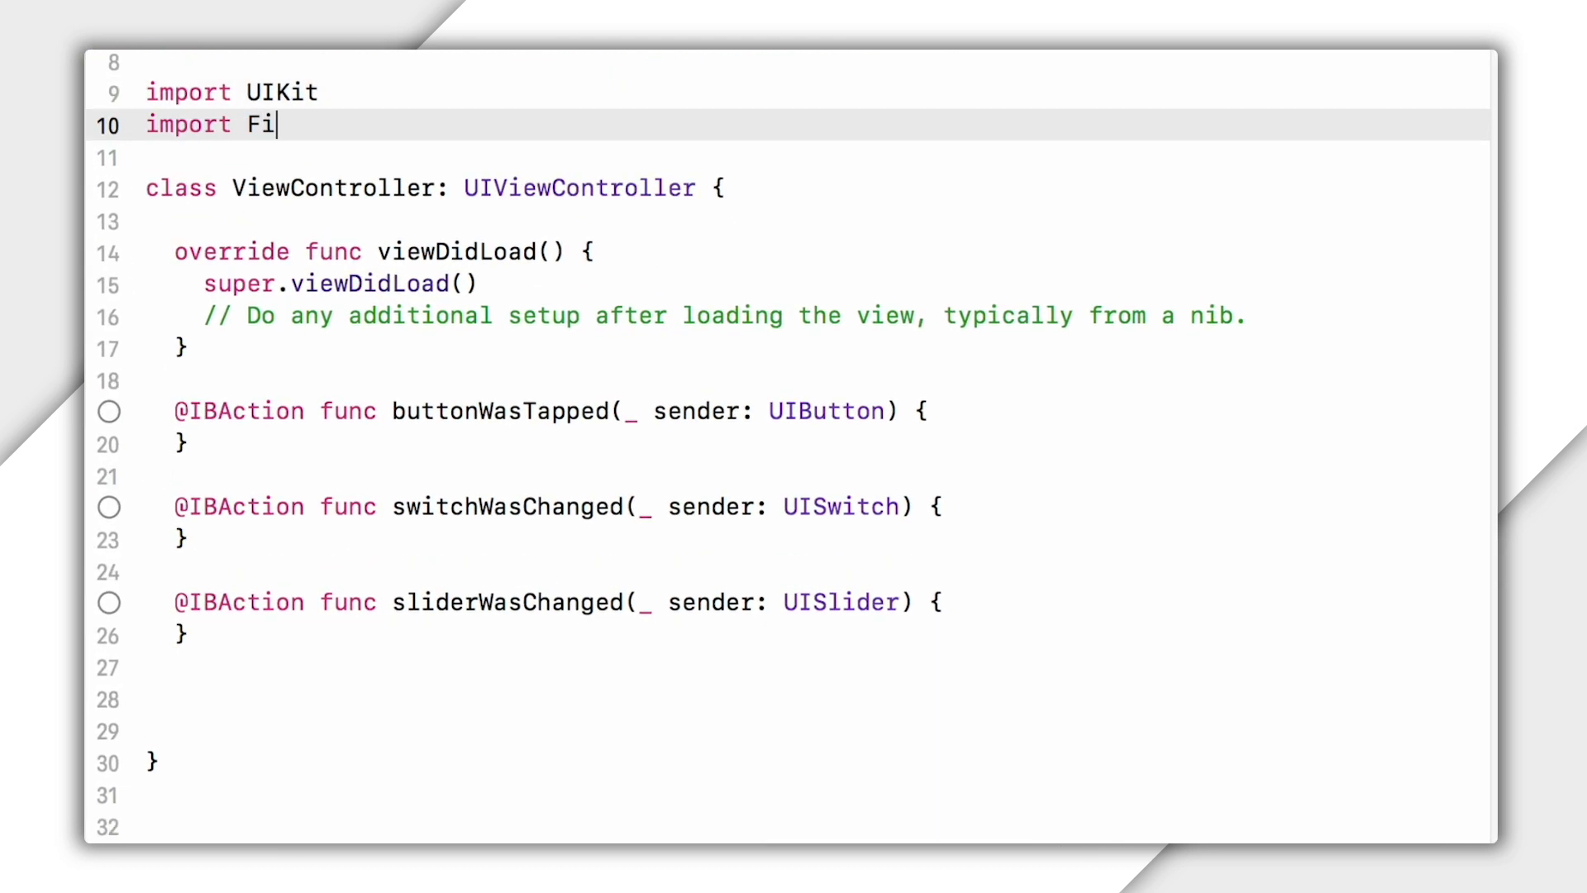
text(rebase)
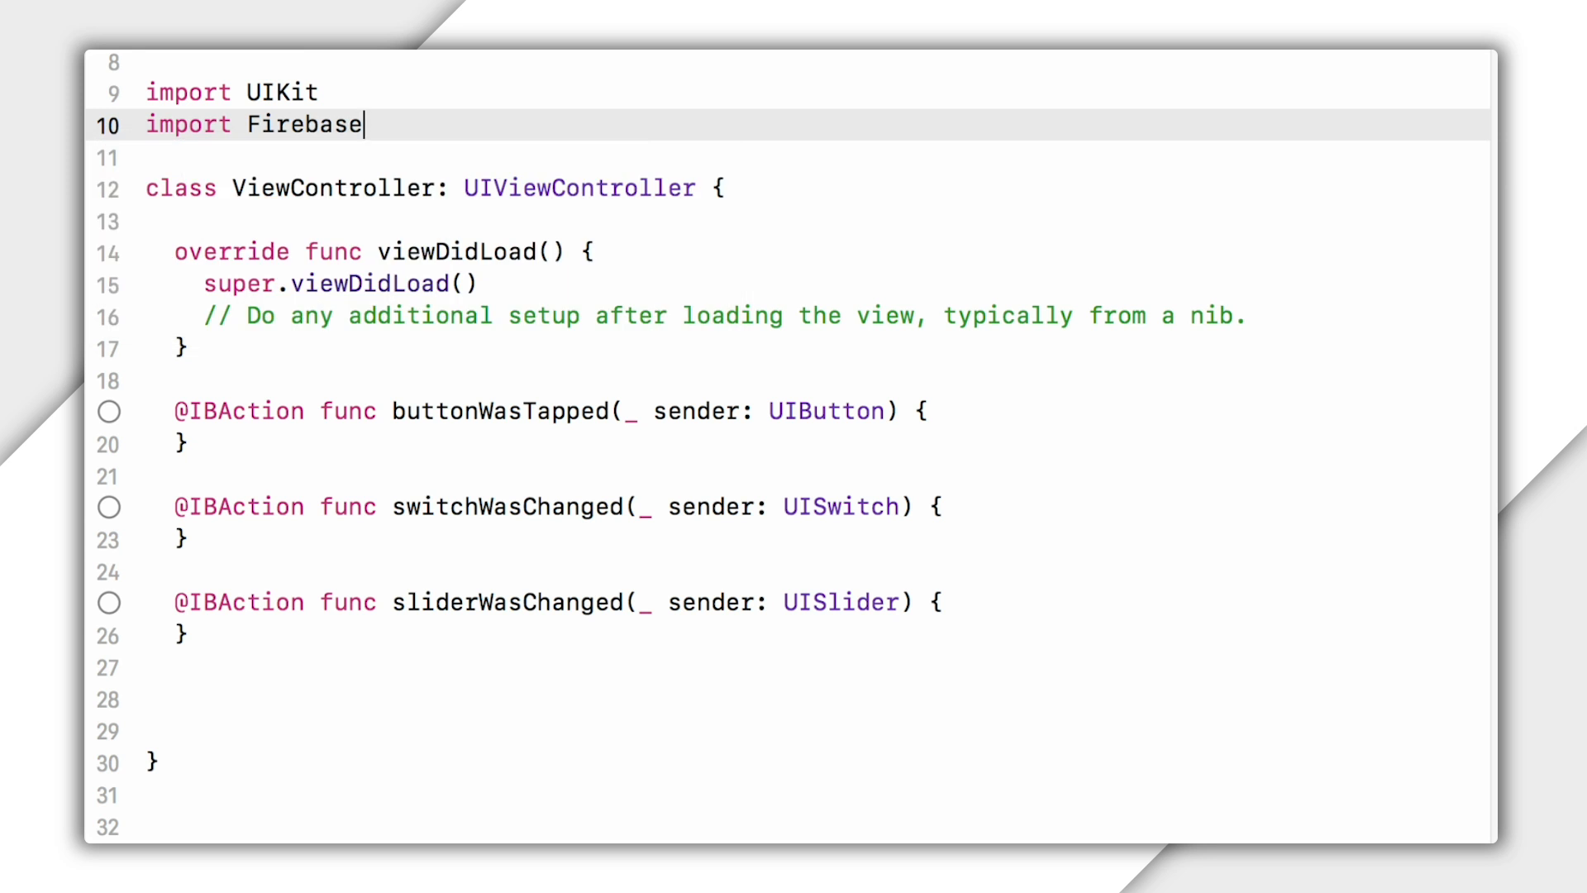
Log Analytics.logEvent("press_button", …) inside buttonWasTapped, parameters still a placeholder
key(Return)
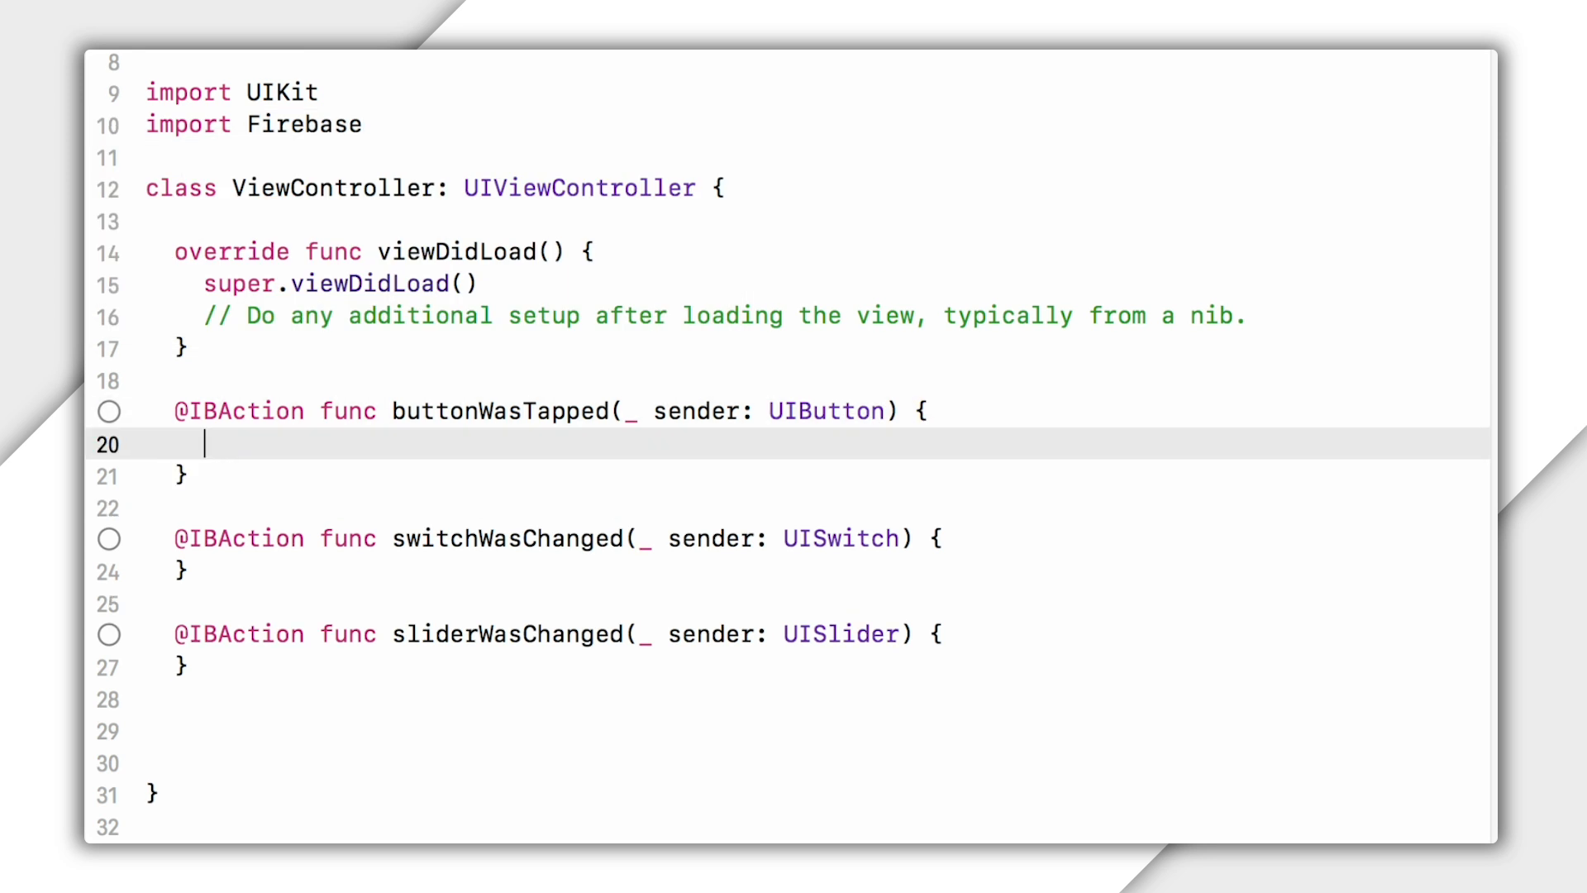
text(Analytics.logEvent(name: String, parameters: [String : Any]?)
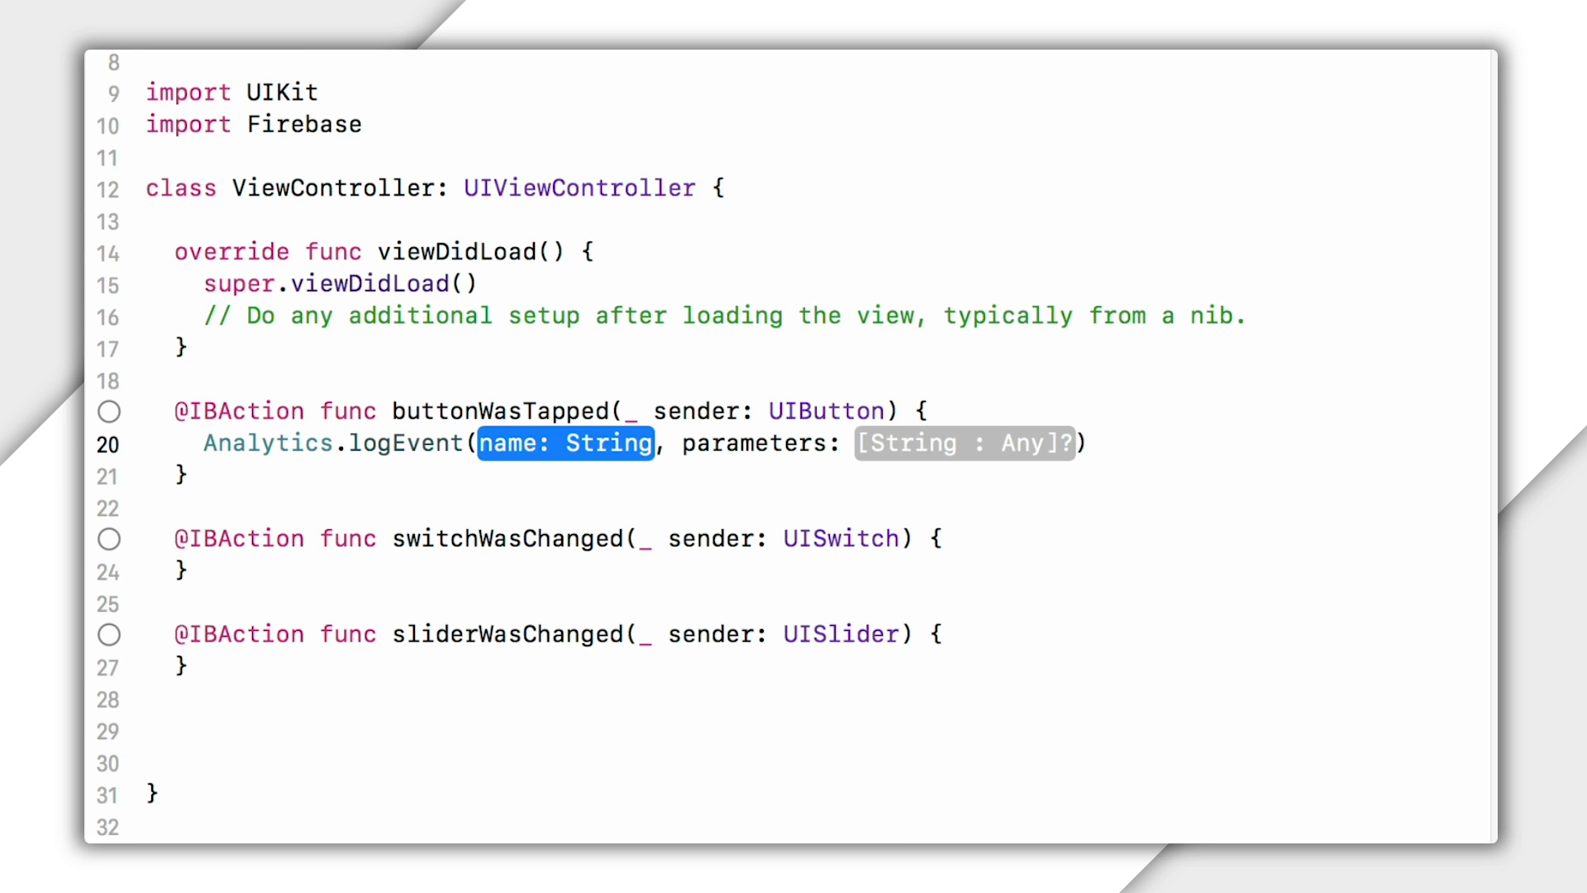
text(AnalyticsEvent)
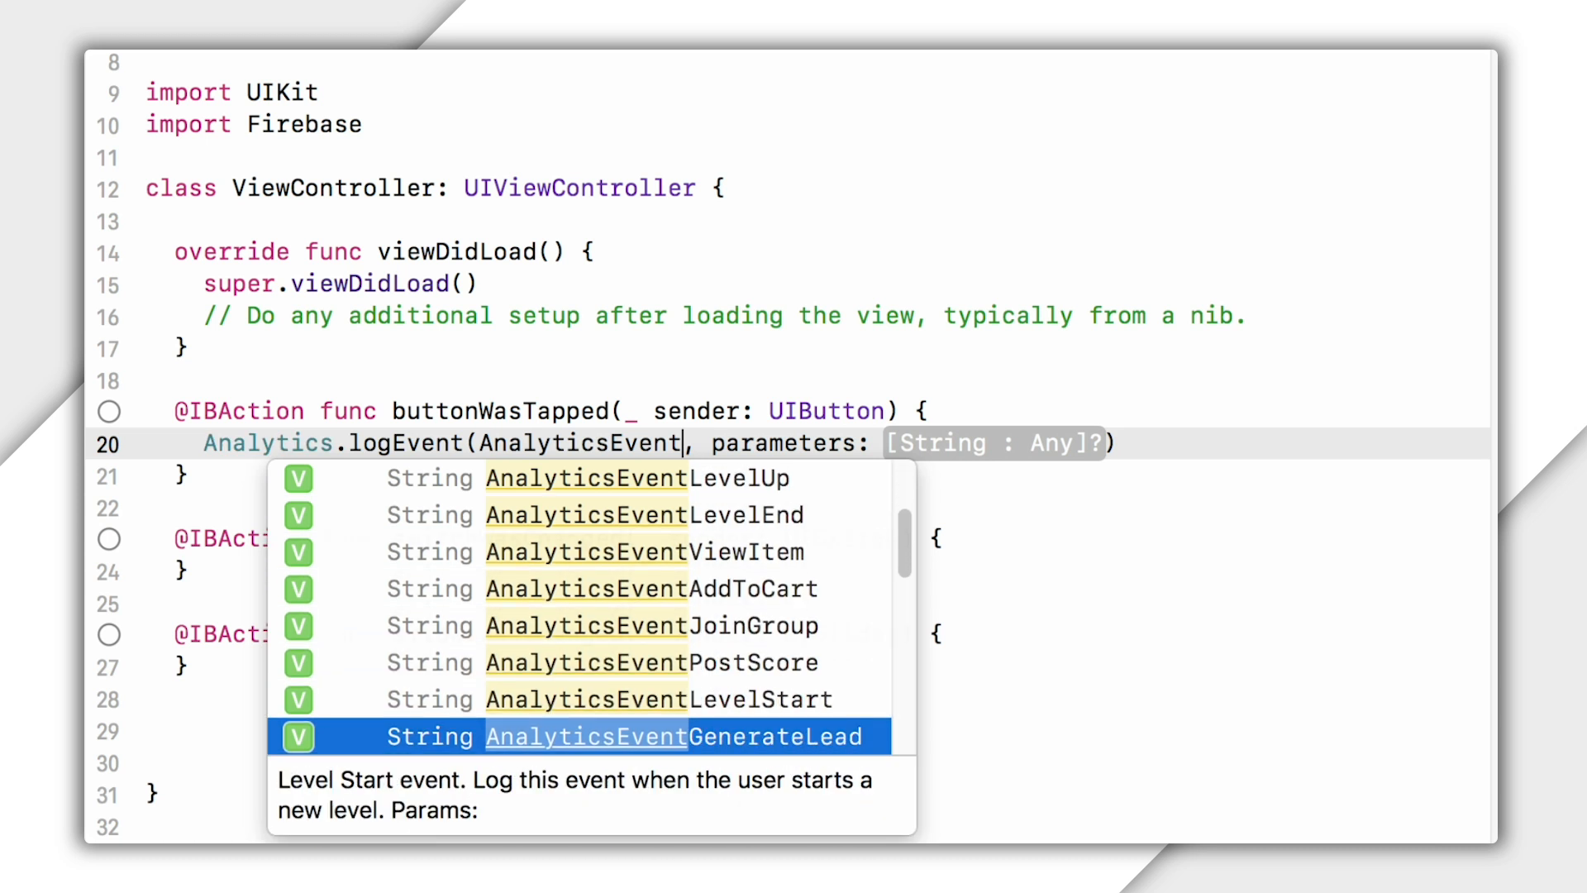
scroll(down, 3)
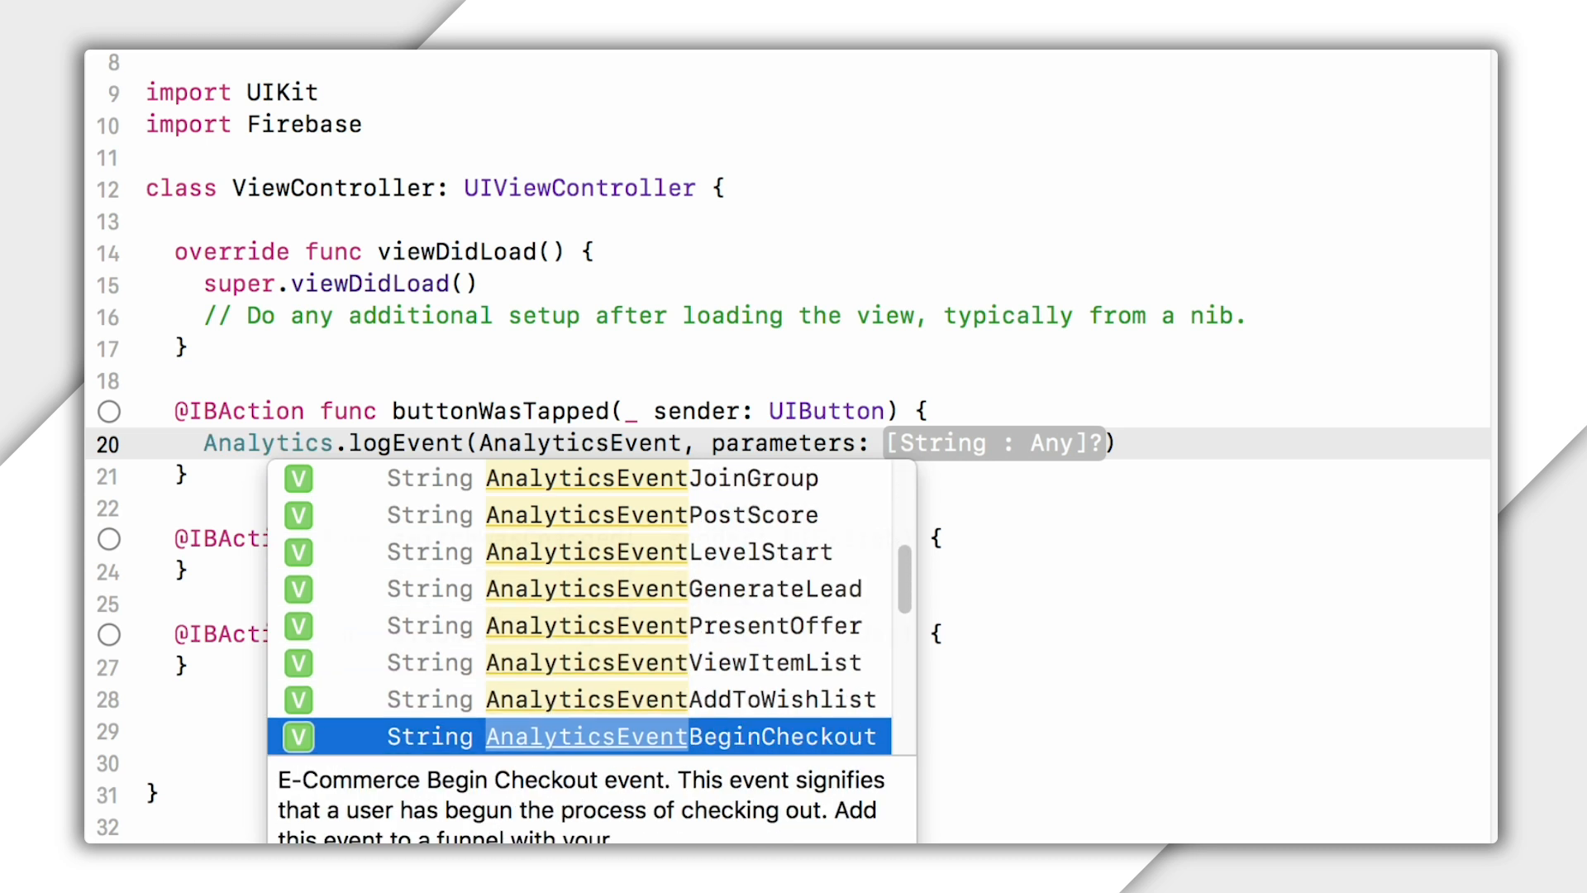
text("pr)
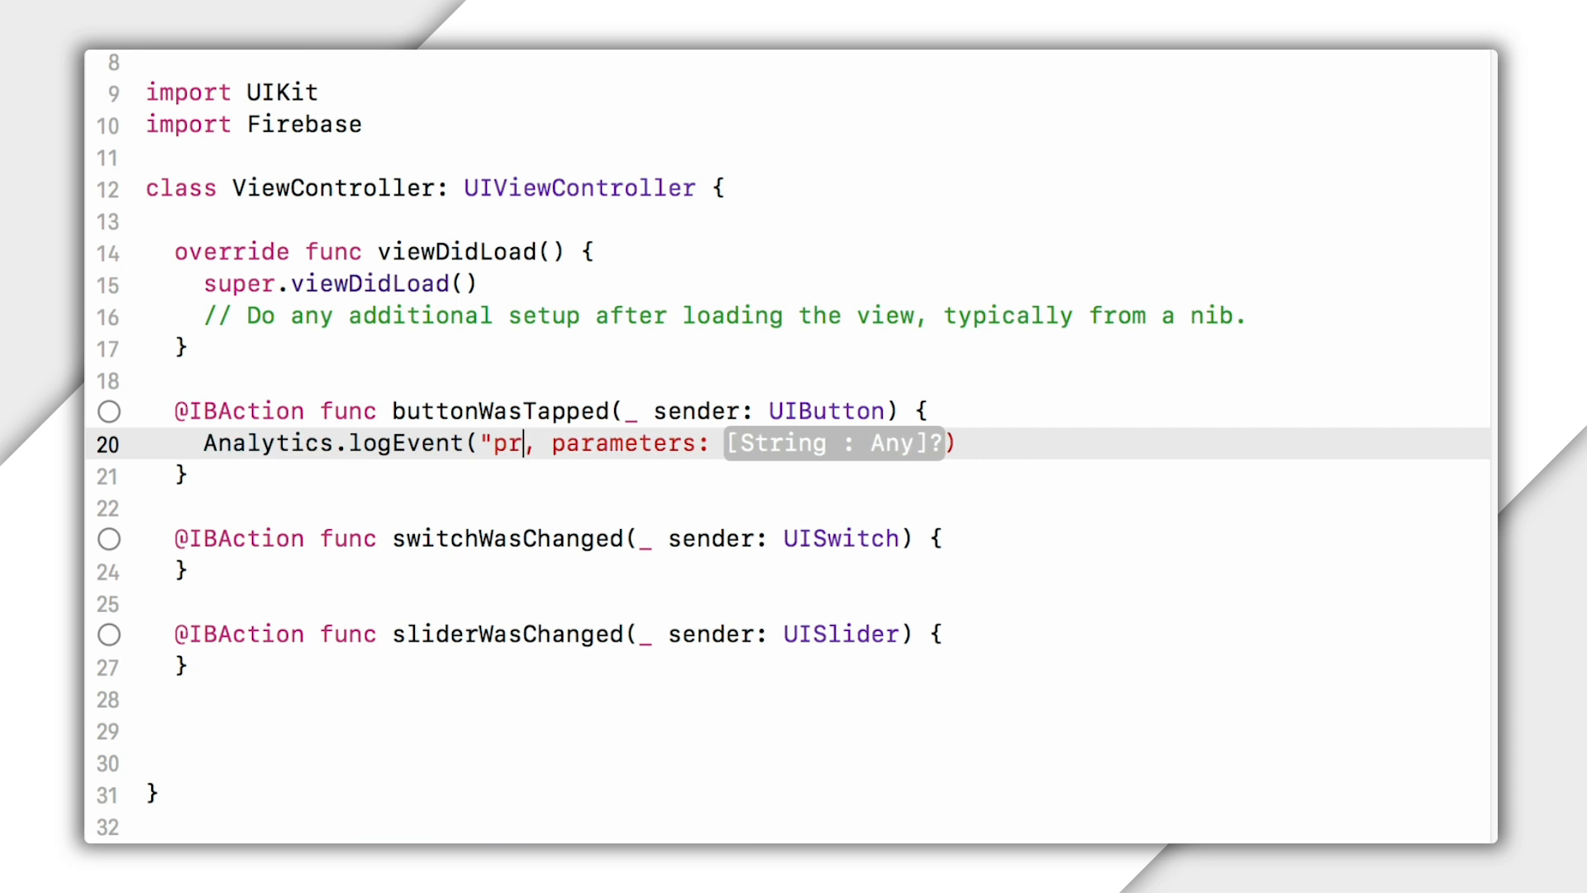
text(ess_button")
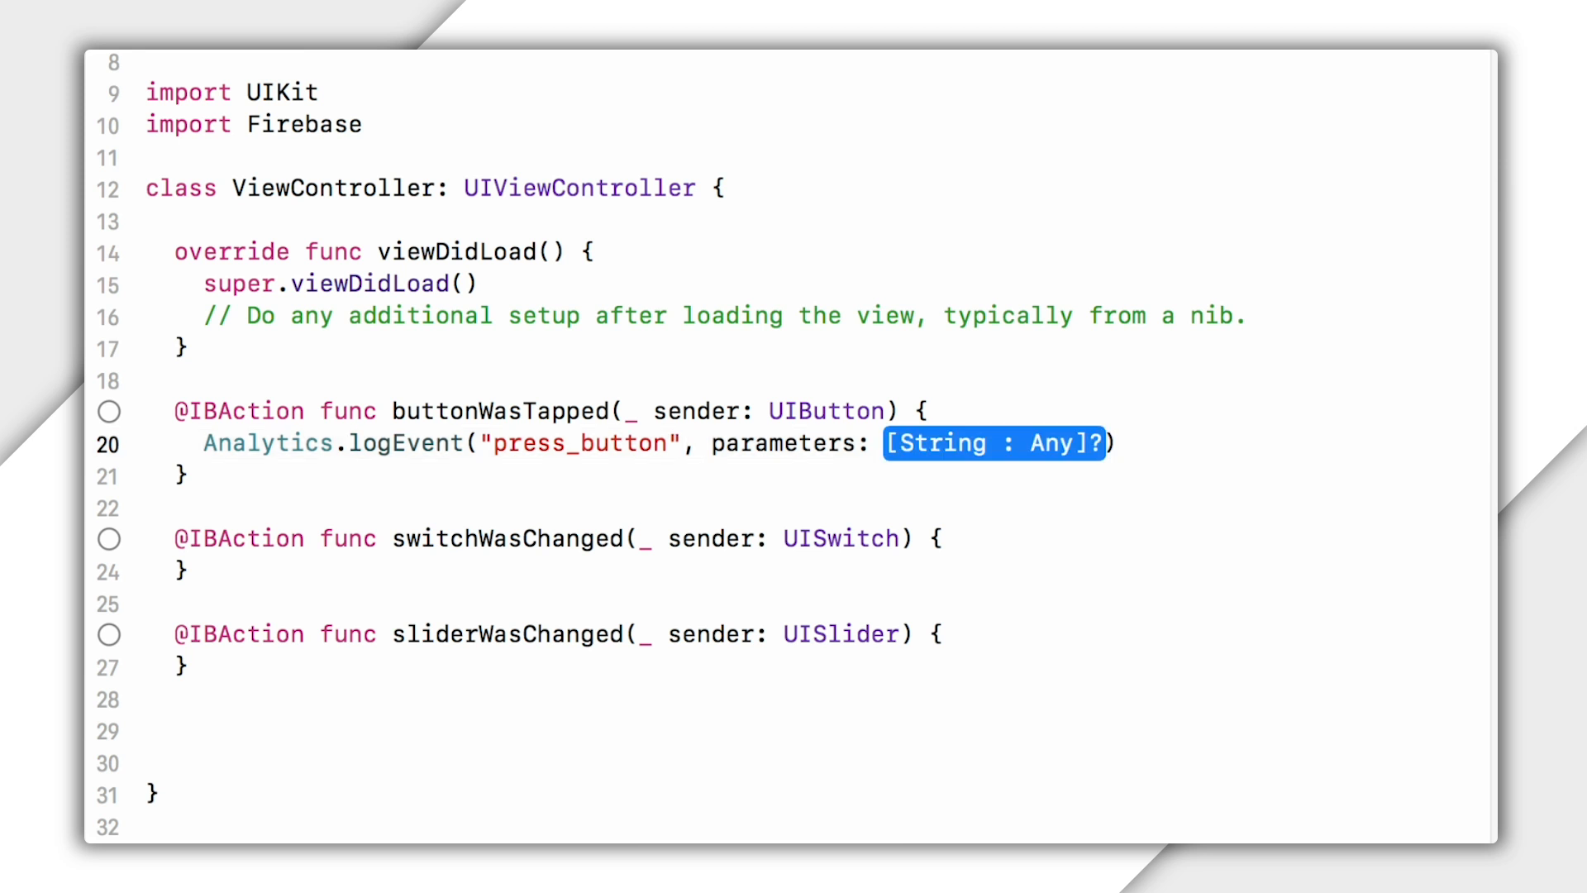
Pass nil for press_button and flip_switch, and log adjust_slider with ["new_value": sender.value]
text(nil)
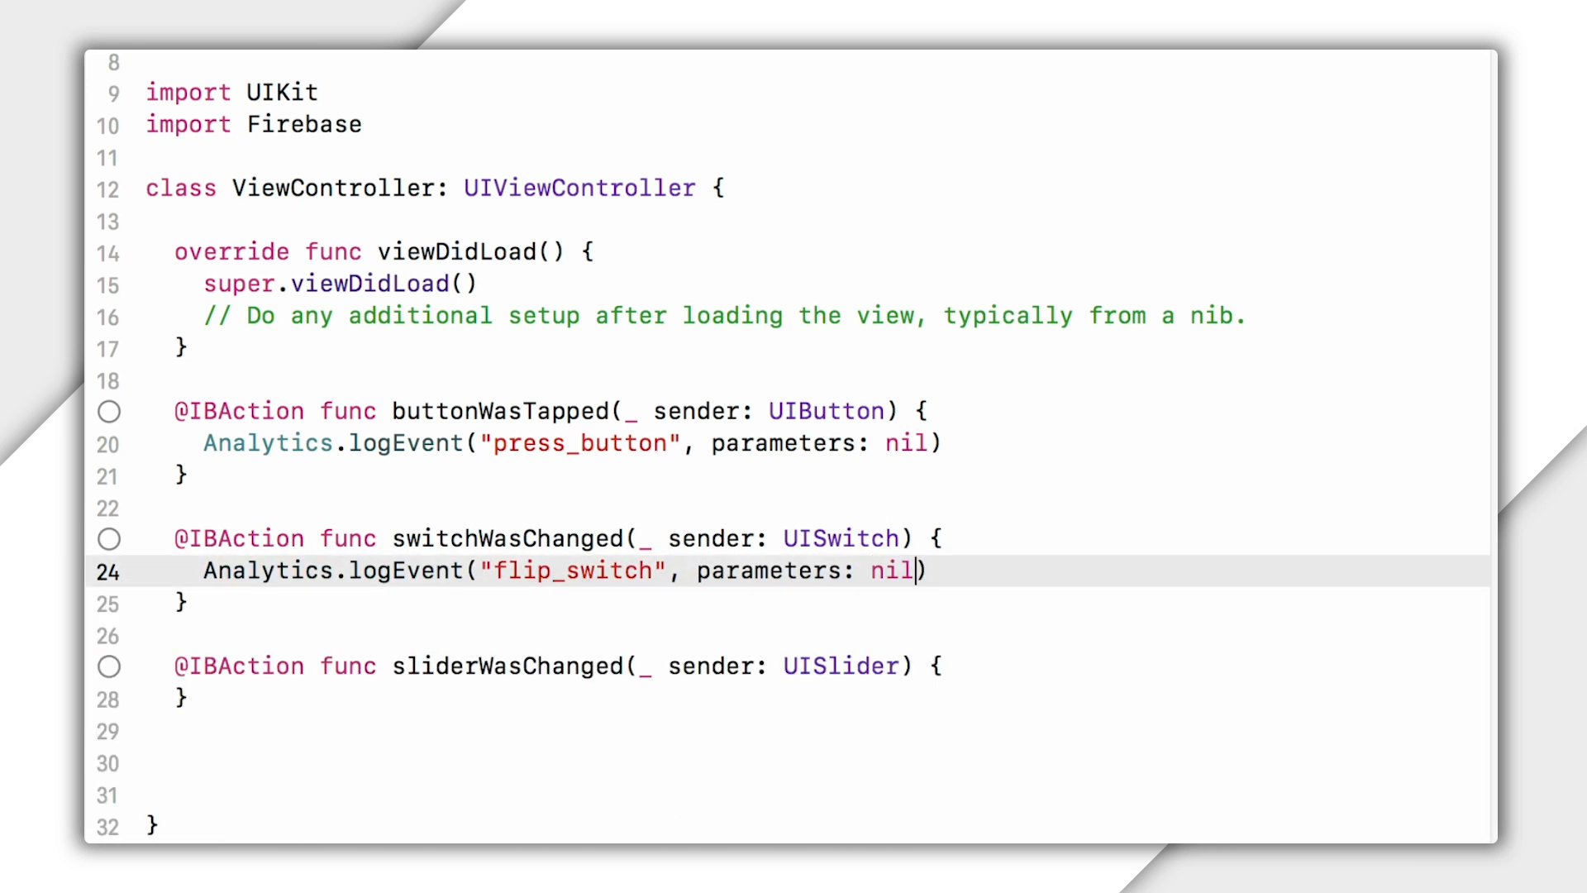
text(Analytics.logEvent("adjust_slider", parameters: [String : Any]?)
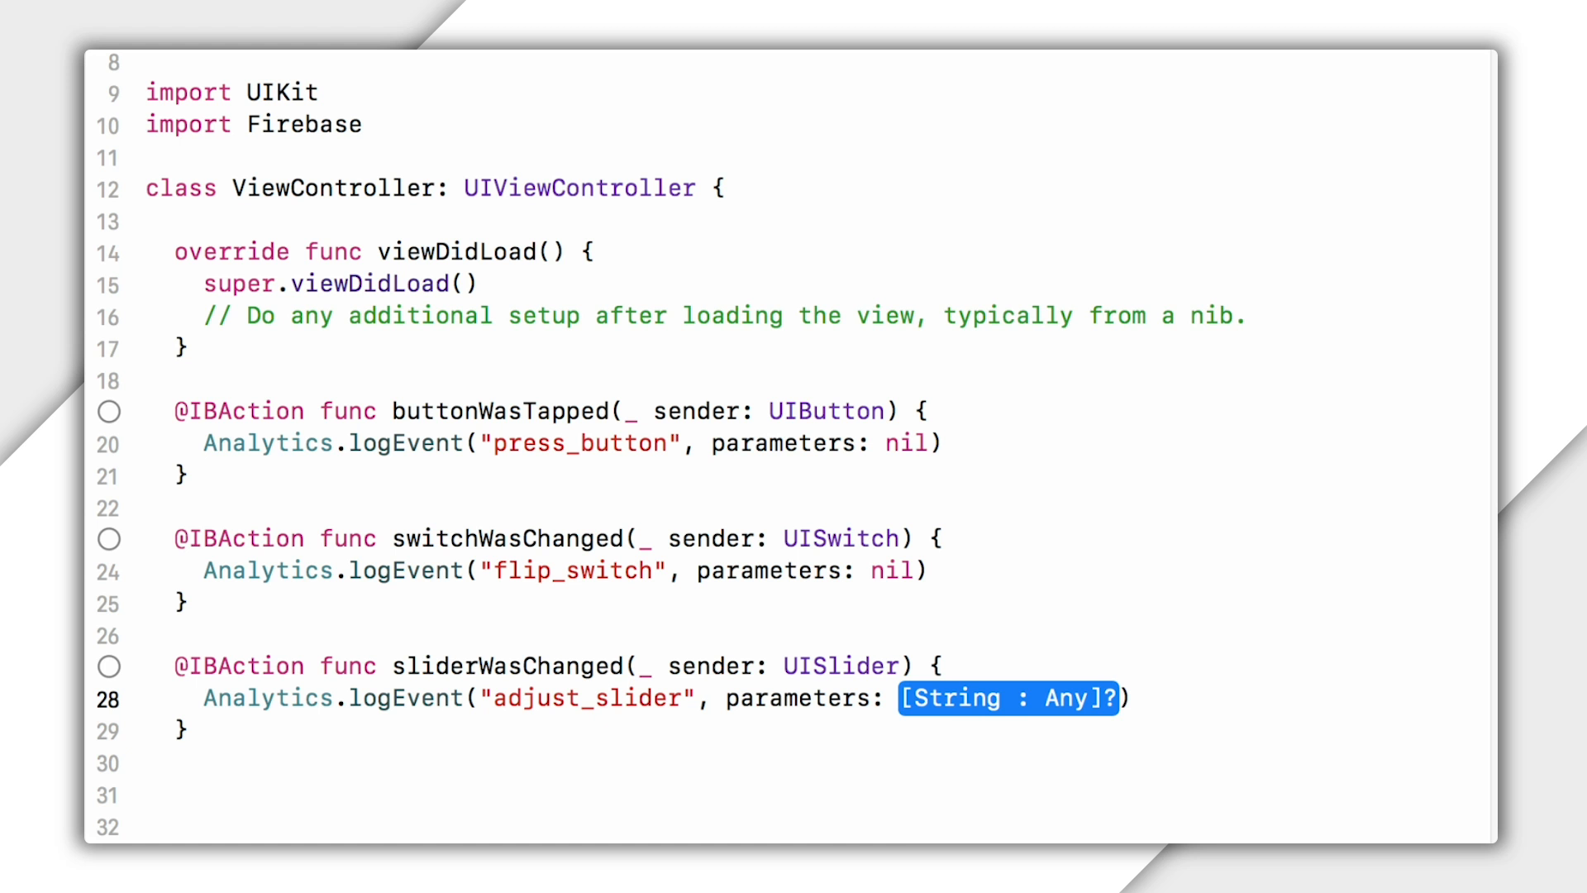
text([)
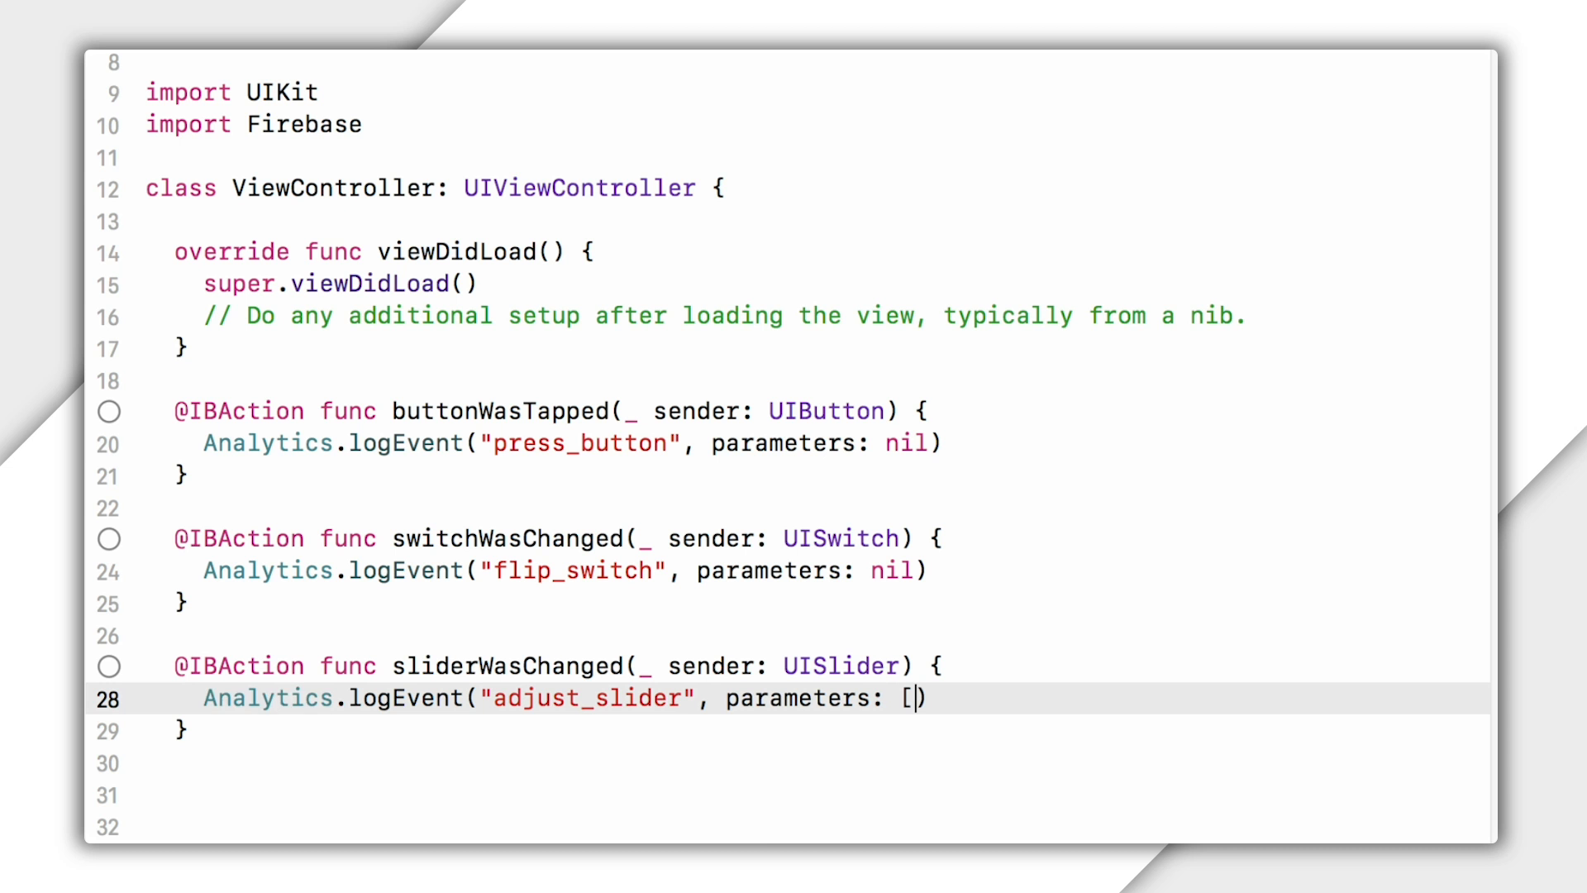
text("new_value")
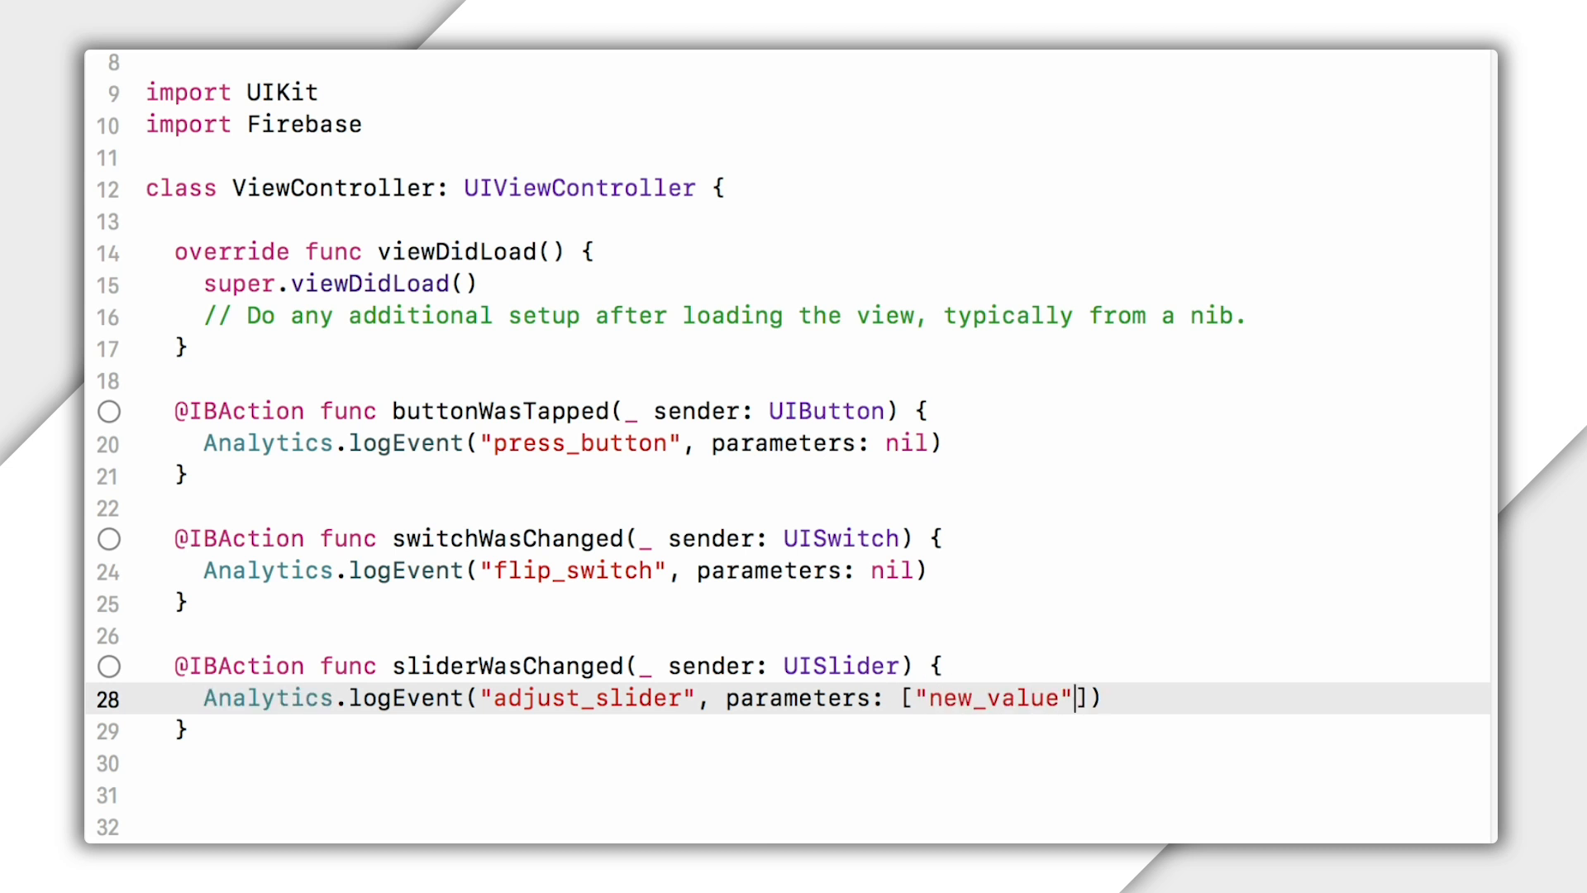
text(: sender)
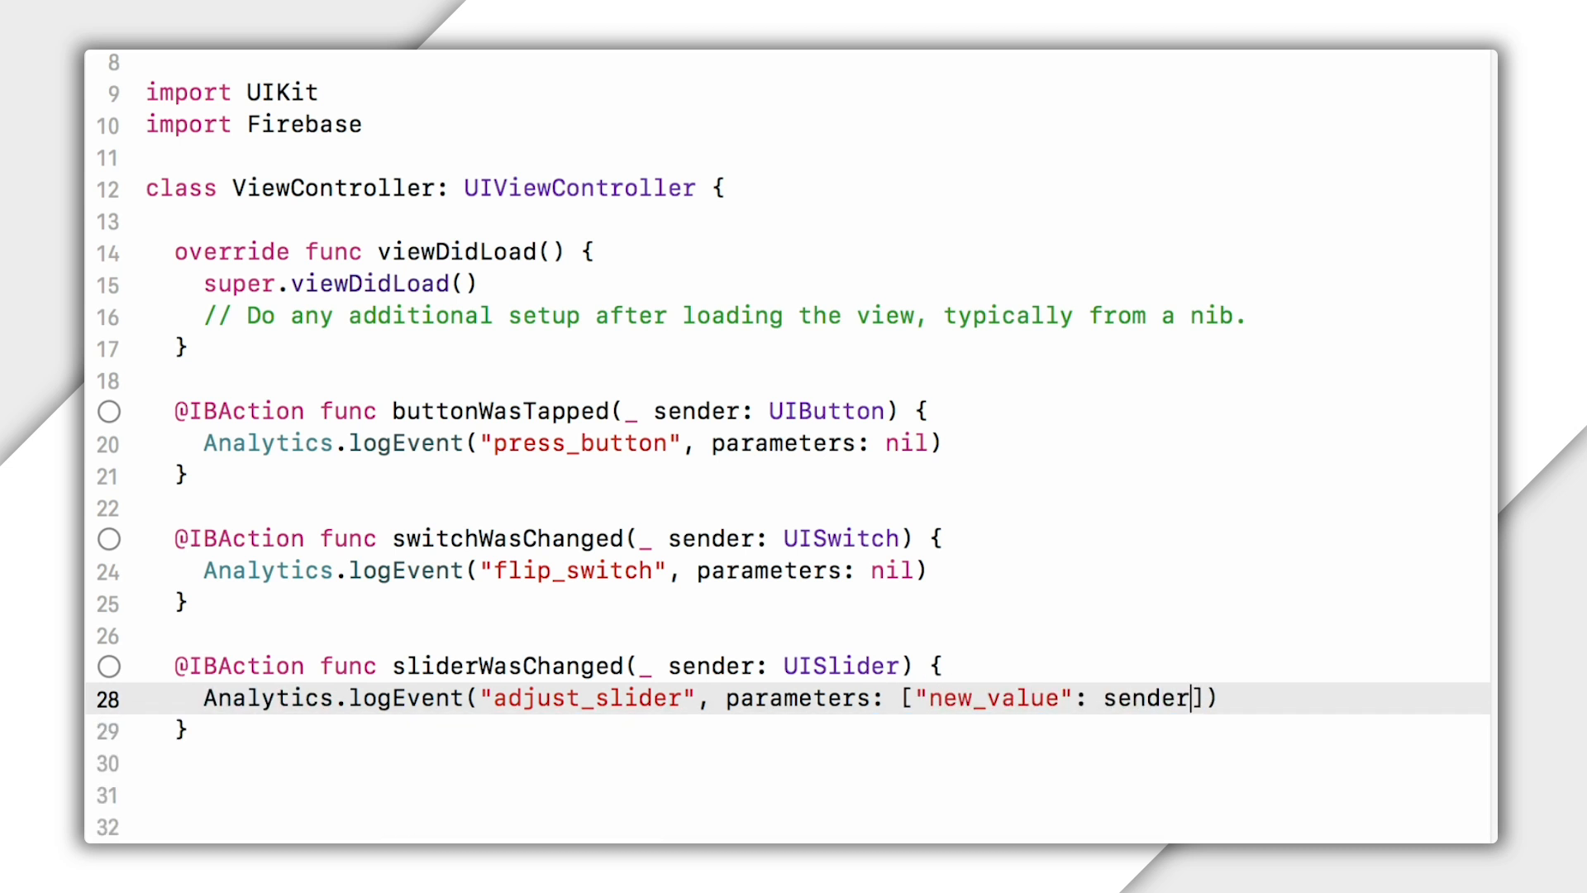
text(.value)
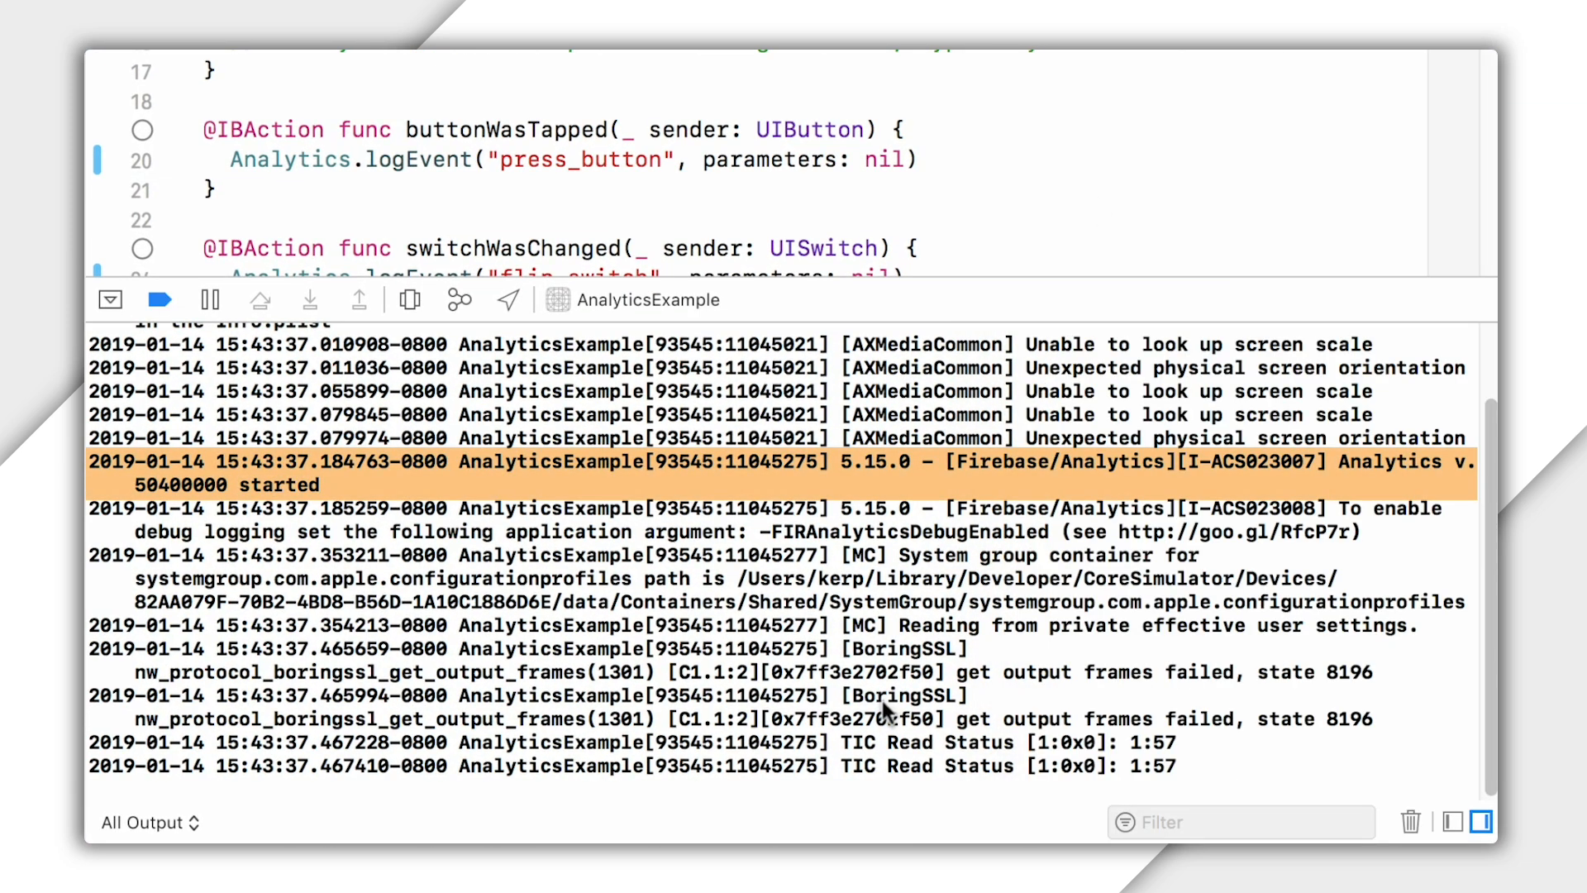
mouse_move(724, 491)
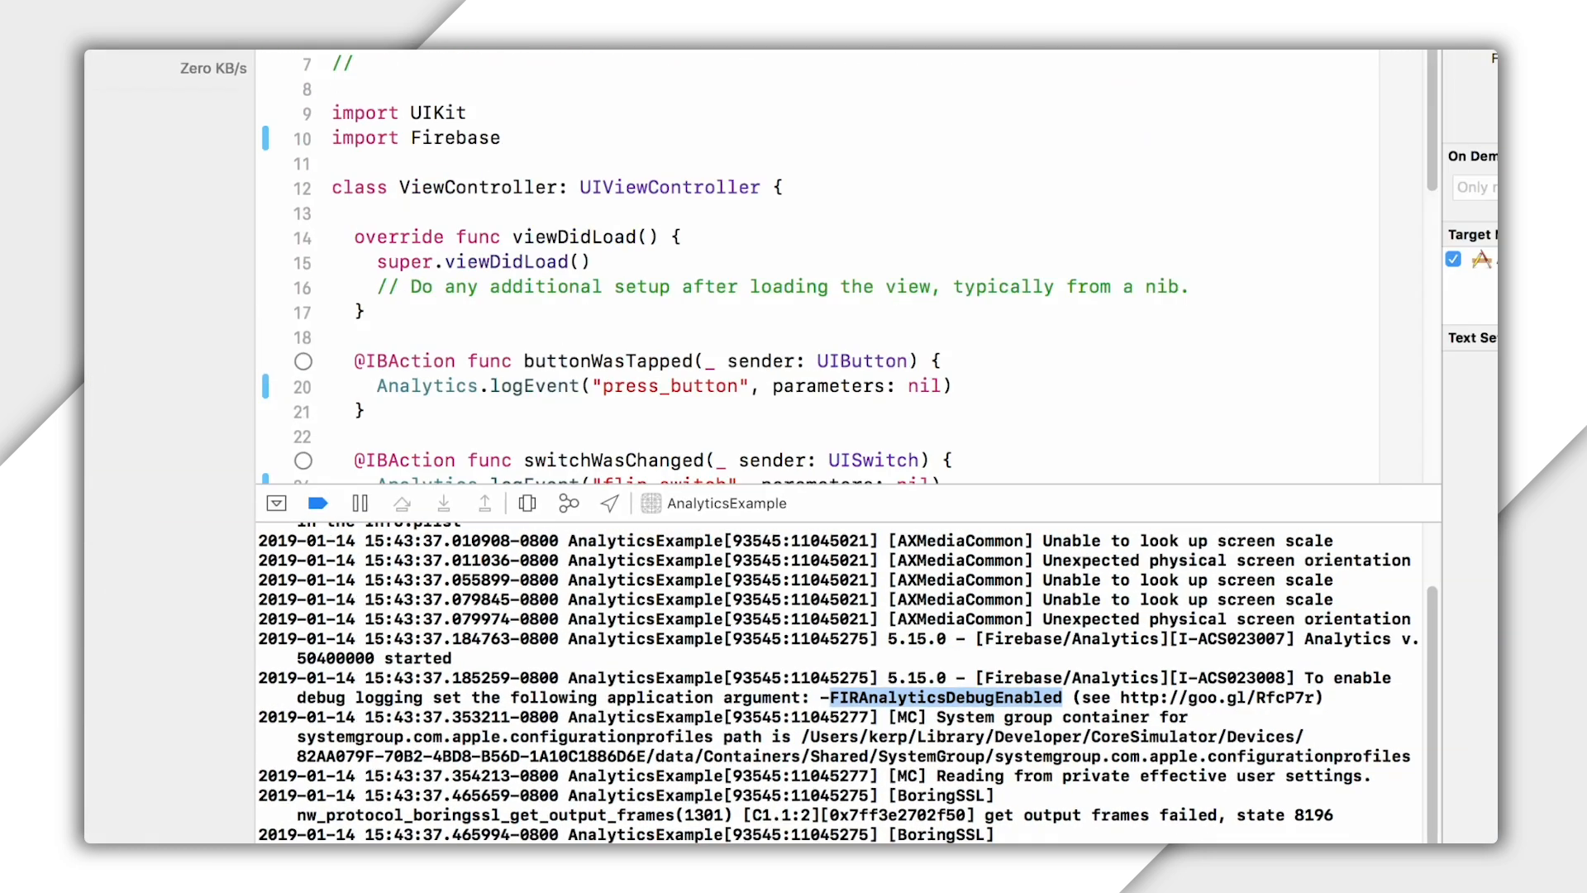
Add -FIRAnalyticsDebugEnabled to the Run scheme's launch arguments and close the scheme editor
click(590, 60)
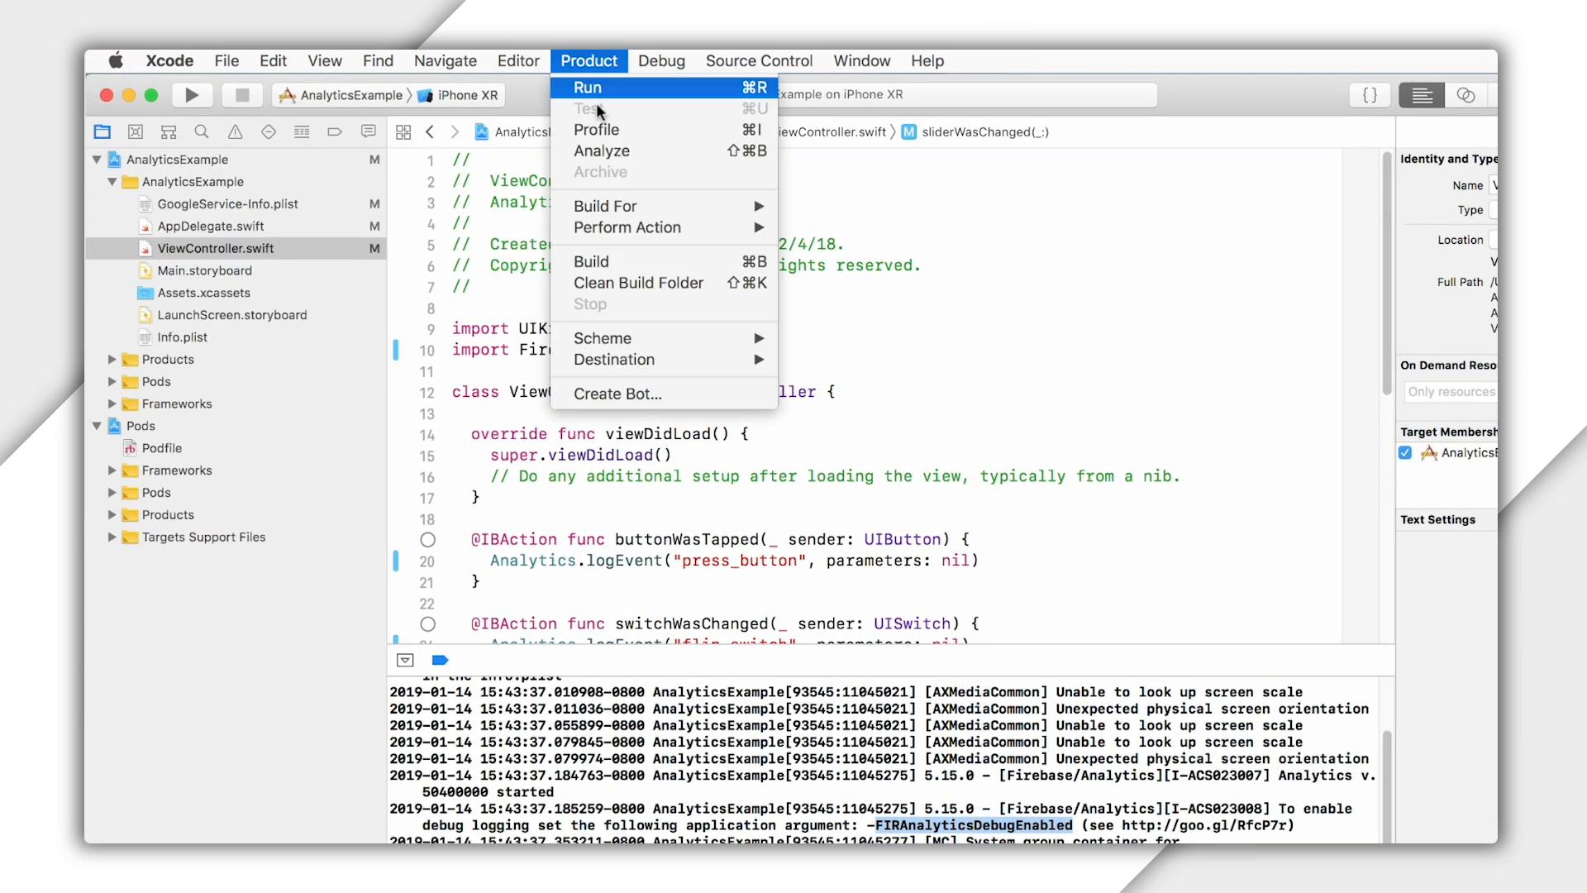
mouse_move(602, 338)
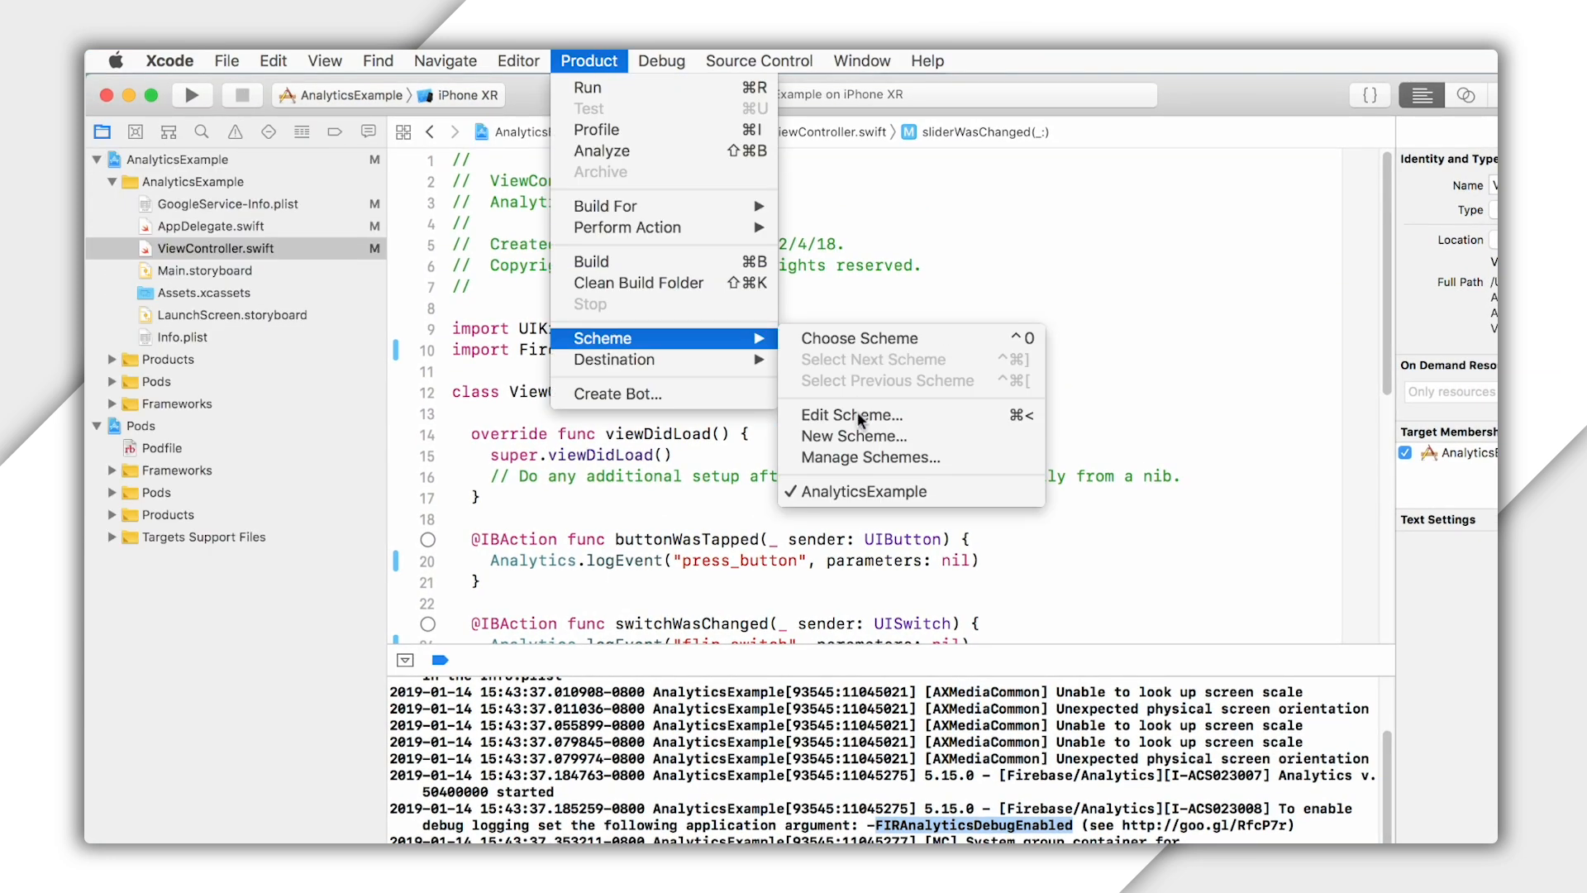
click(851, 415)
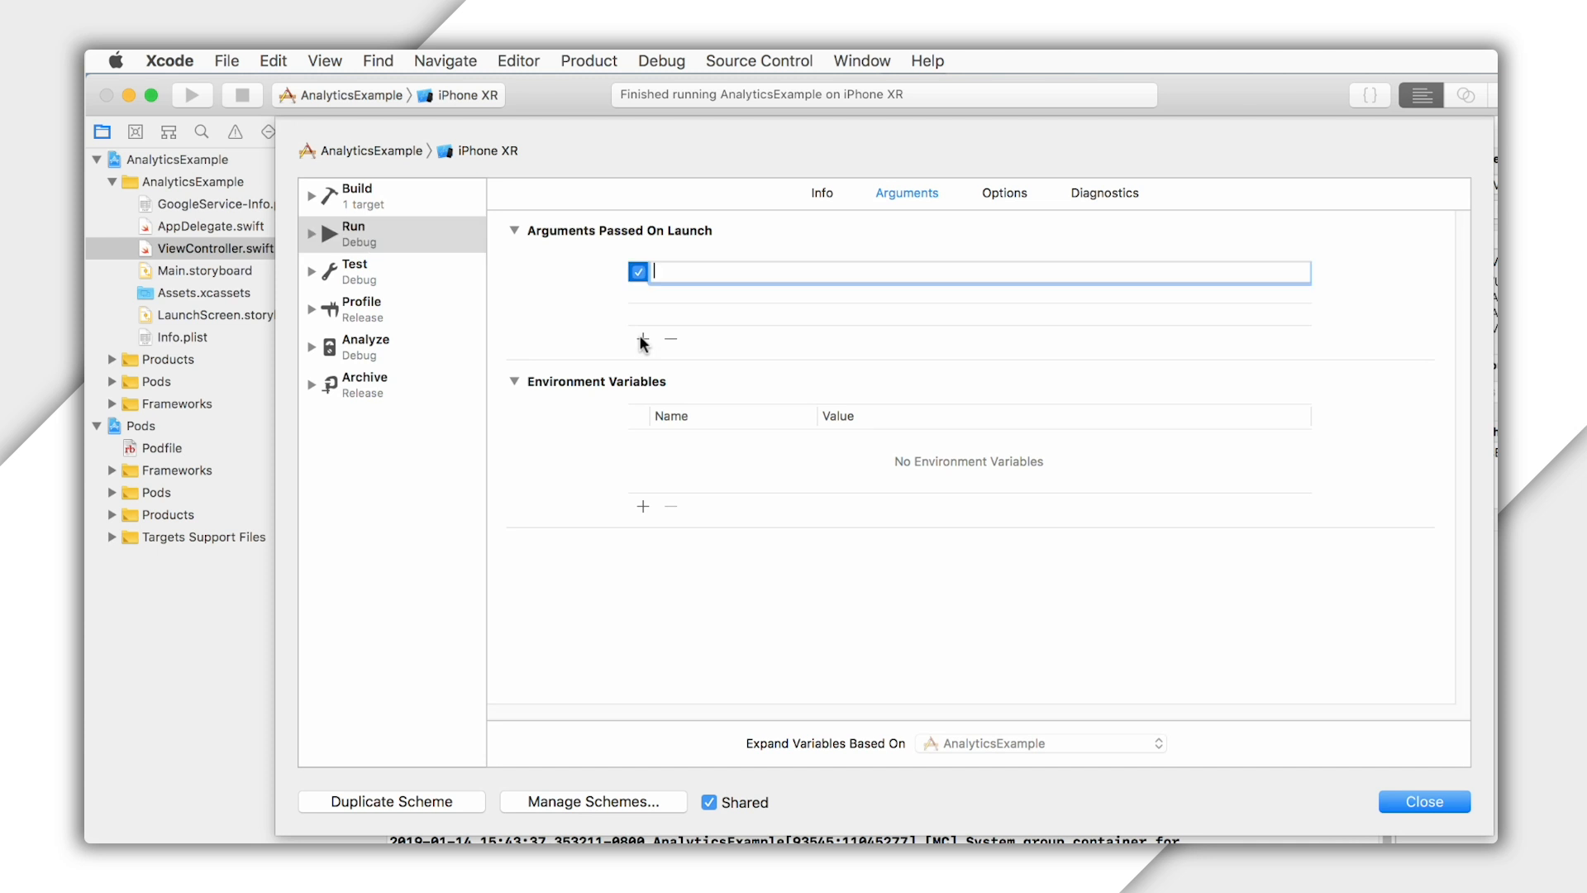
text(-)
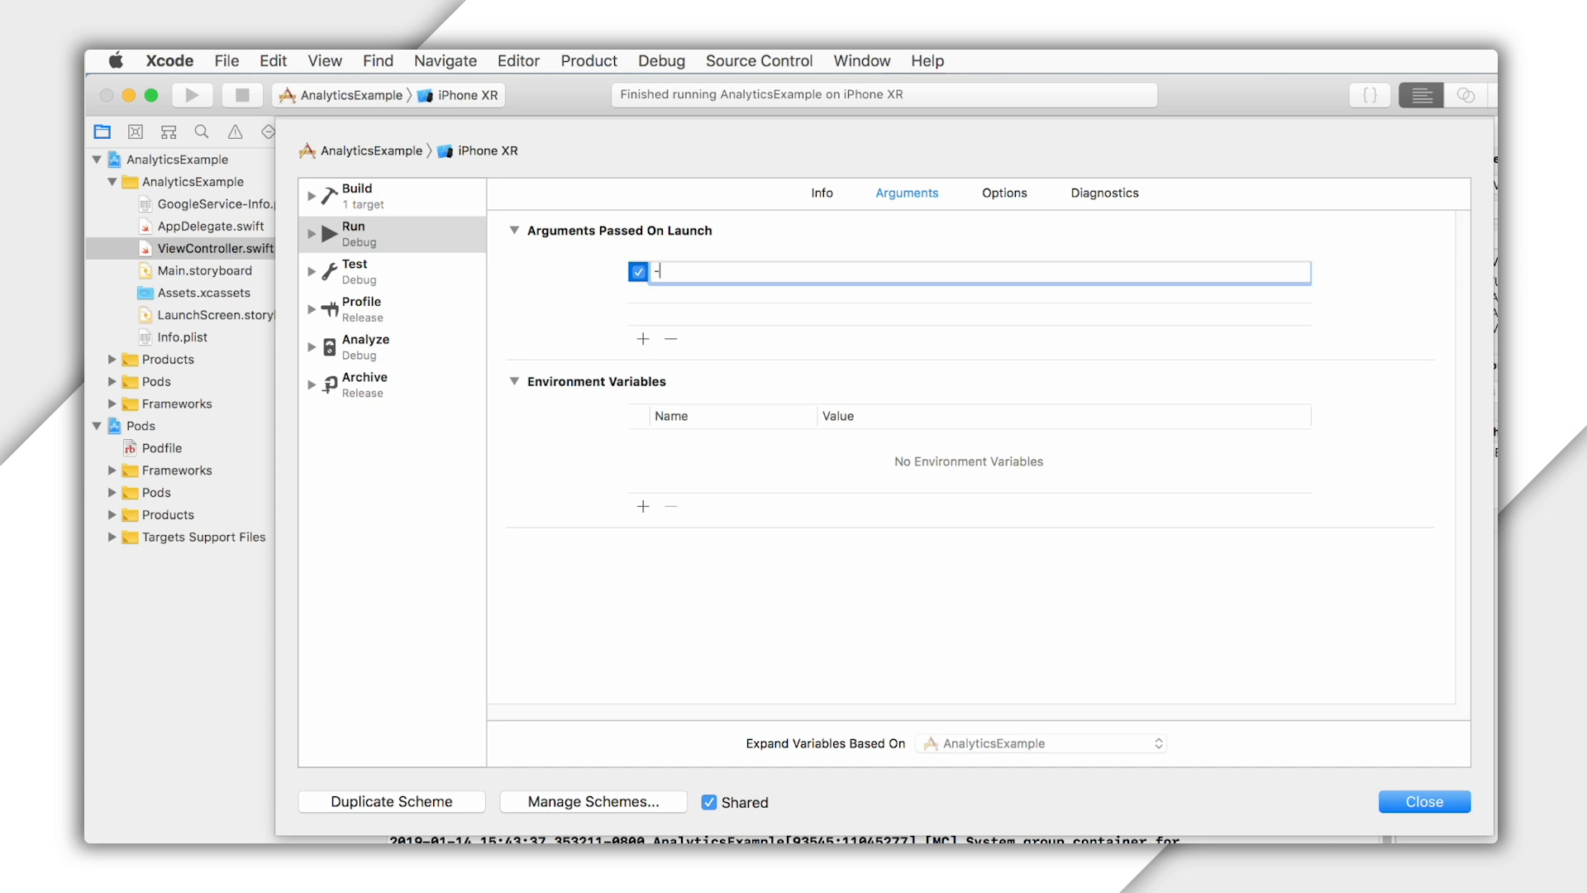
text(FIRAnalyticsDebugEnabled)
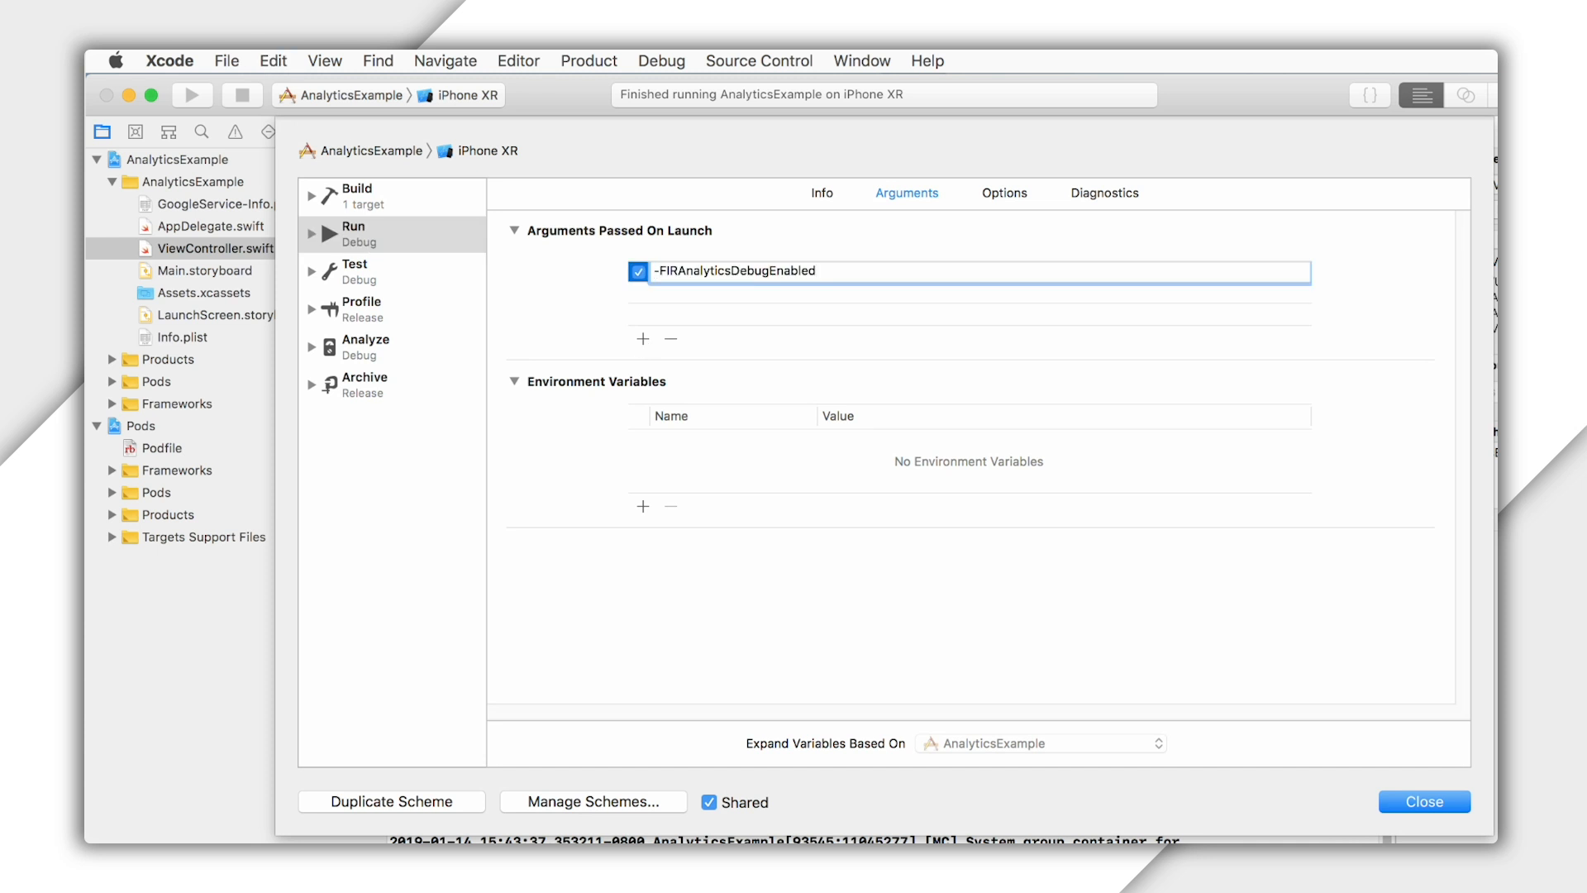
click(803, 270)
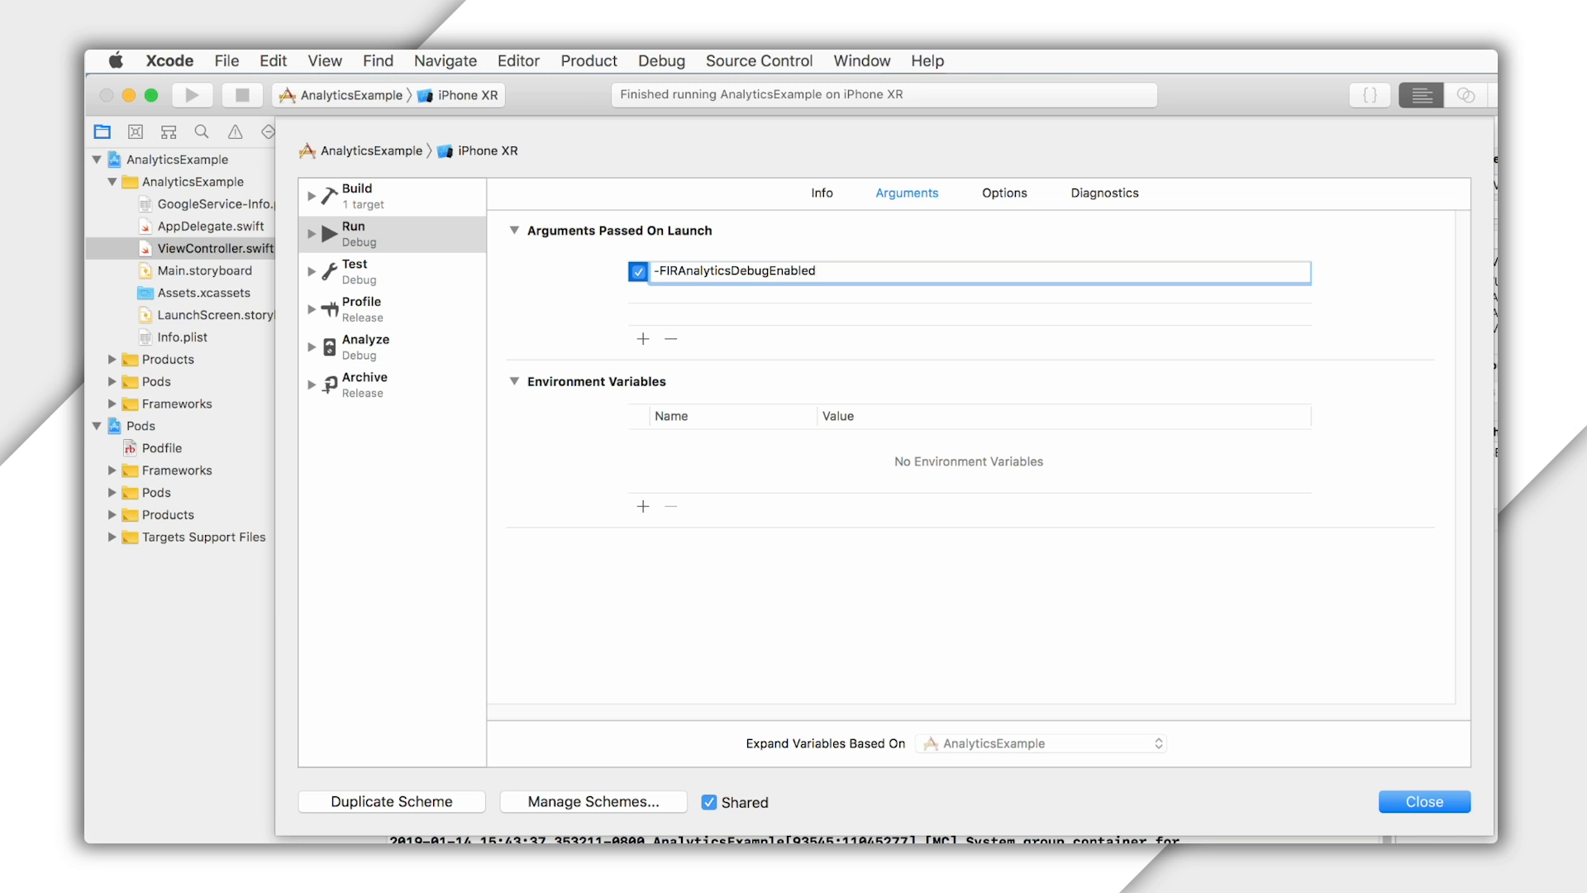
click(800, 270)
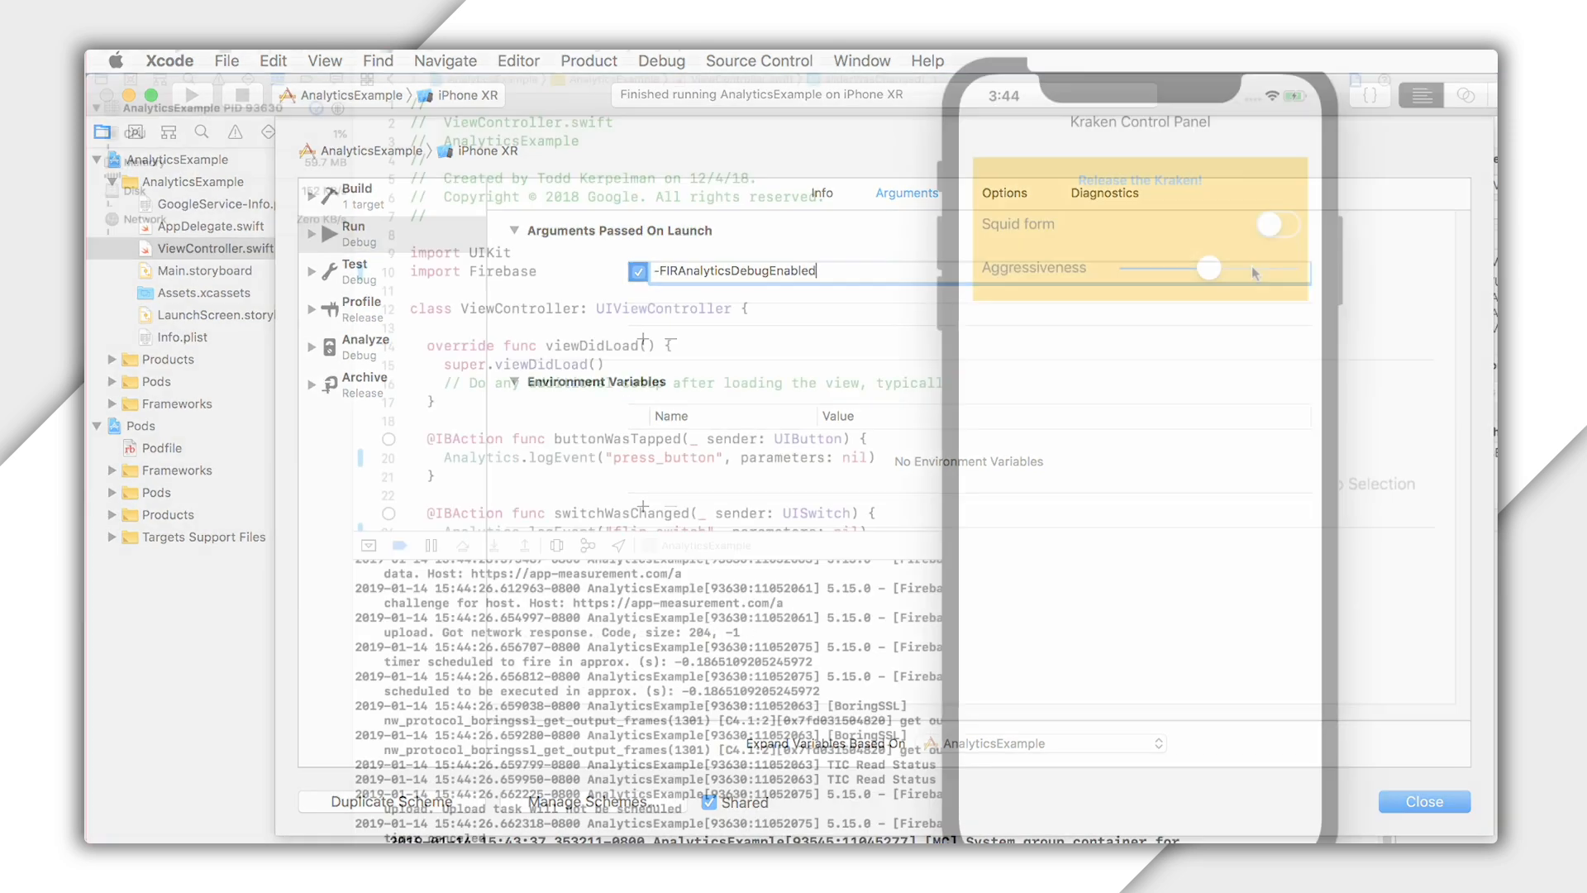
Move the Aggressiveness slider and find the adjust_slider debug log with new_value in the console
click(1422, 801)
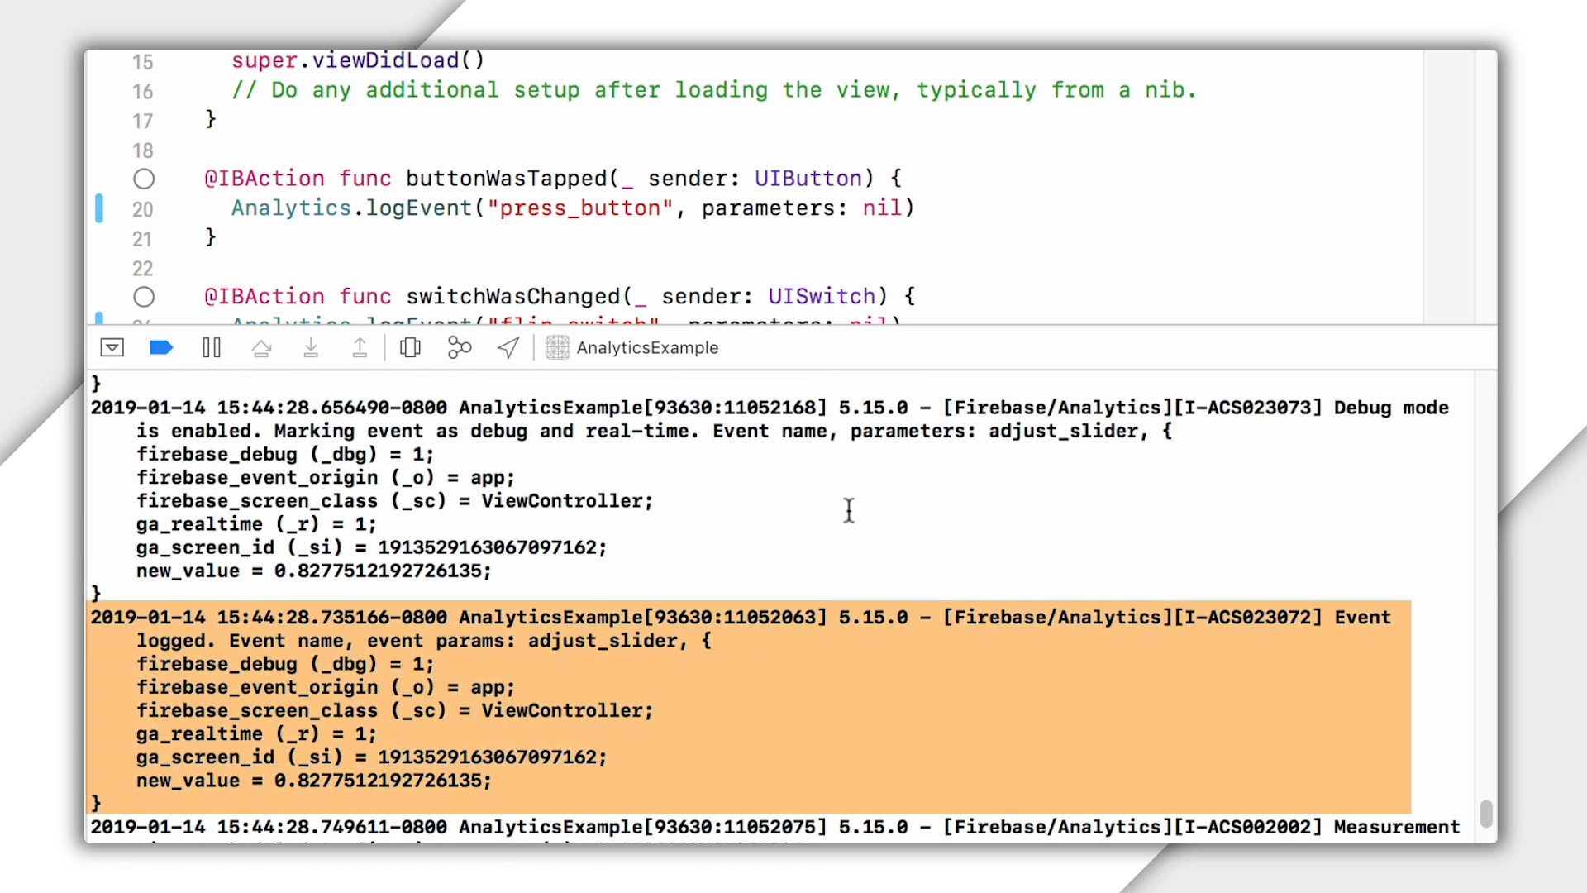
scroll(down, 3)
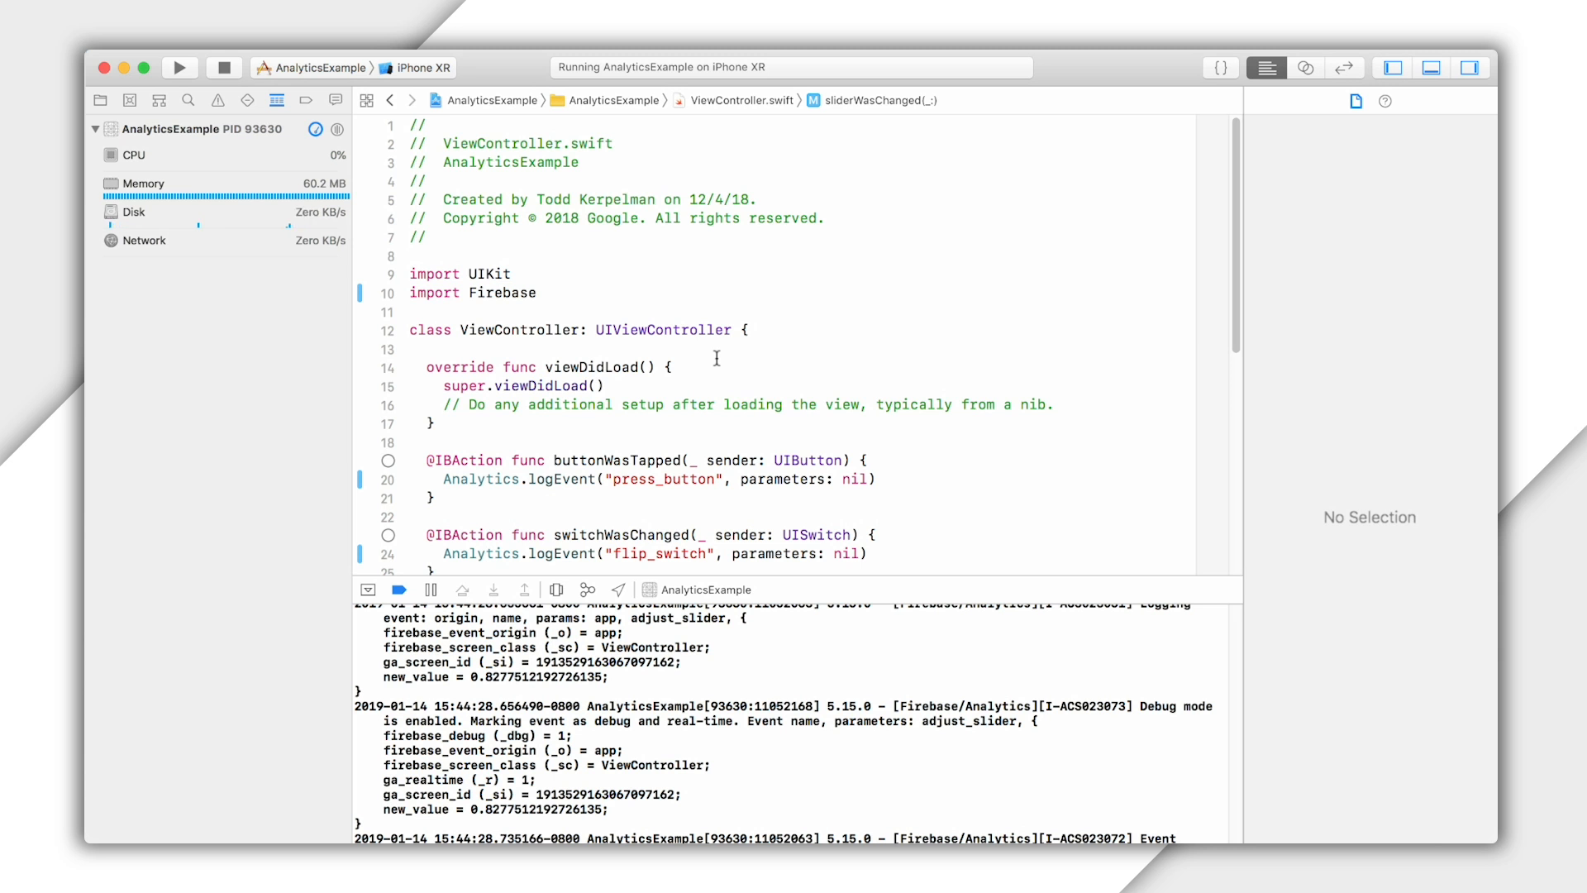
mouse_move(717, 365)
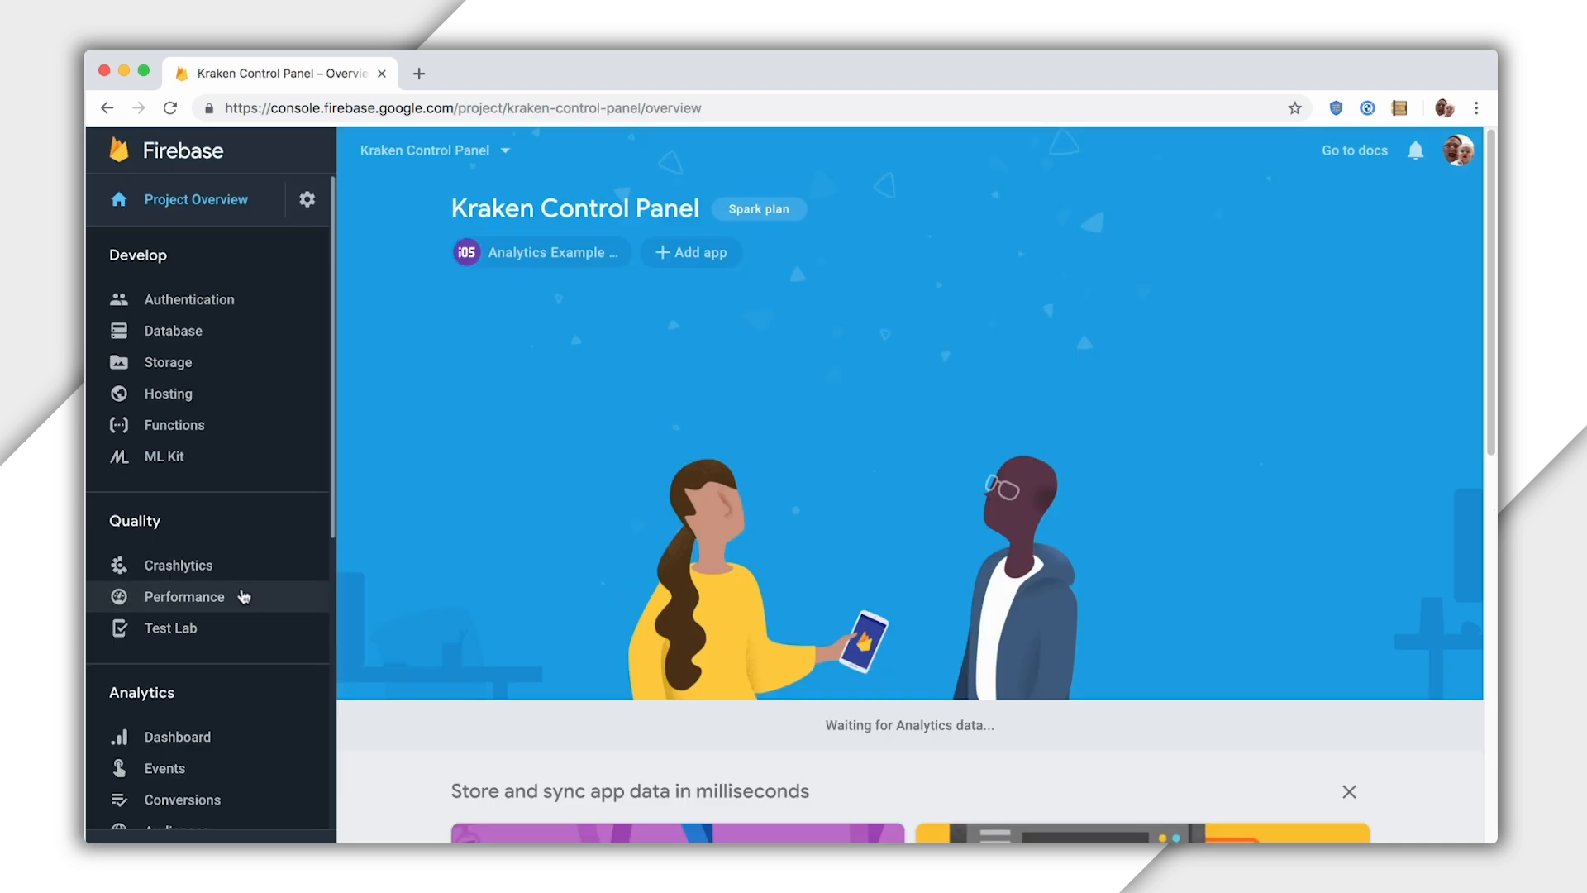
Show DebugView's live stream and expand an adjust_slider event revealing new_value 0.229665
click(179, 606)
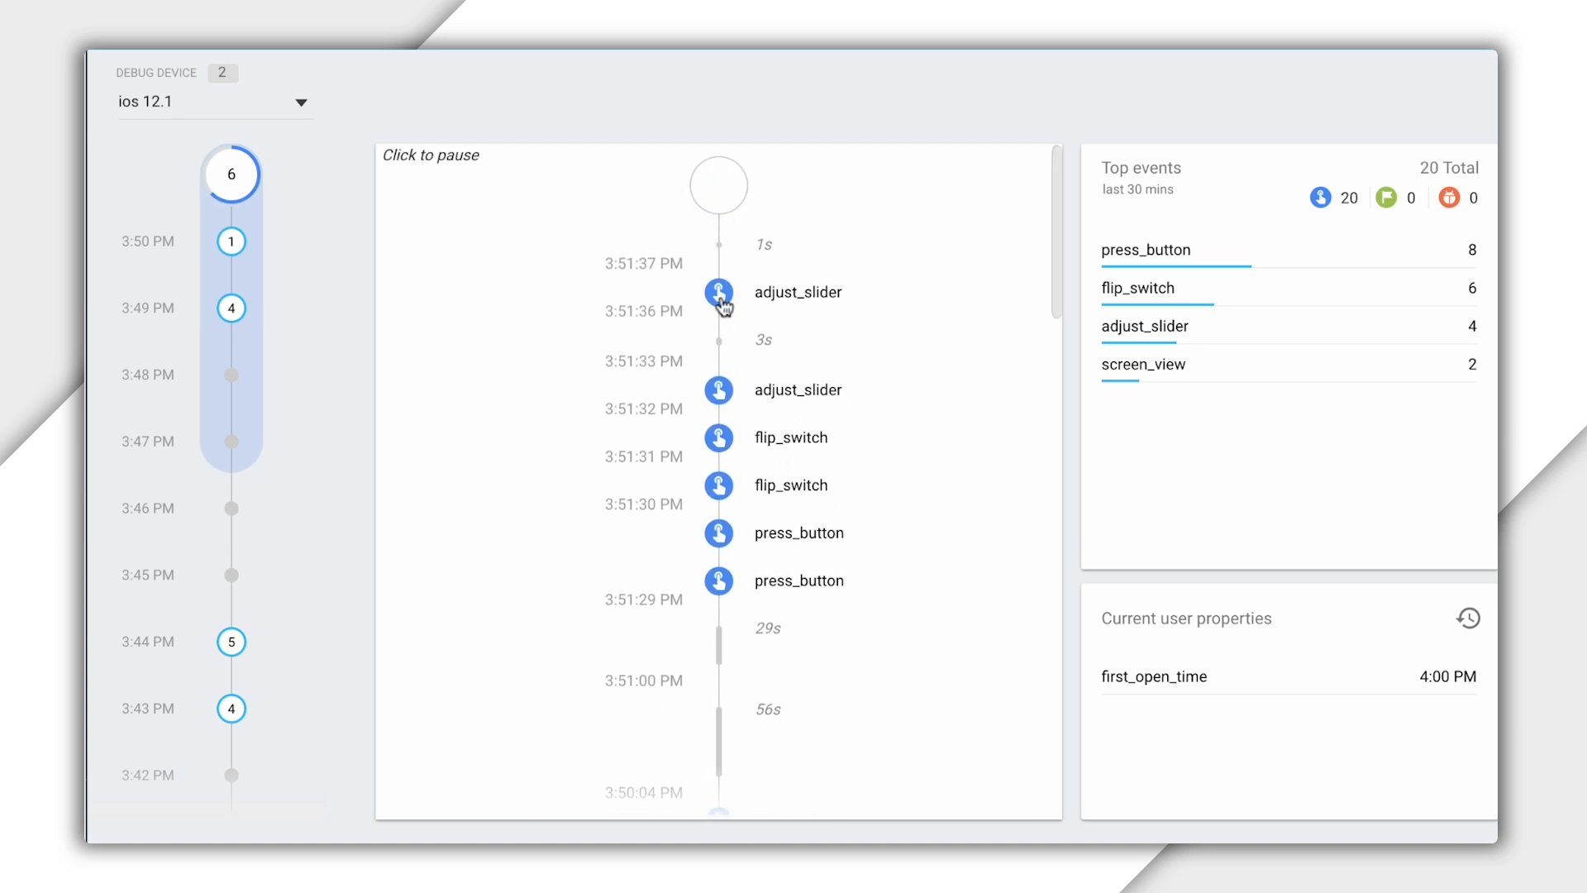
click(718, 302)
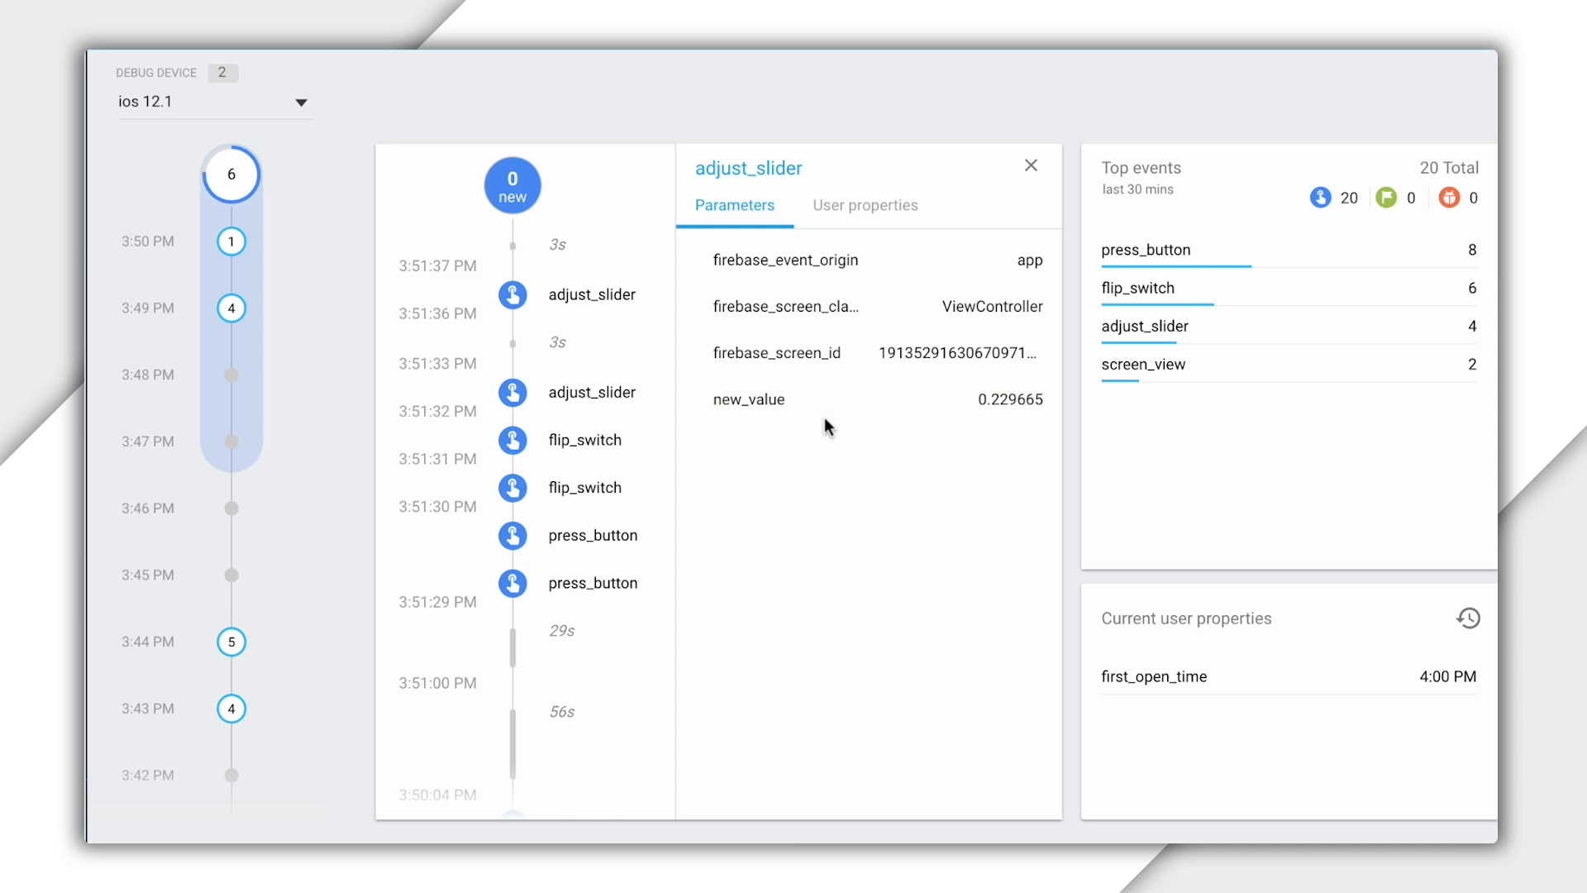
mouse_move(393, 112)
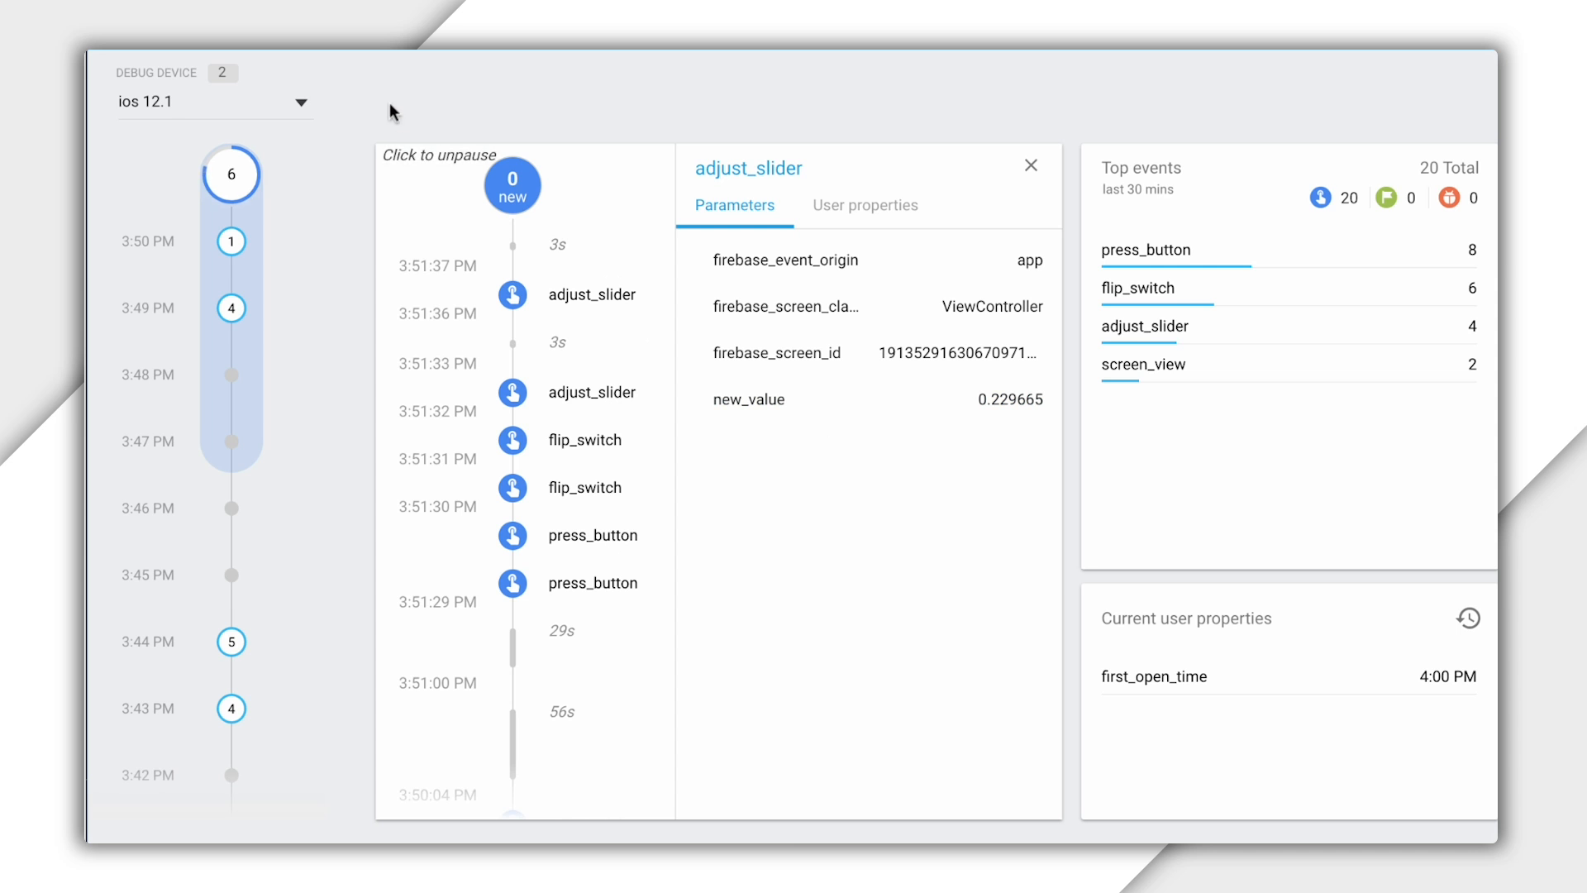
mouse_move(412, 96)
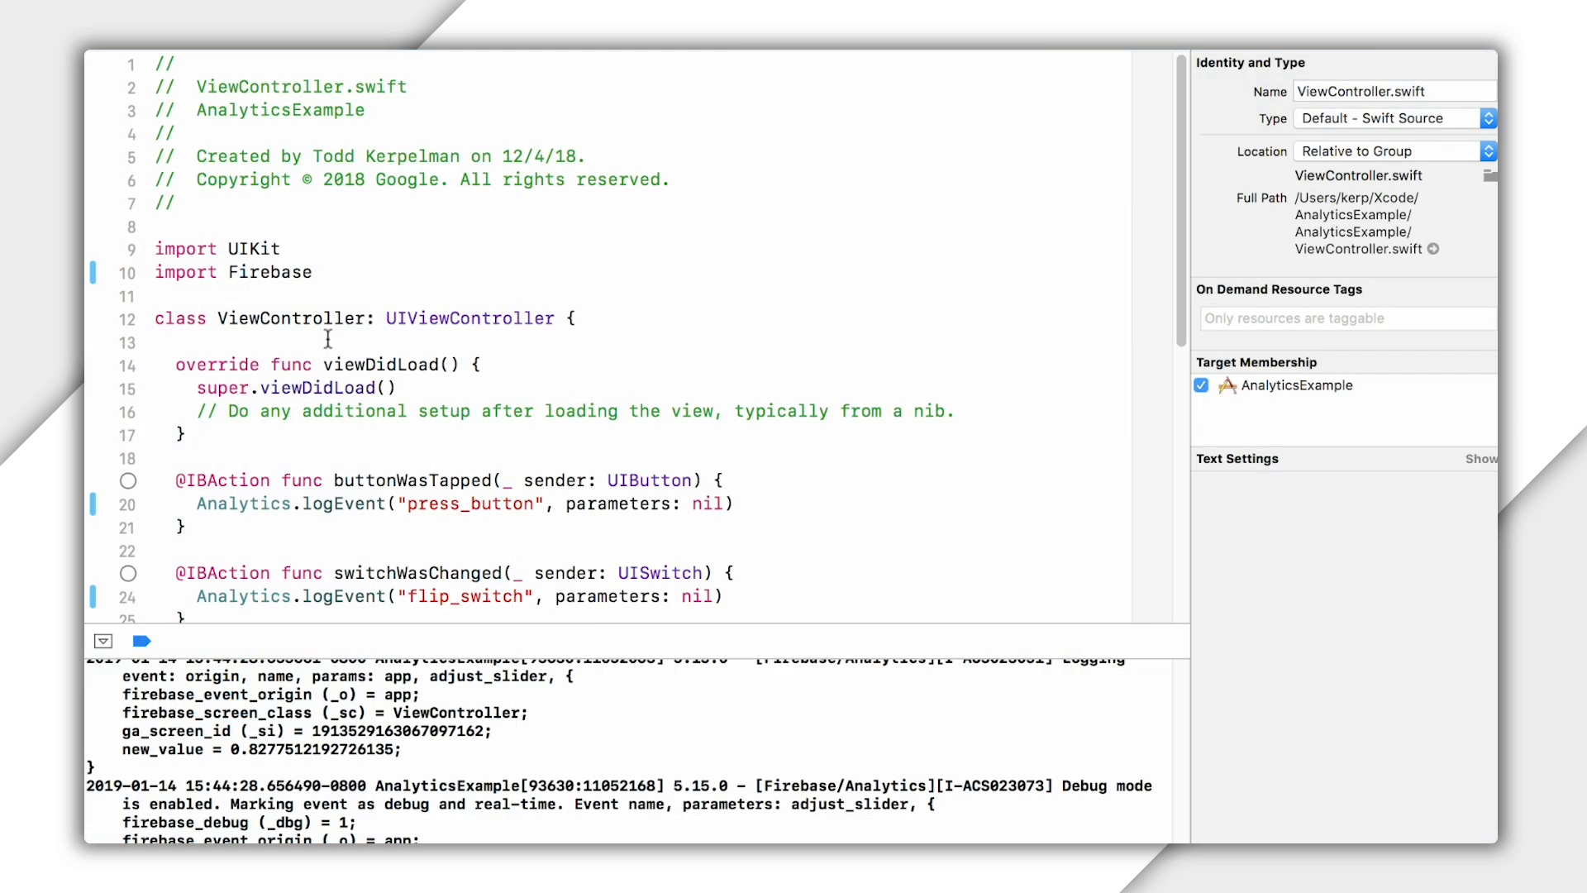
mouse_move(373, 271)
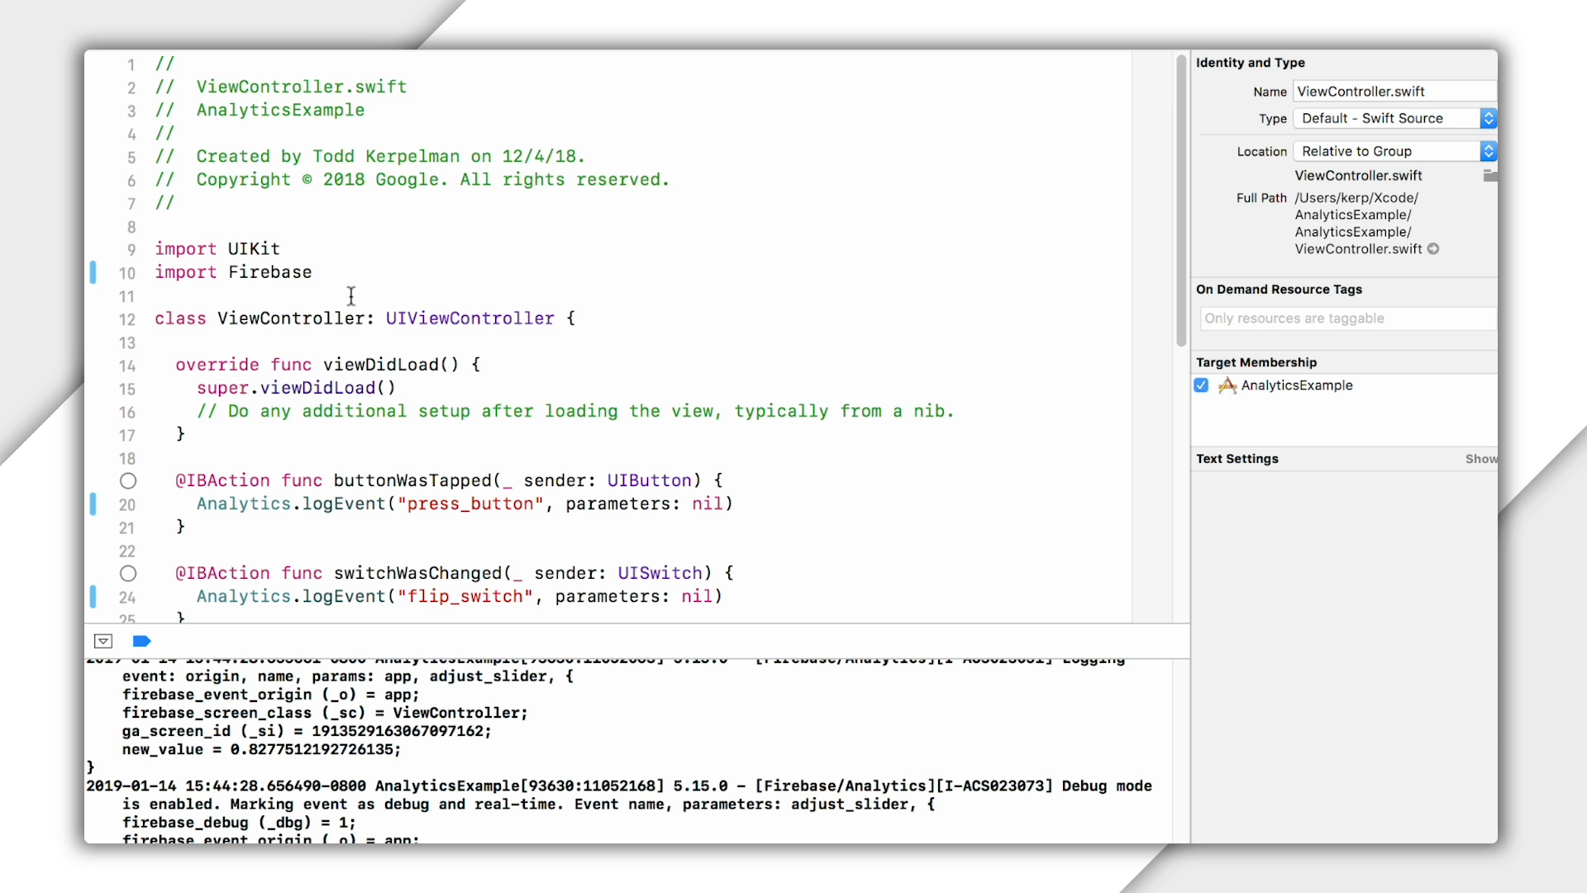
Rename the button event to "this_user_has_pressed_a_button_and_oh_boy_am_I_really_excited_about_that"
text(this_u)
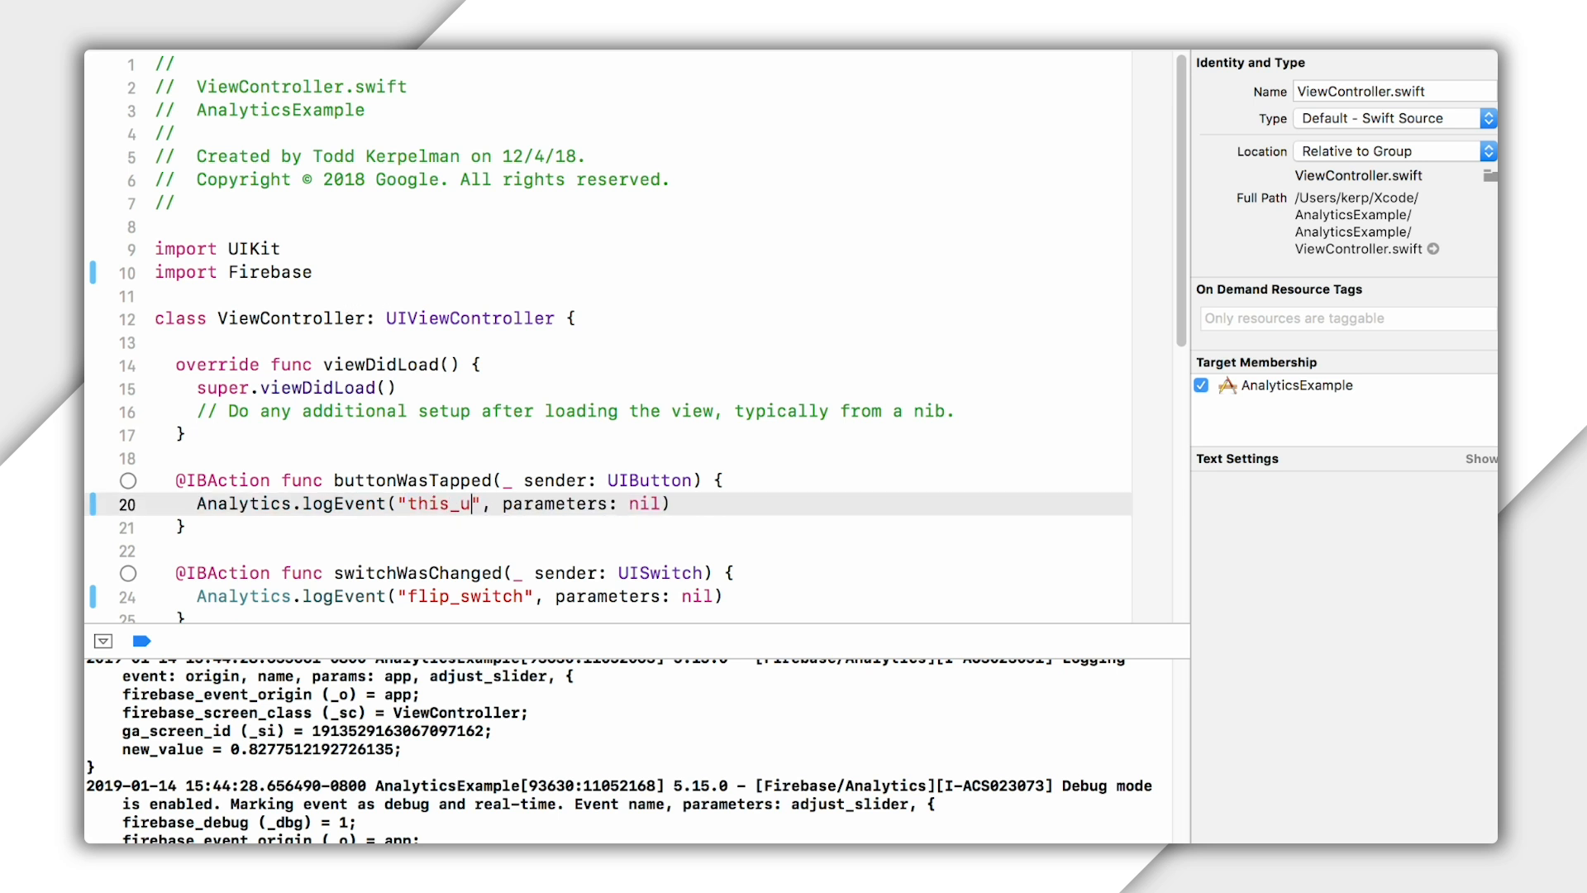
text(ser_has_pressed_a_button_and_oh_boy_am_)
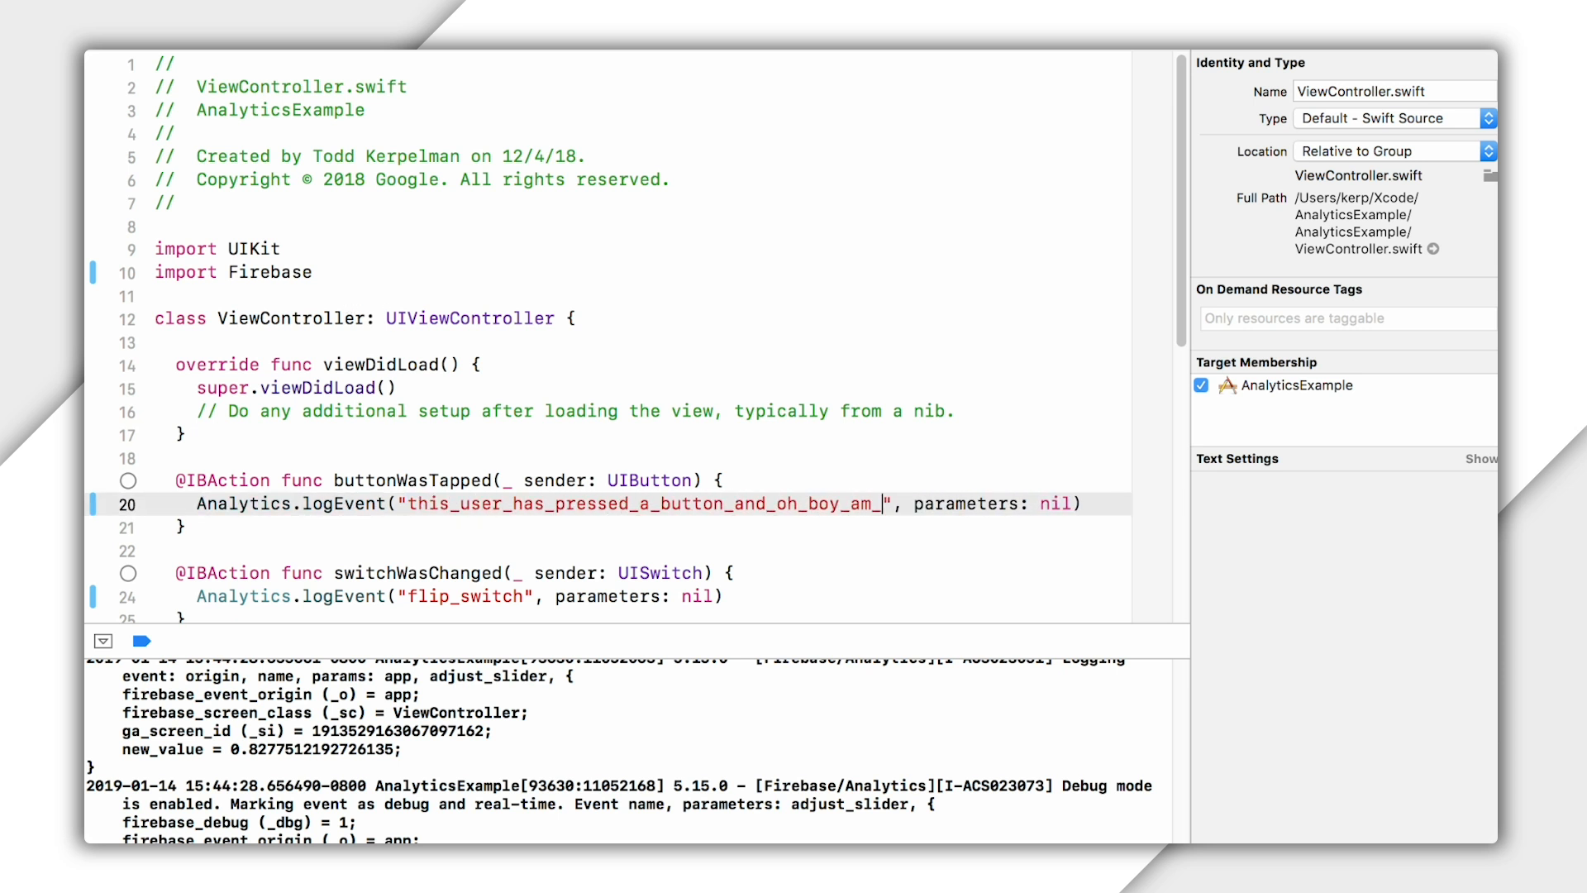
text(I_really_excited_about_that)
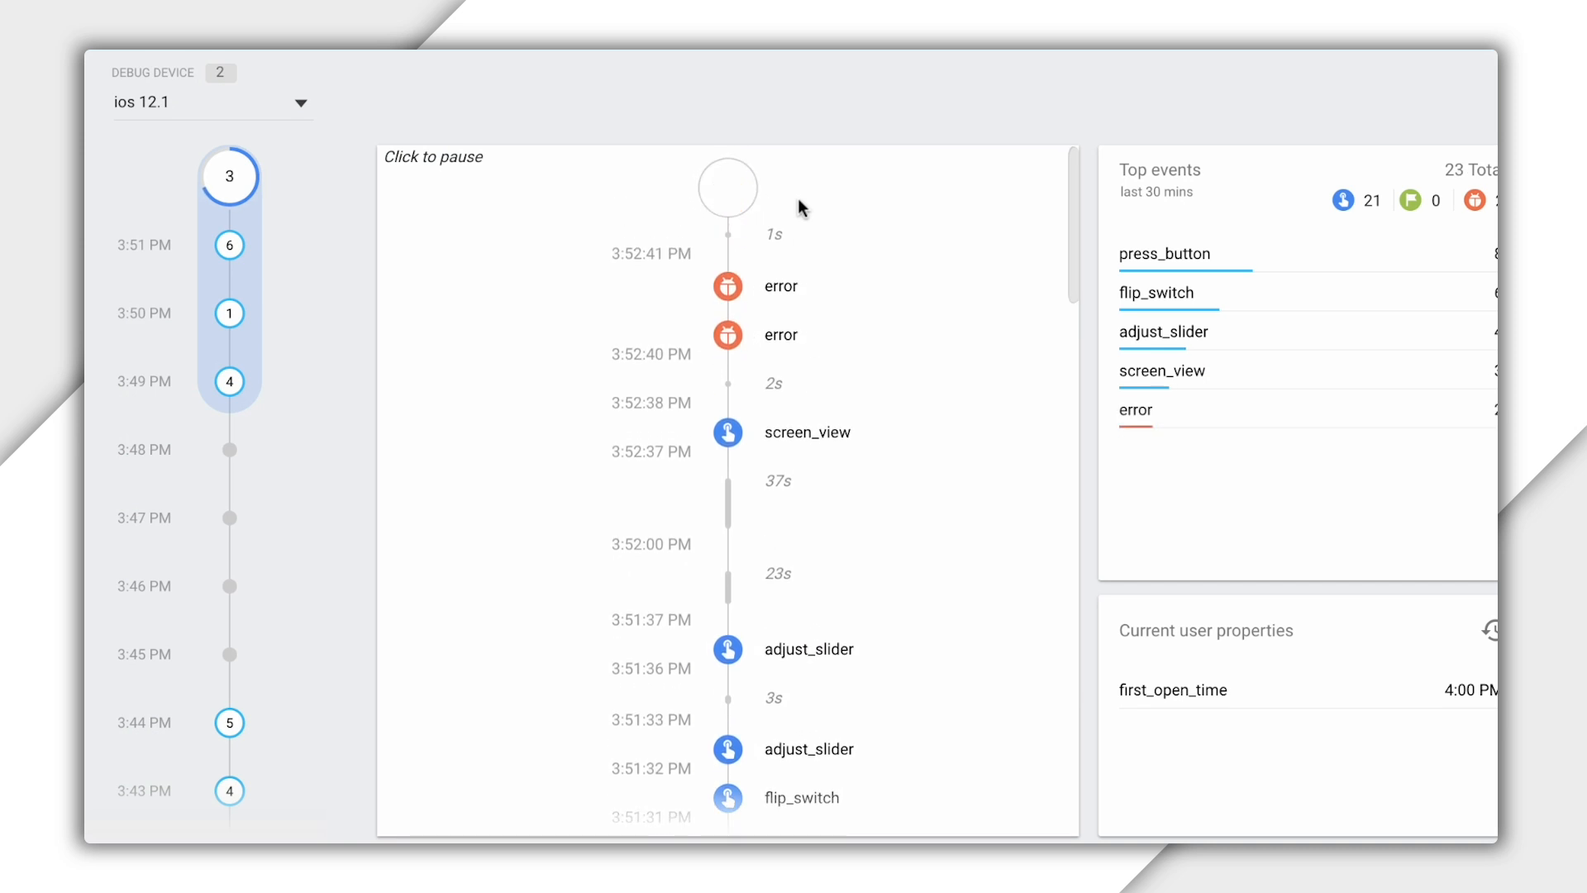
click(726, 285)
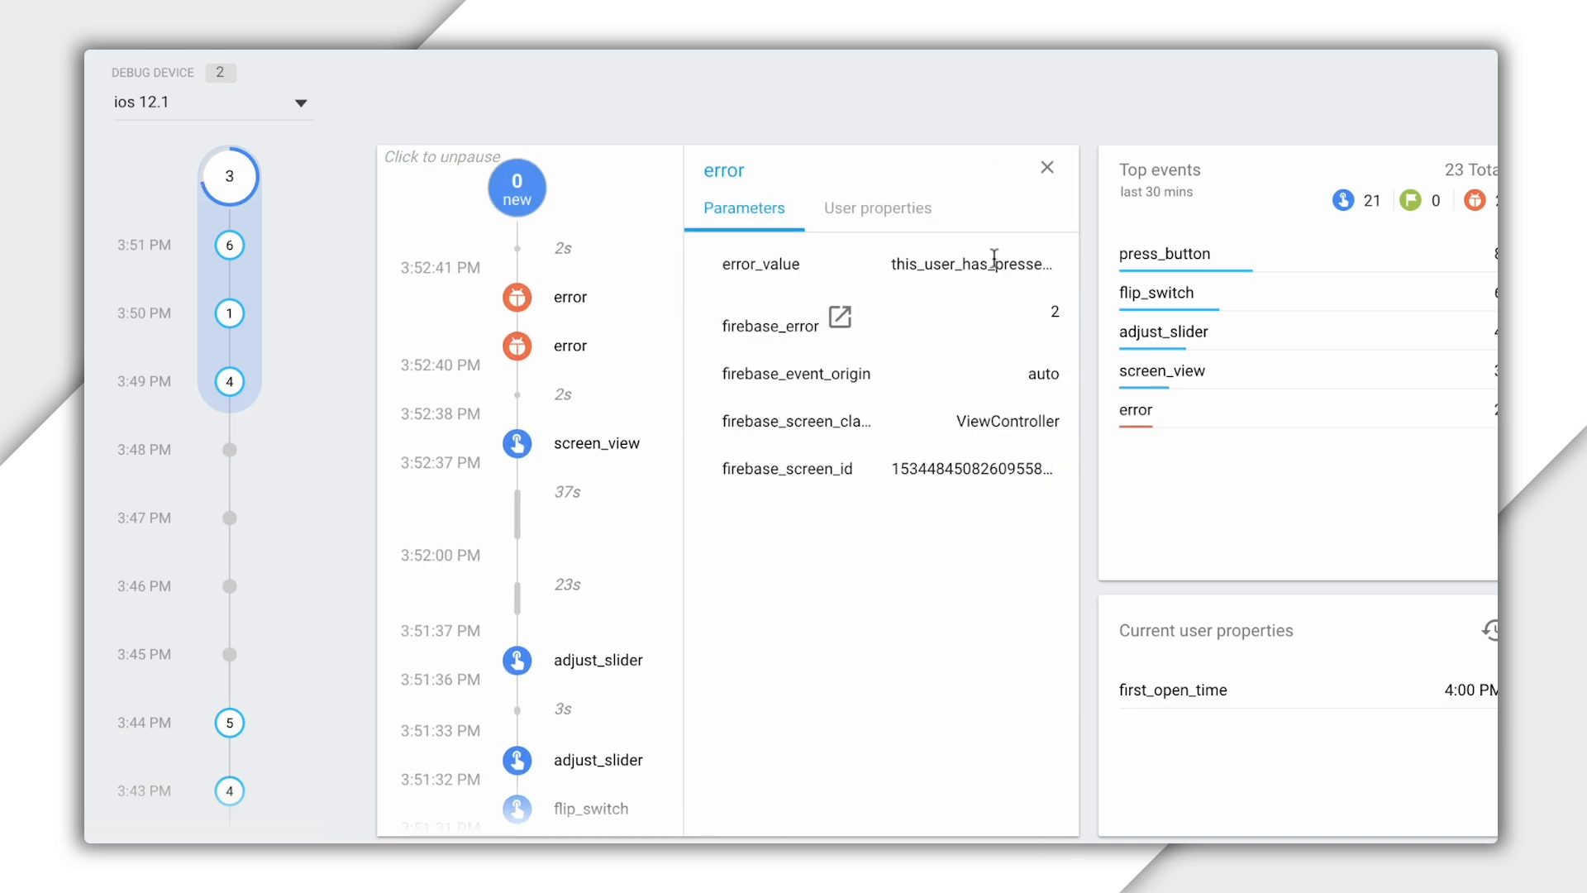
mouse_move(851, 351)
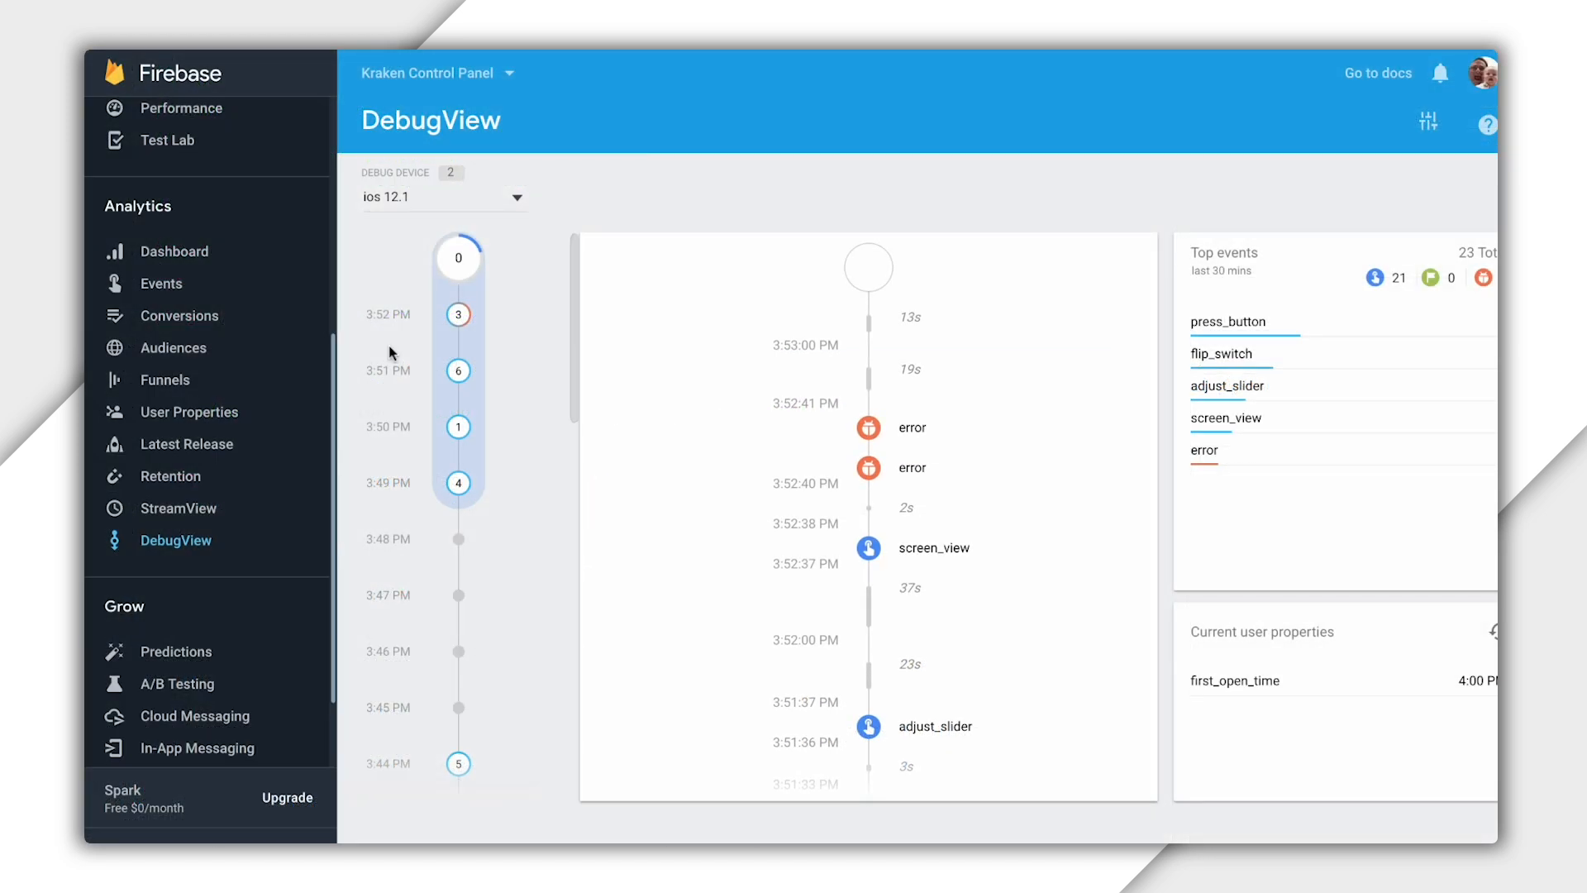
mouse_move(200, 315)
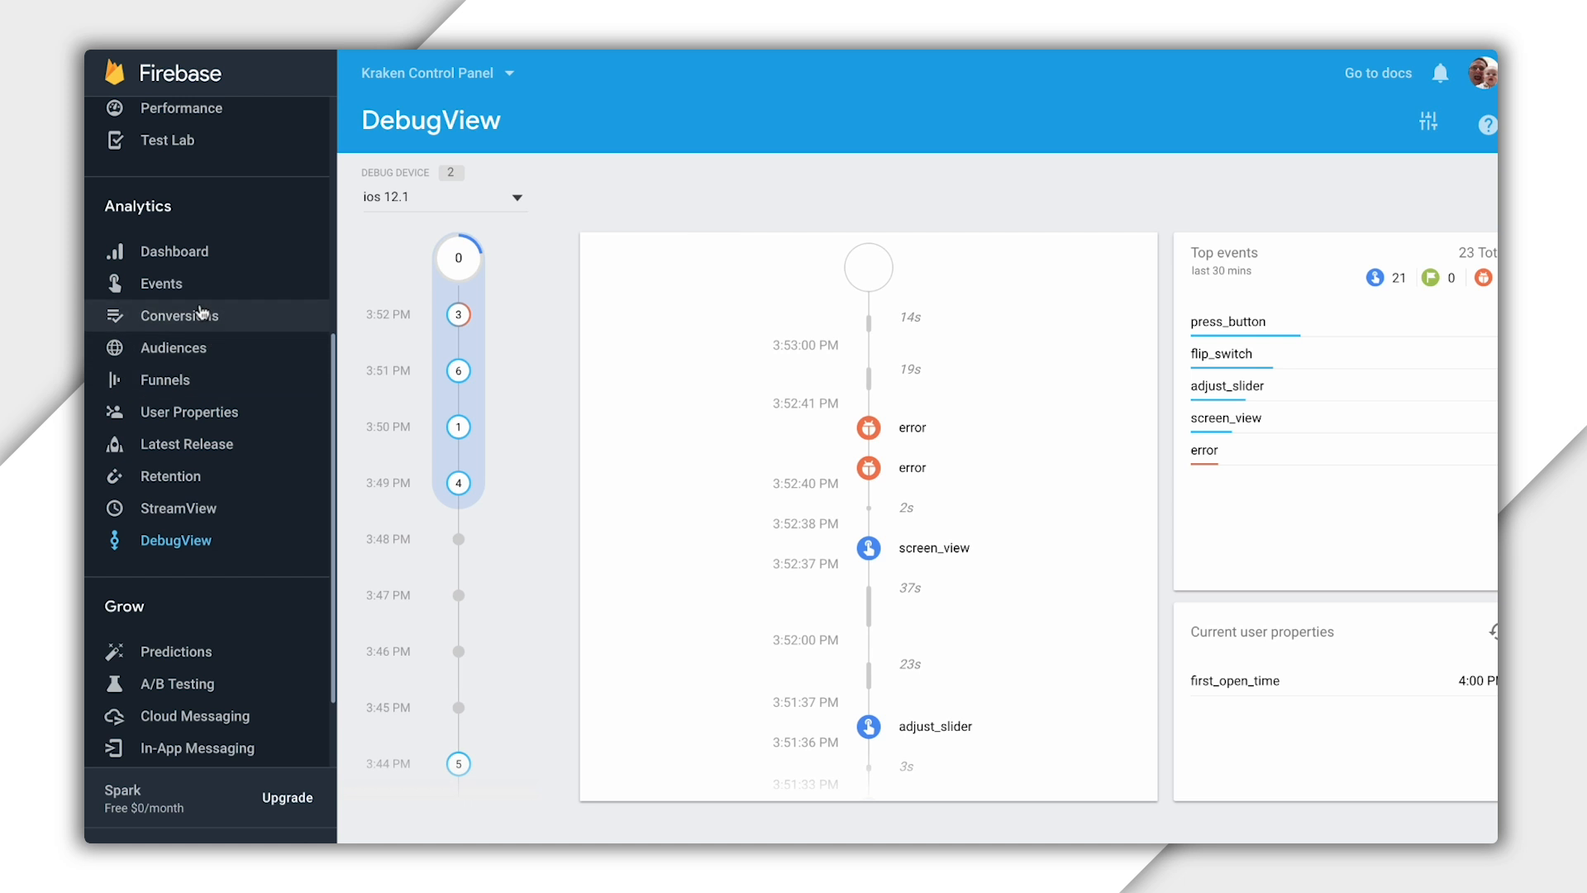
Show the Events report limited to the last 7 days
click(159, 283)
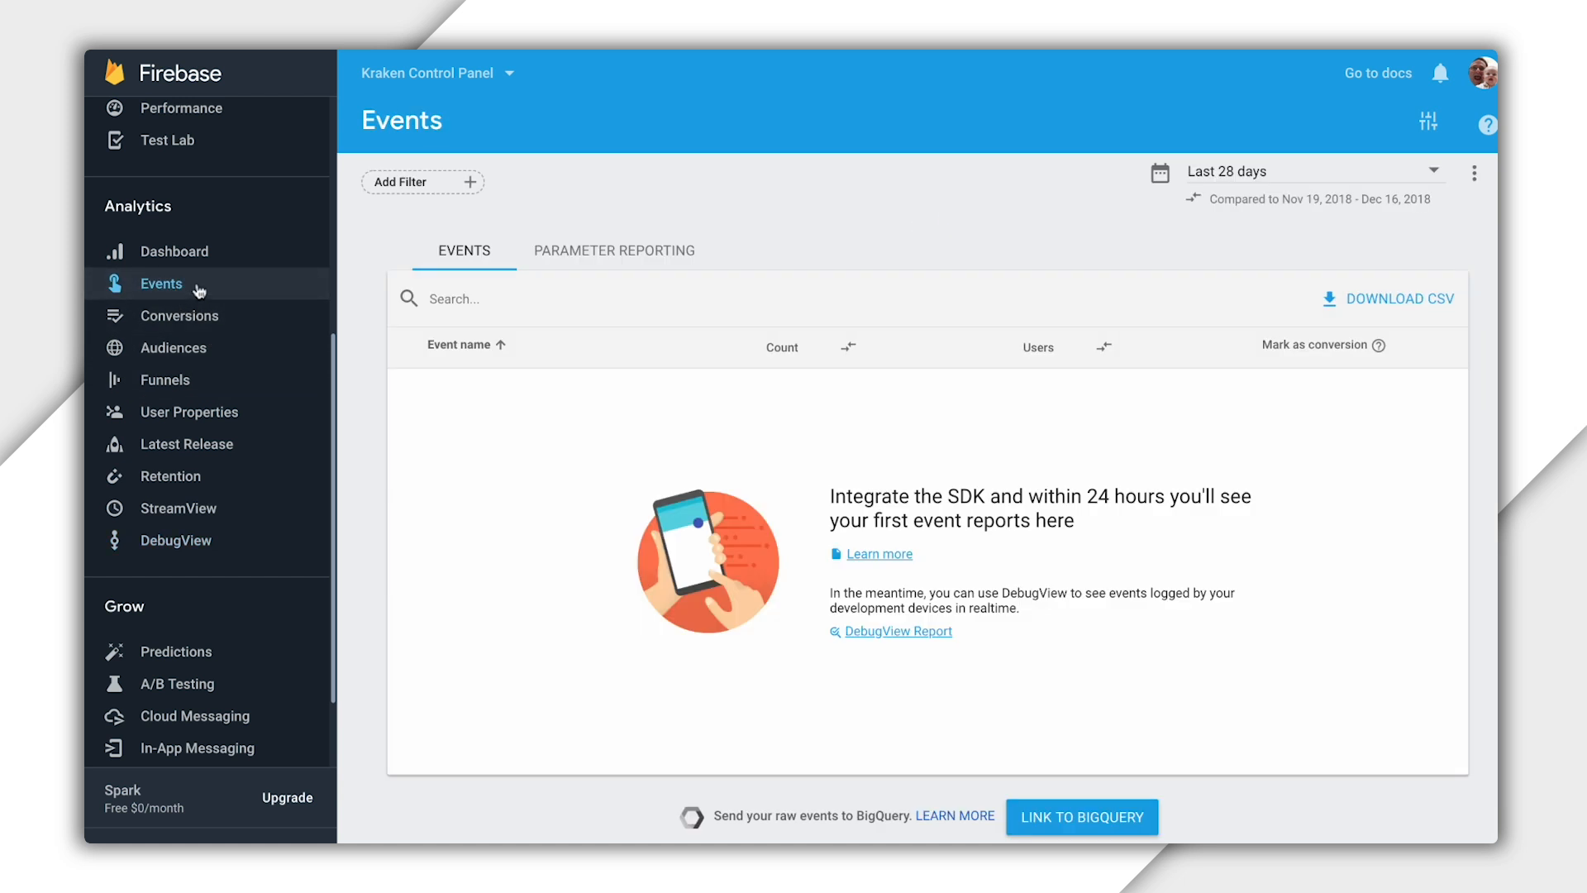
mouse_move(1403, 675)
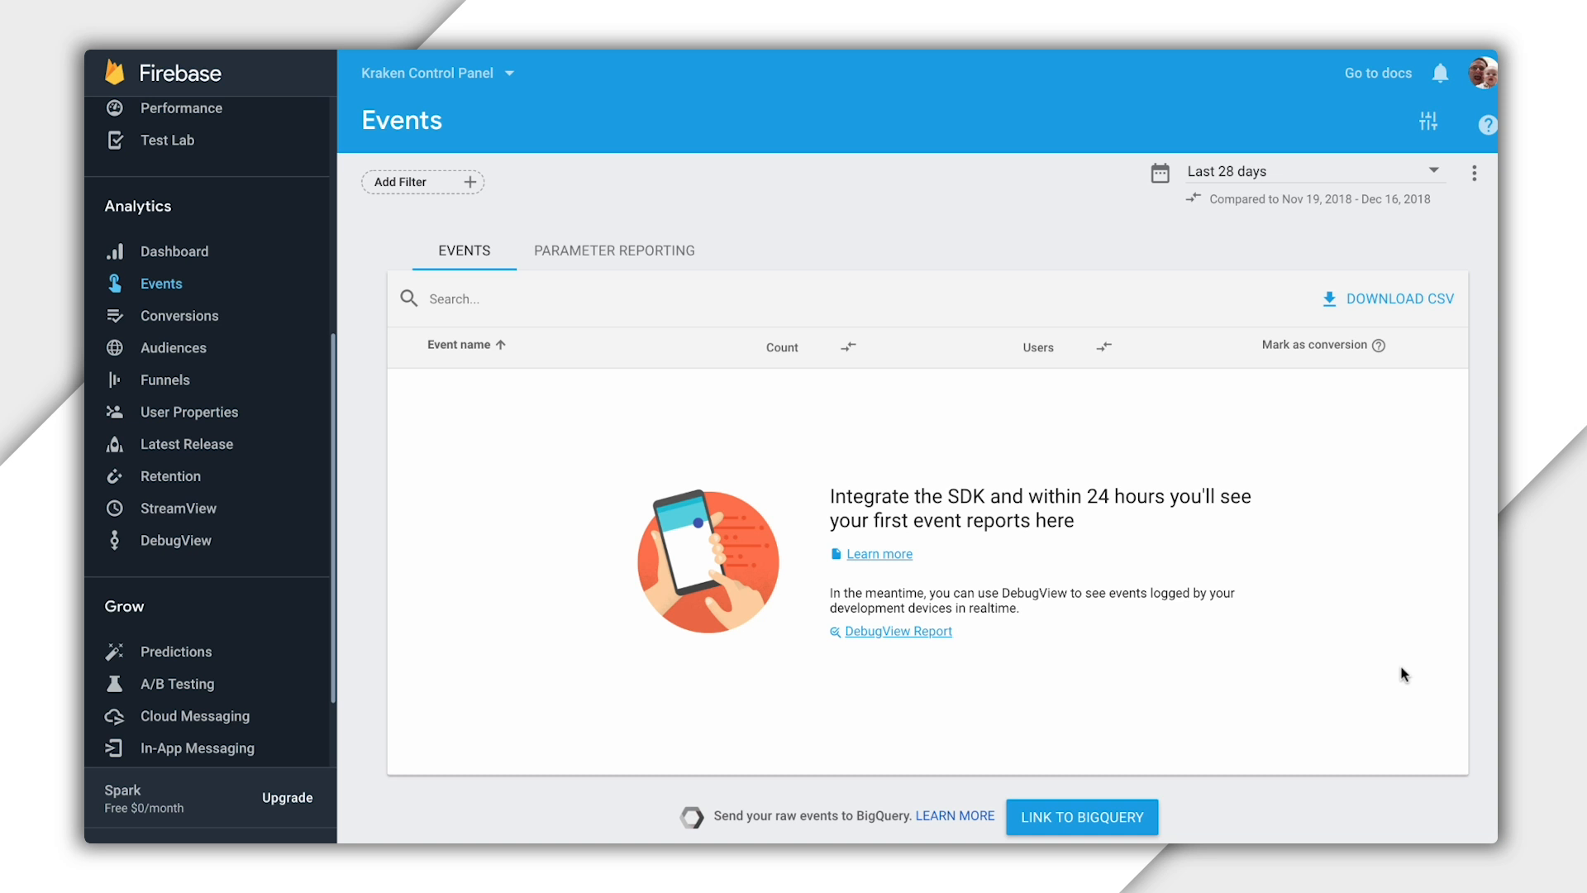
mouse_move(1405, 676)
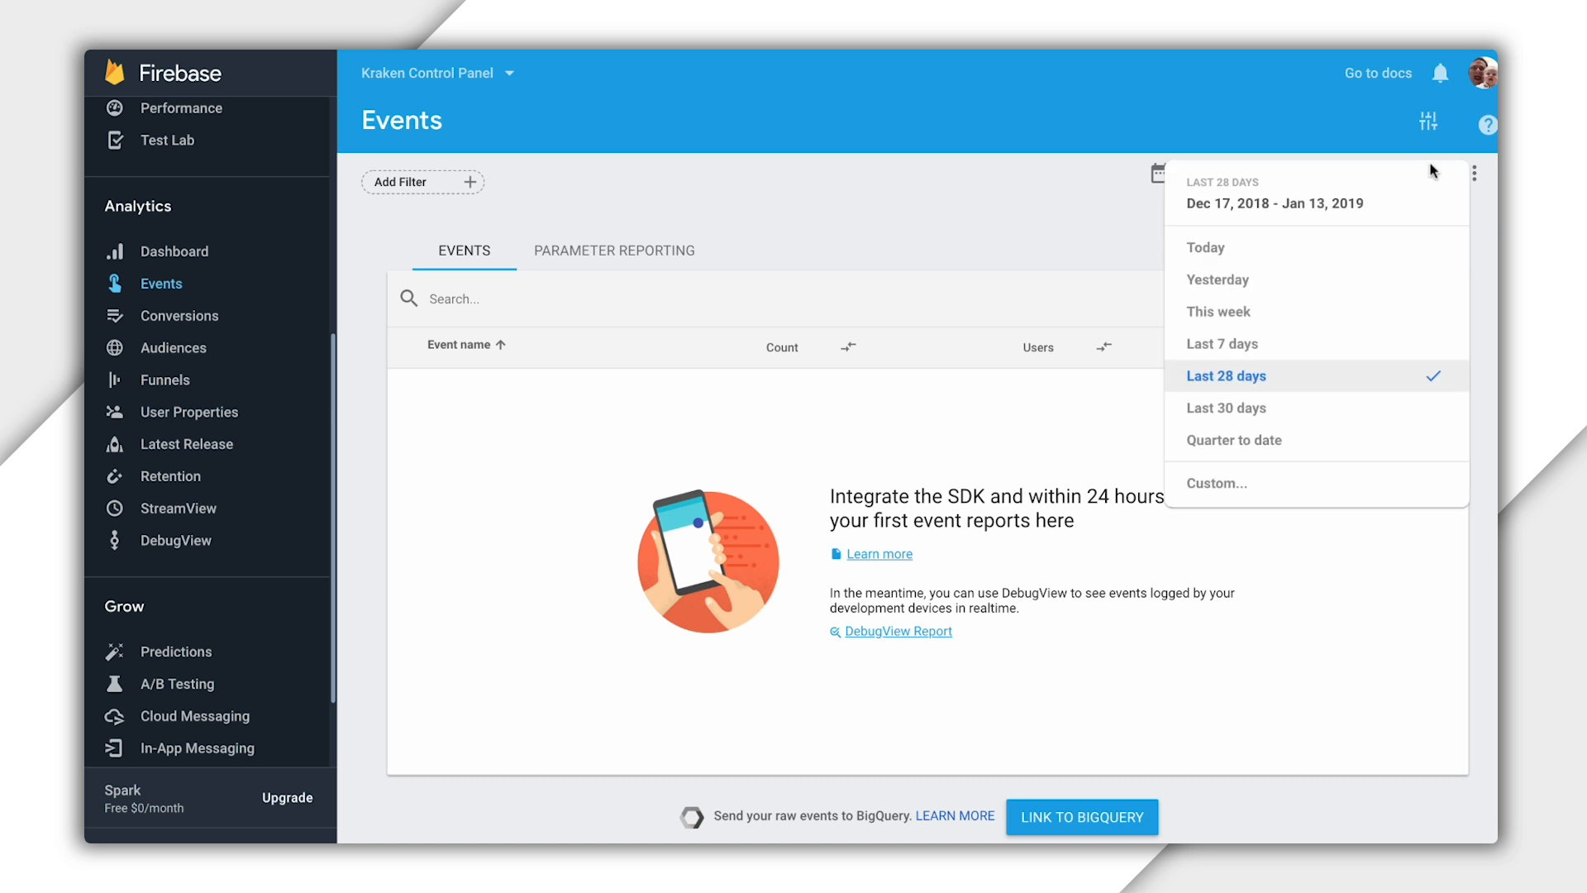
mouse_move(1225, 248)
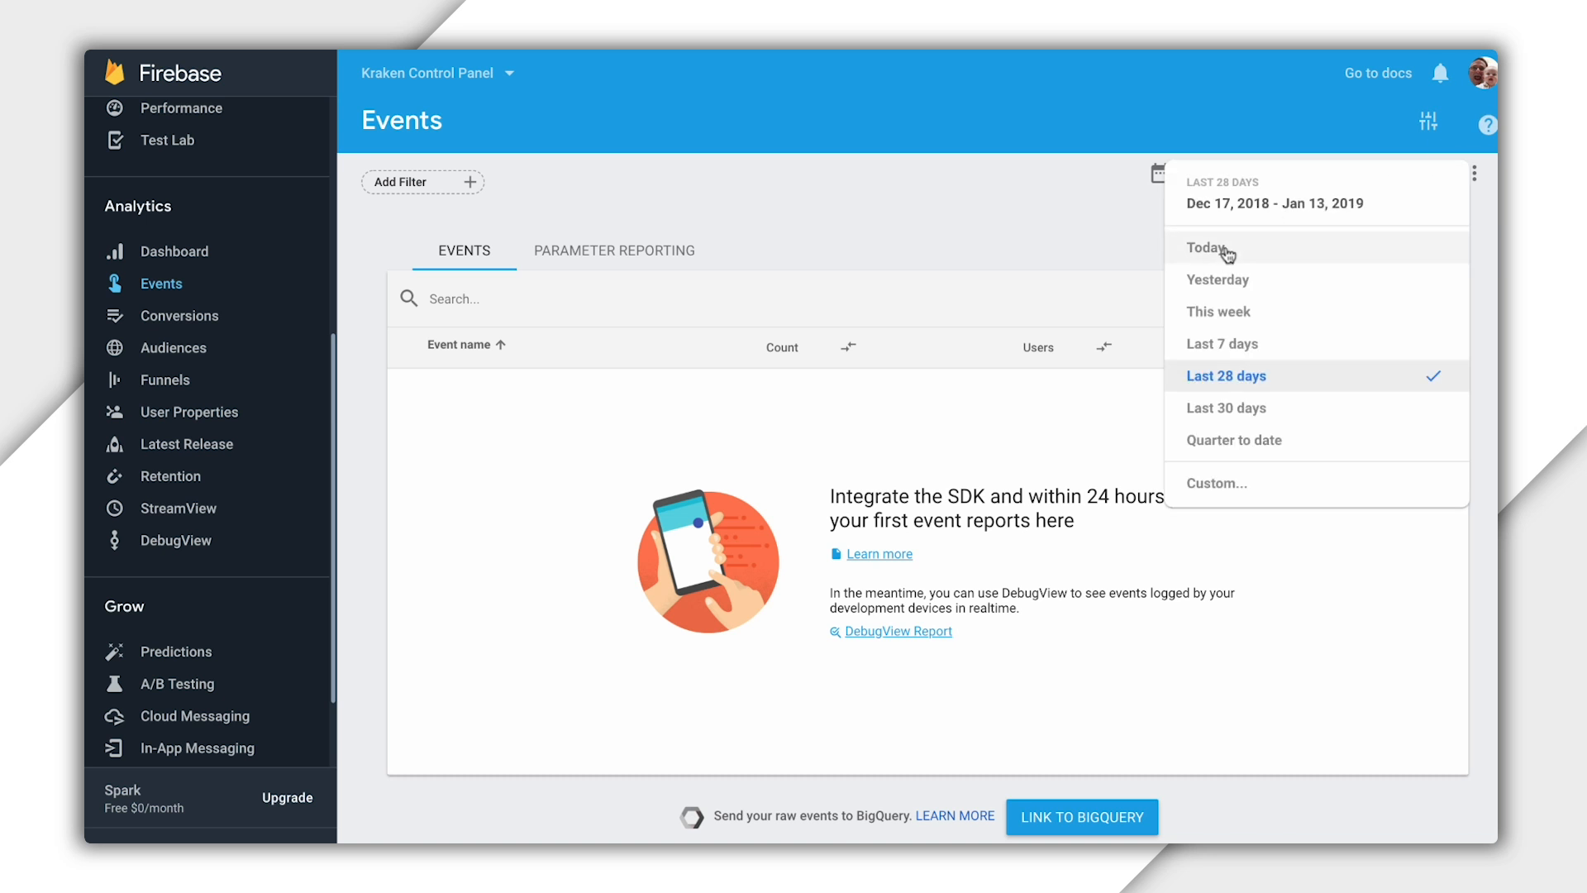
click(1207, 248)
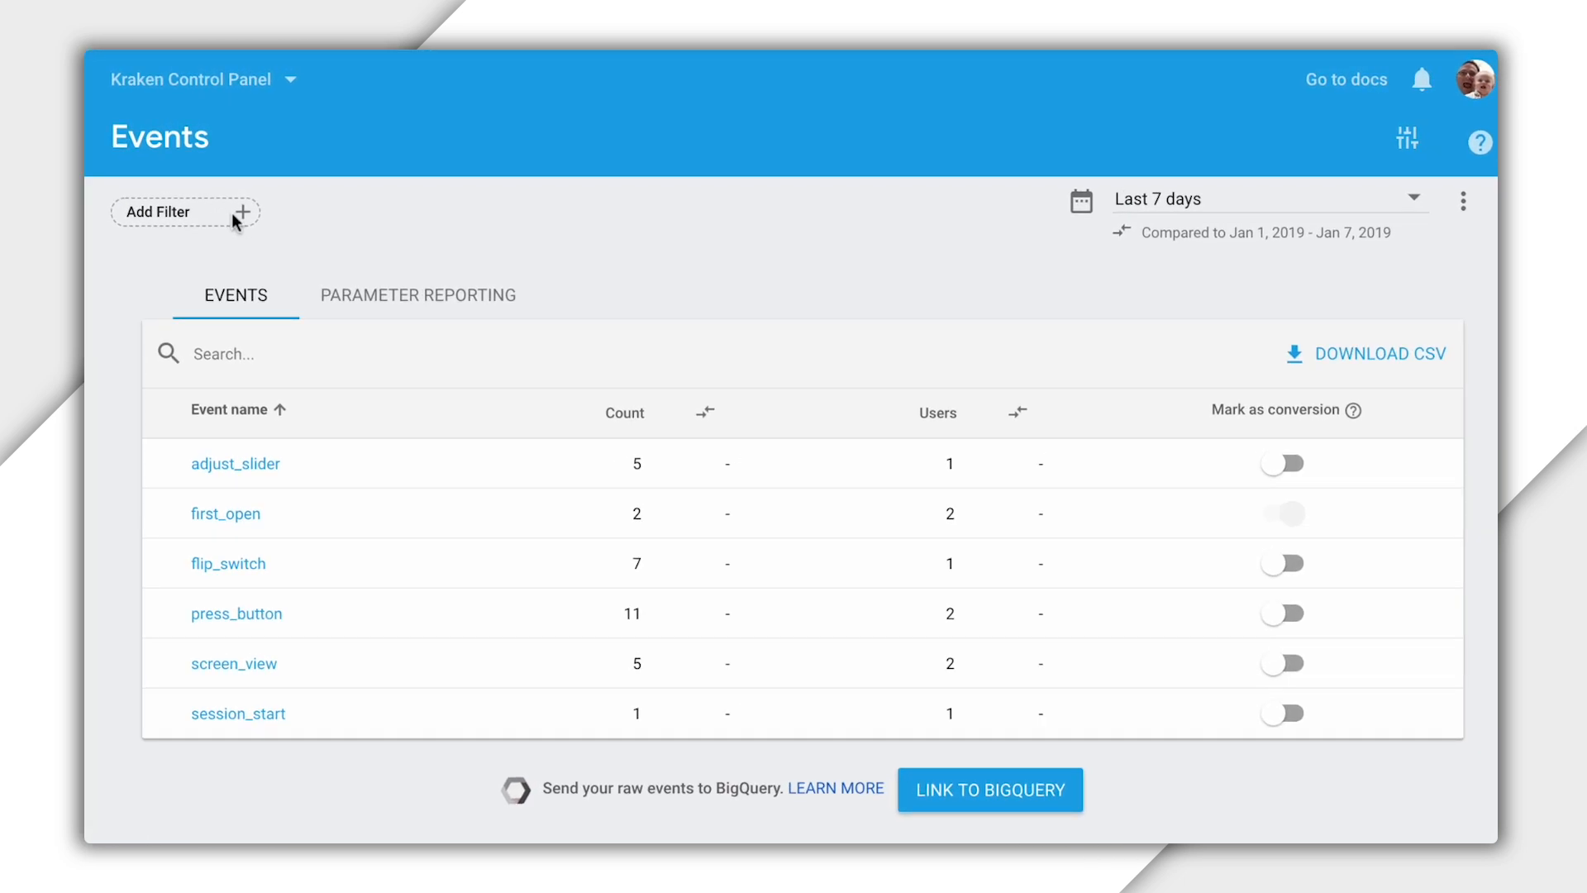
Filter the Events report to the com.example.AnalyticsExample stream
click(185, 212)
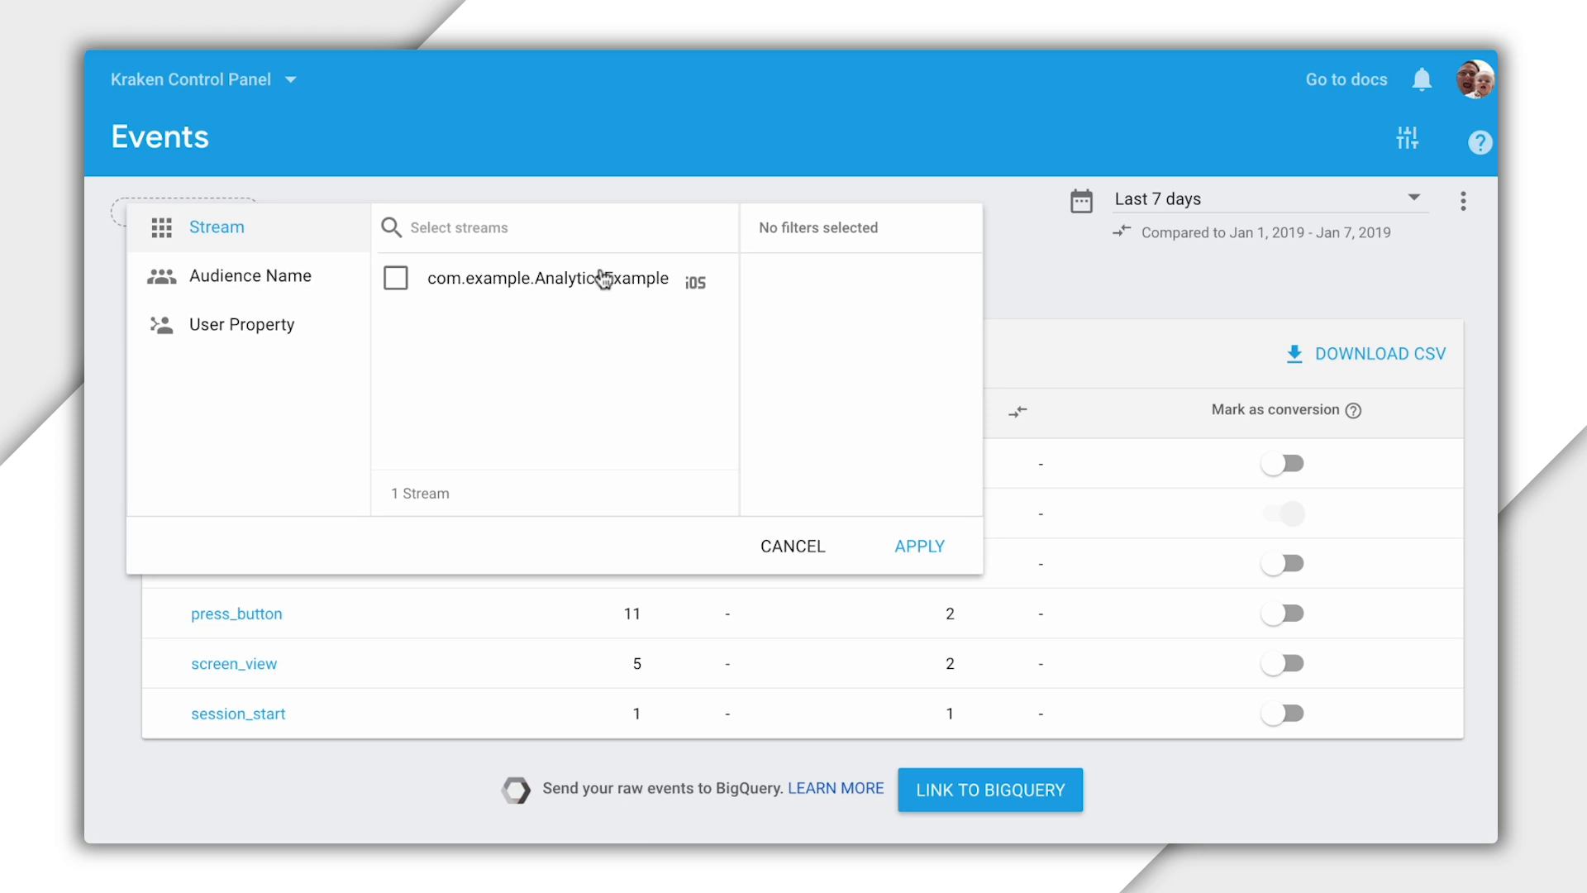
click(396, 278)
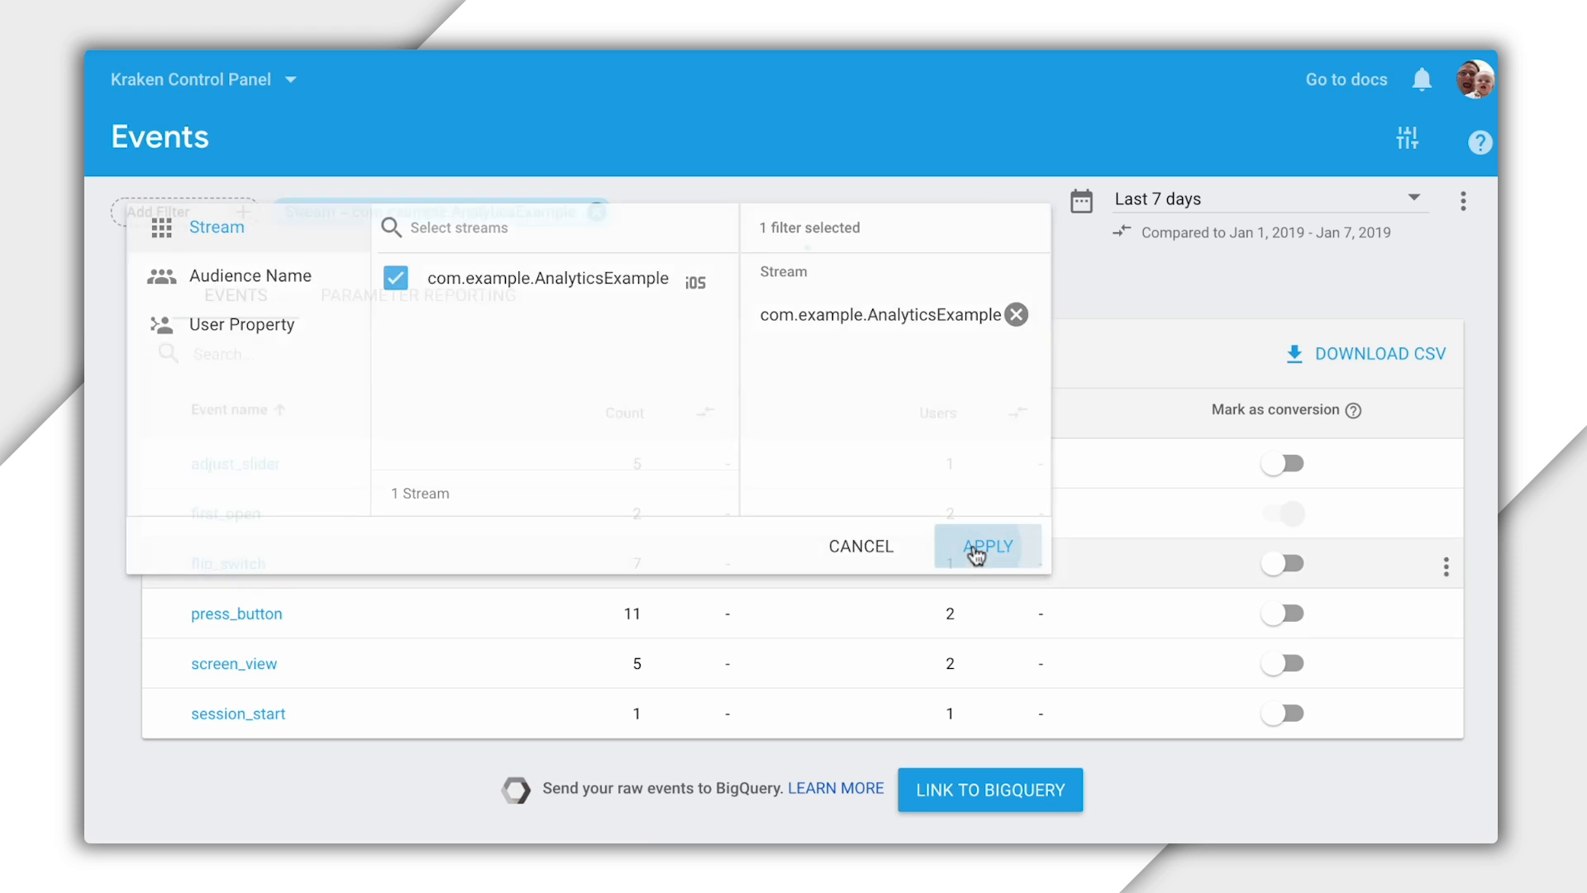
click(987, 545)
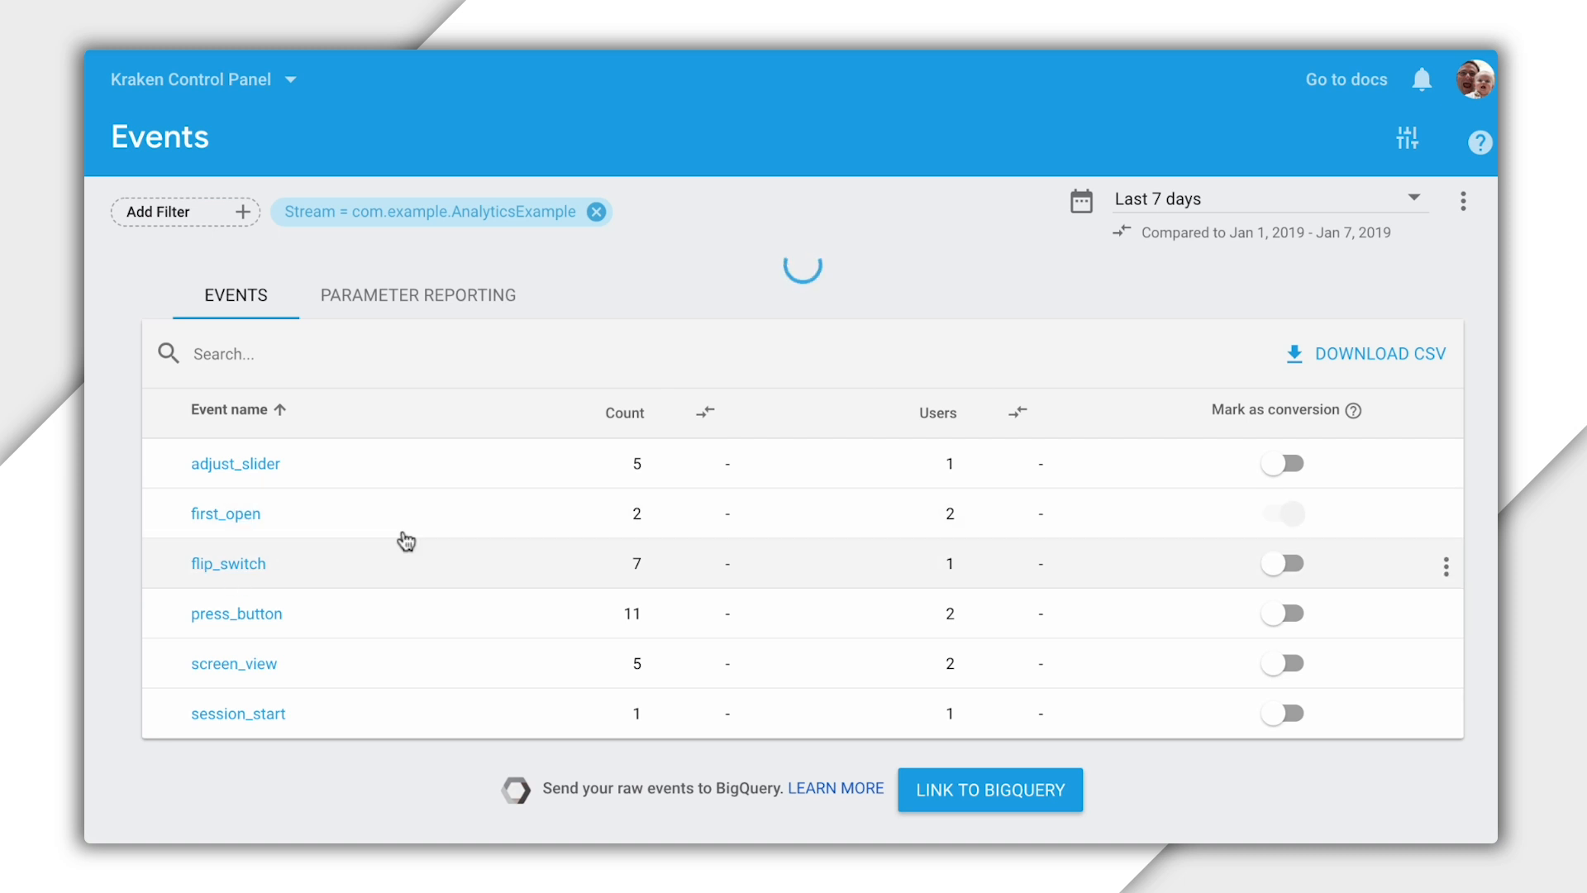
View the flip_switch event detail report and scroll through its count, users and demographics cards
click(228, 563)
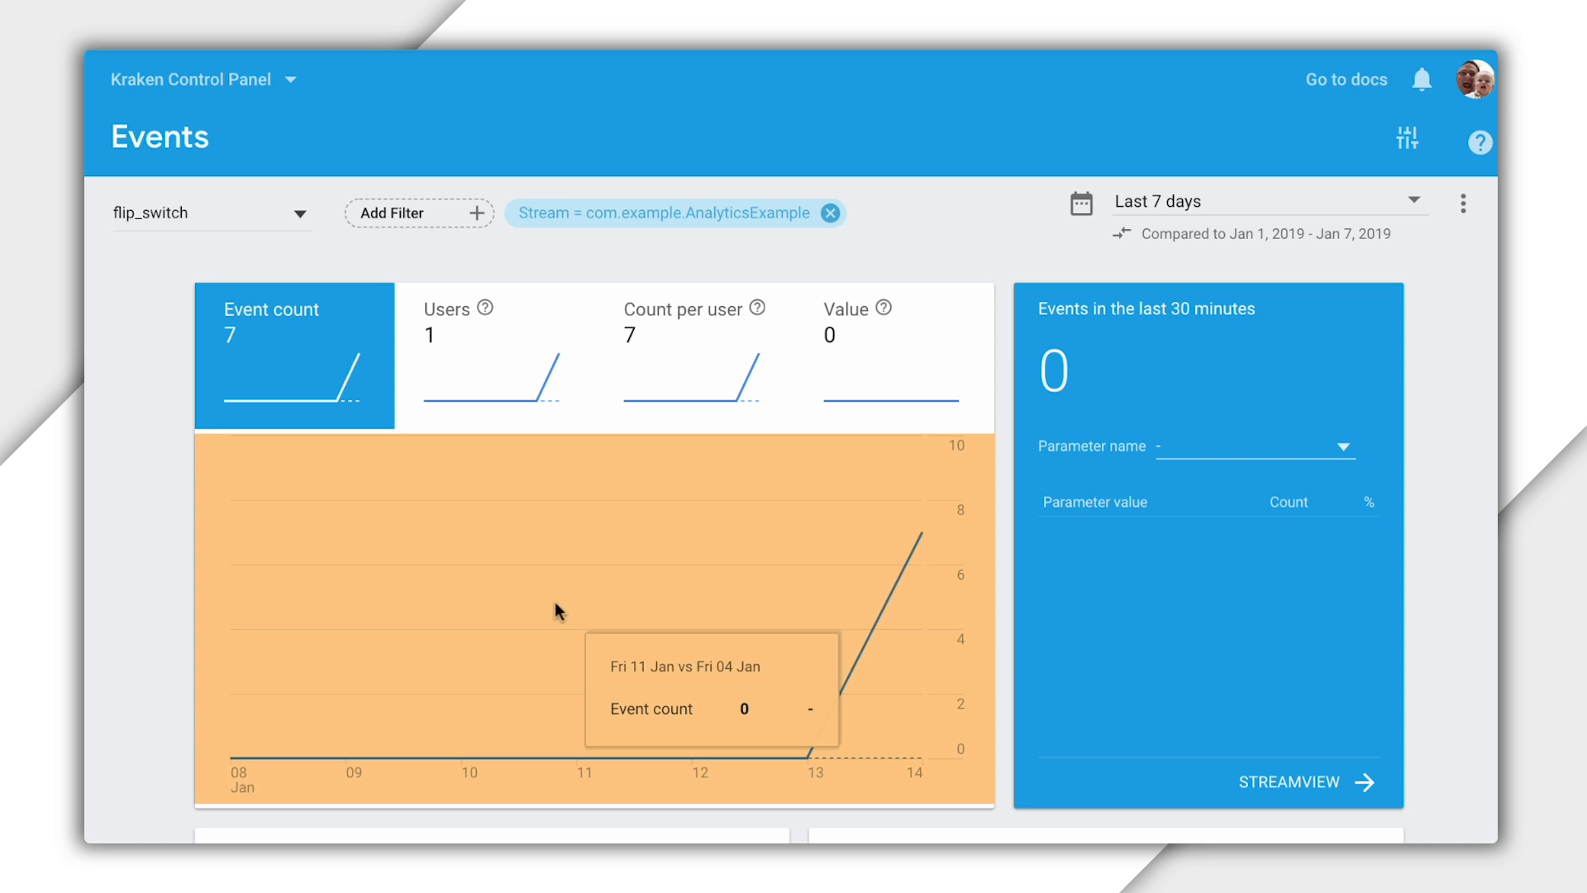
click(487, 355)
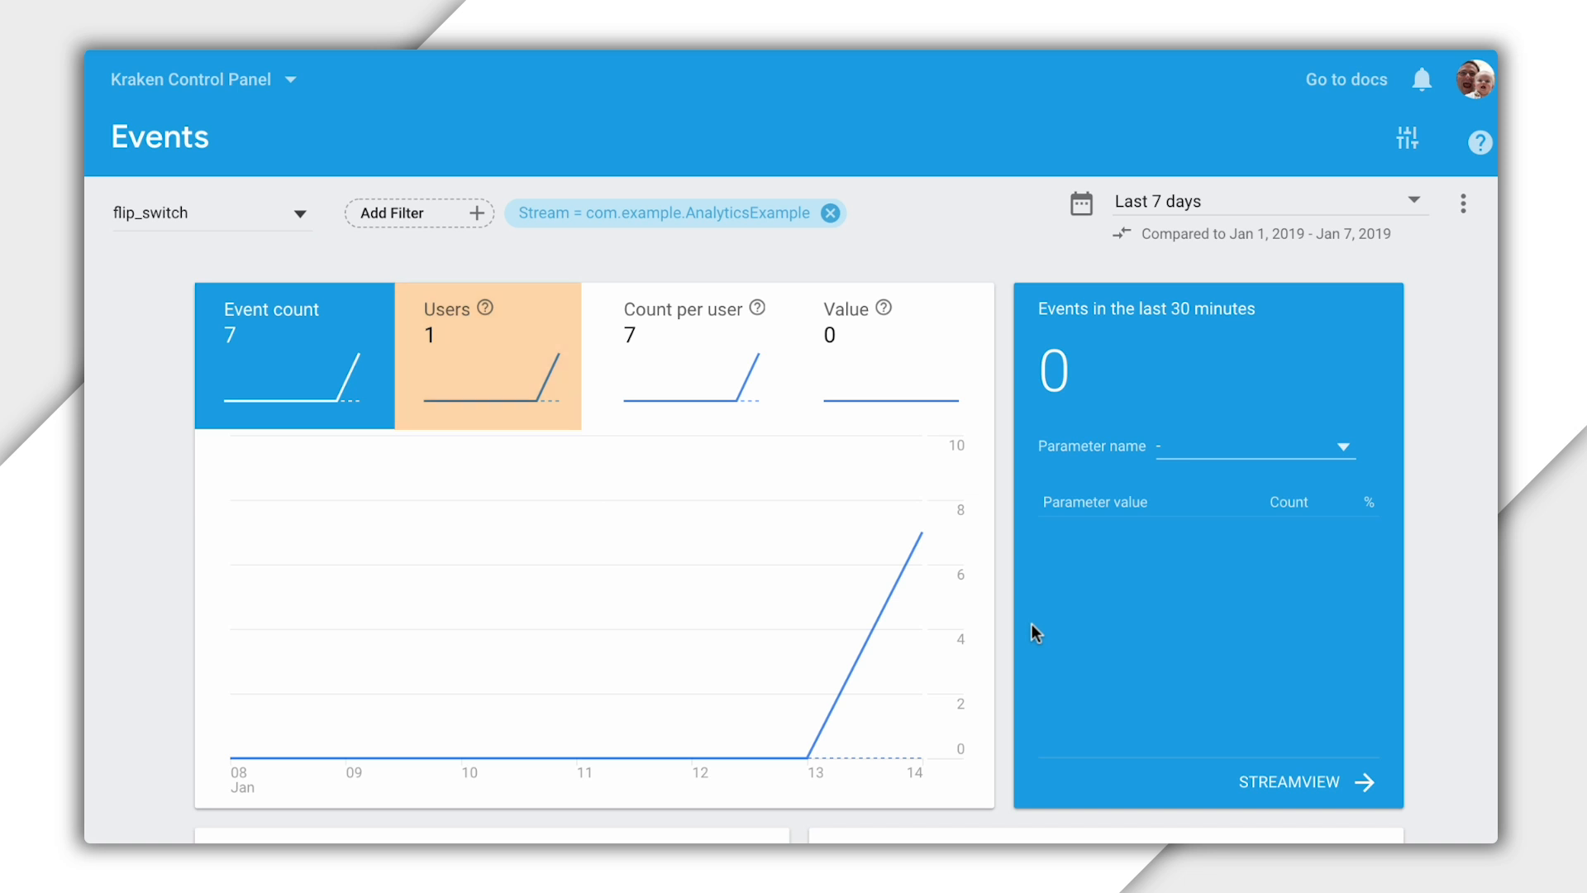
scroll(down, 3)
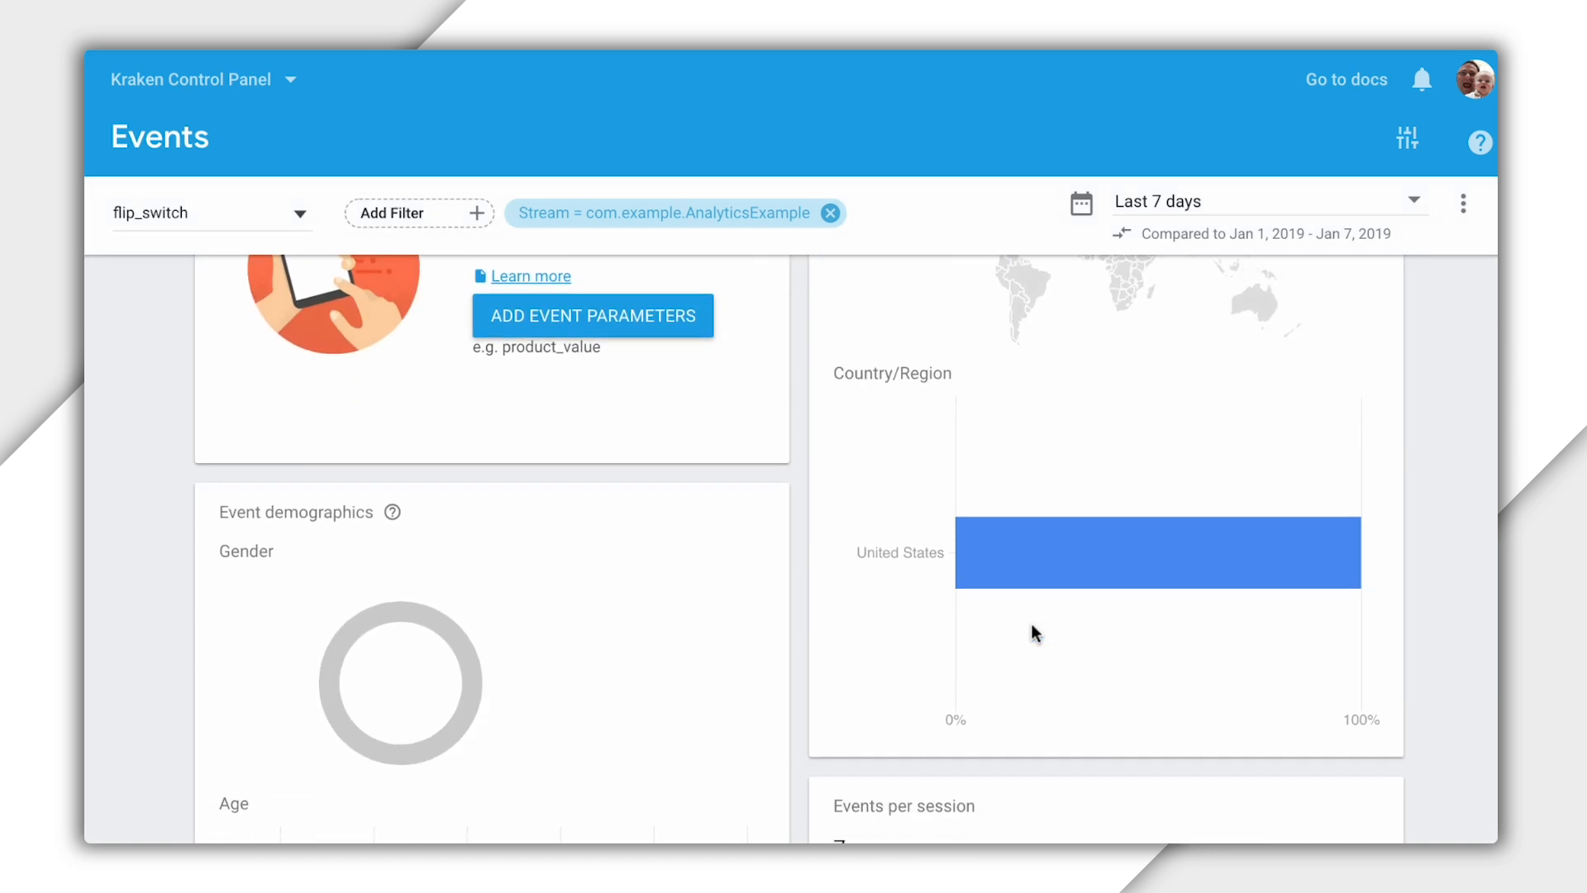
scroll(down, 3)
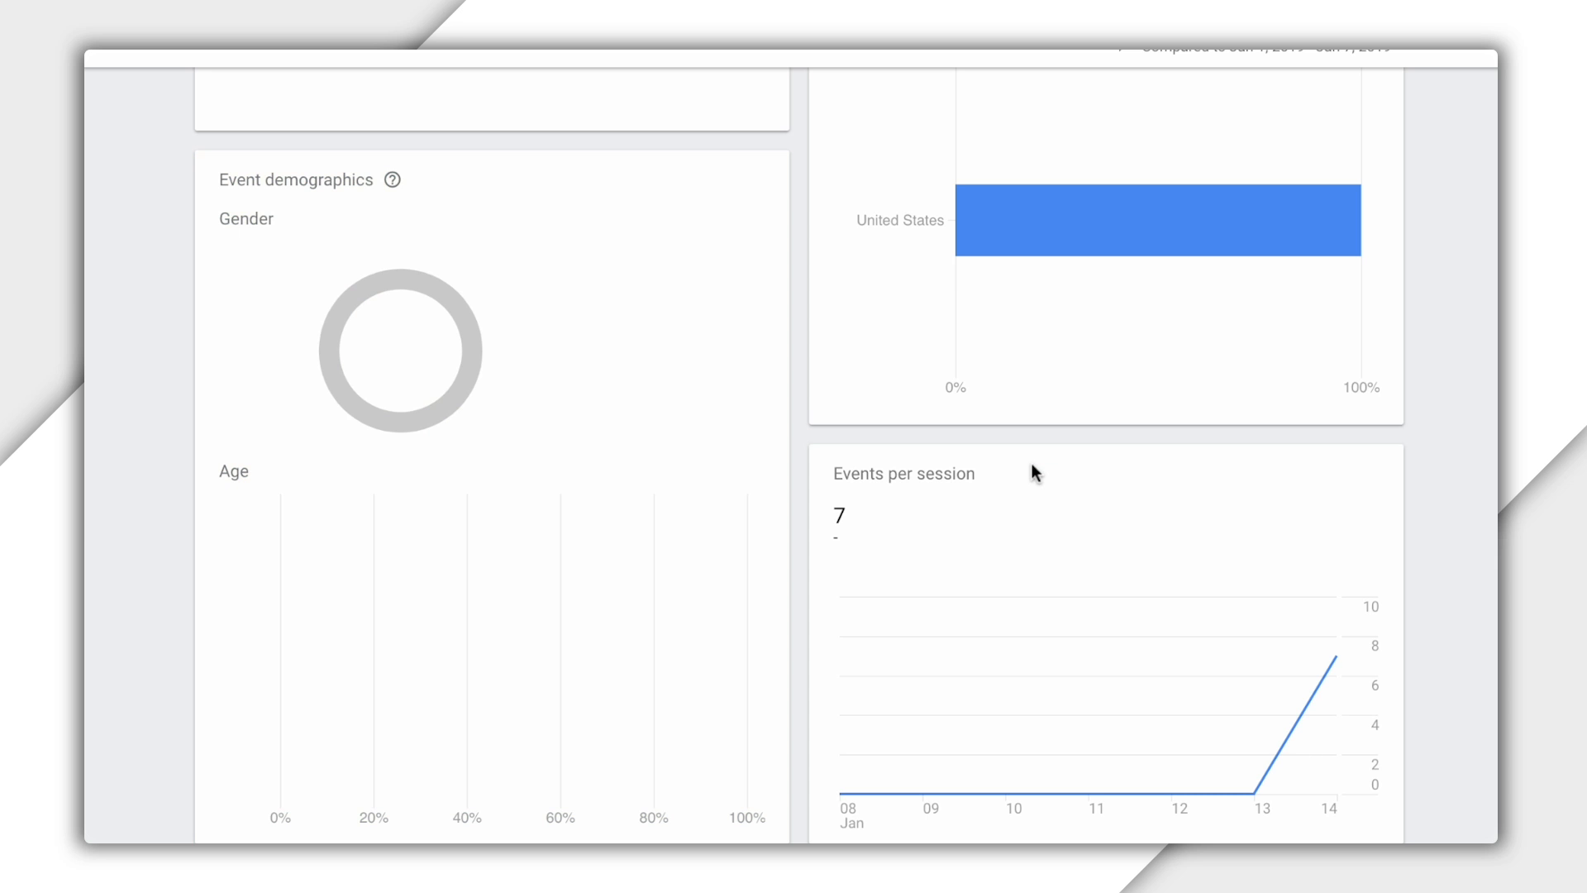
mouse_move(1017, 476)
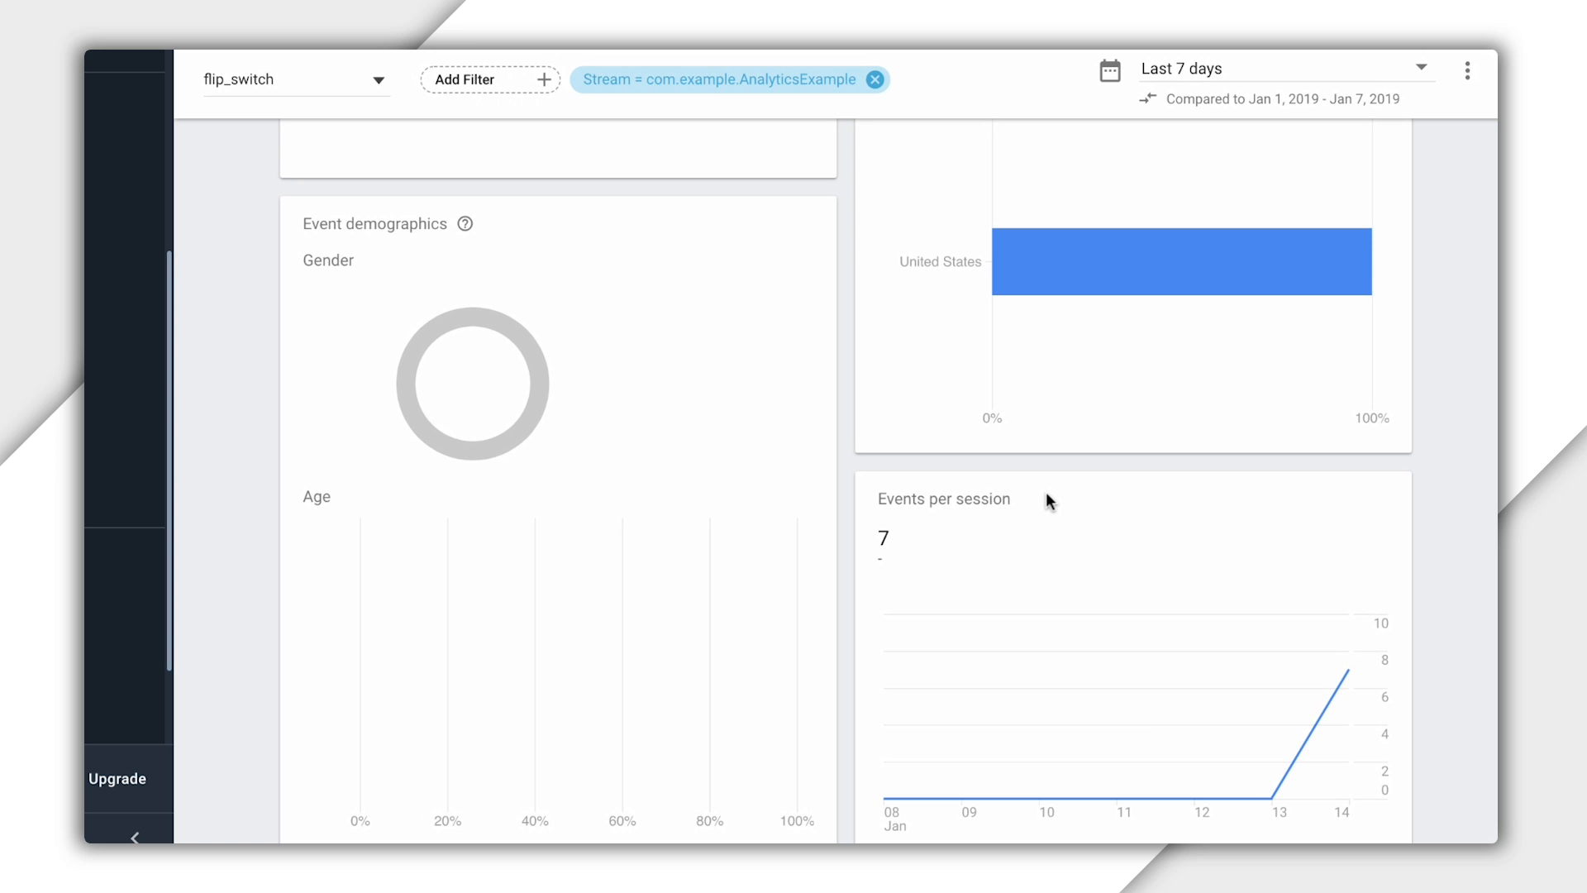
mouse_move(1011, 485)
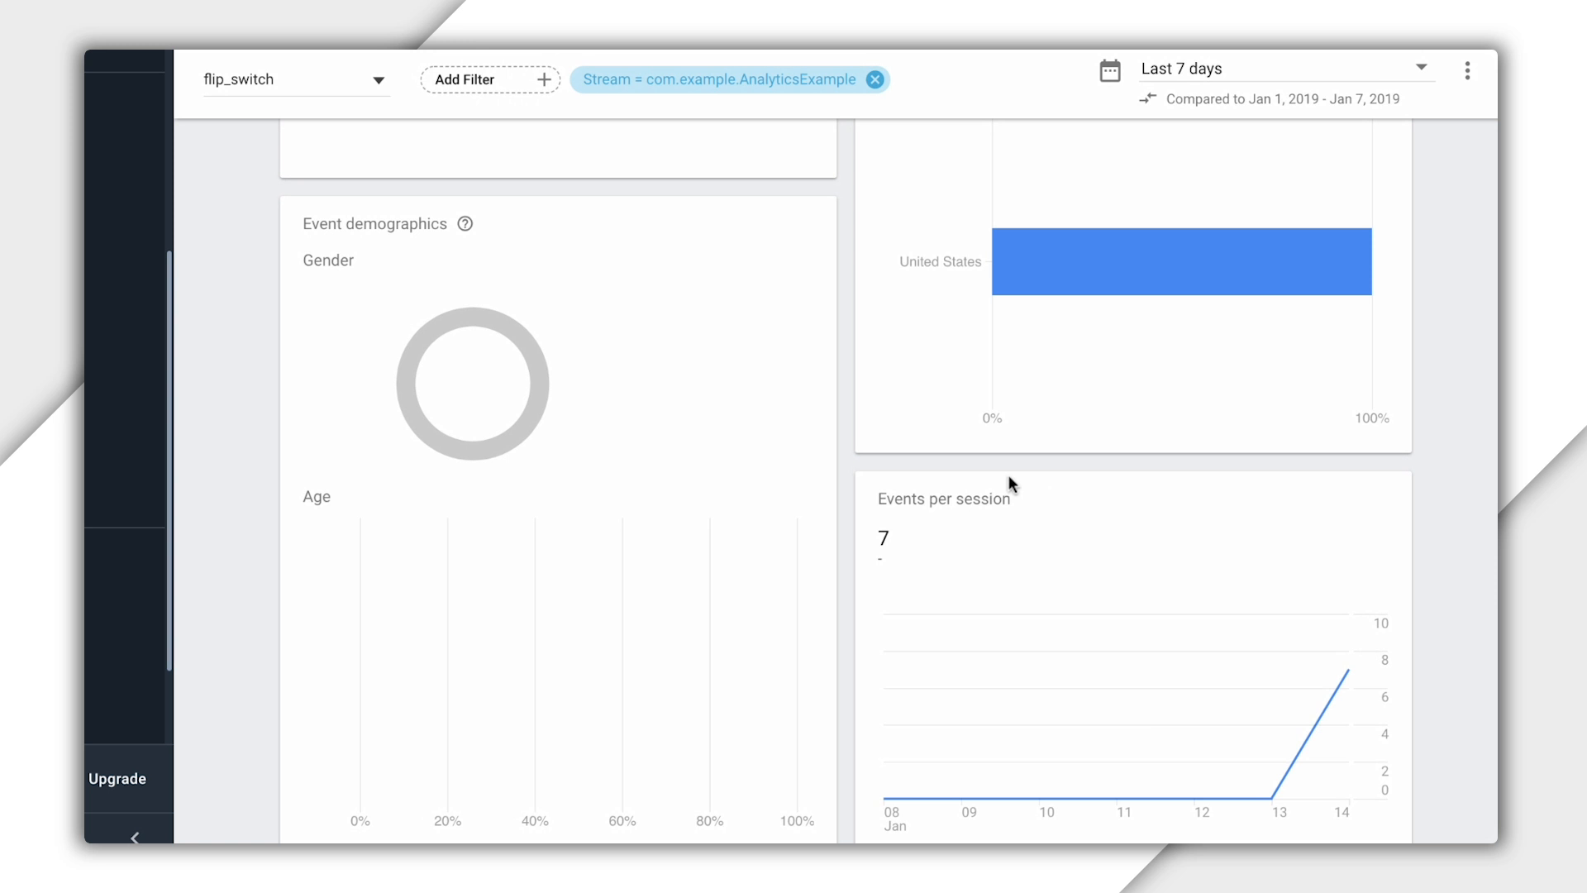
scroll(up, 3)
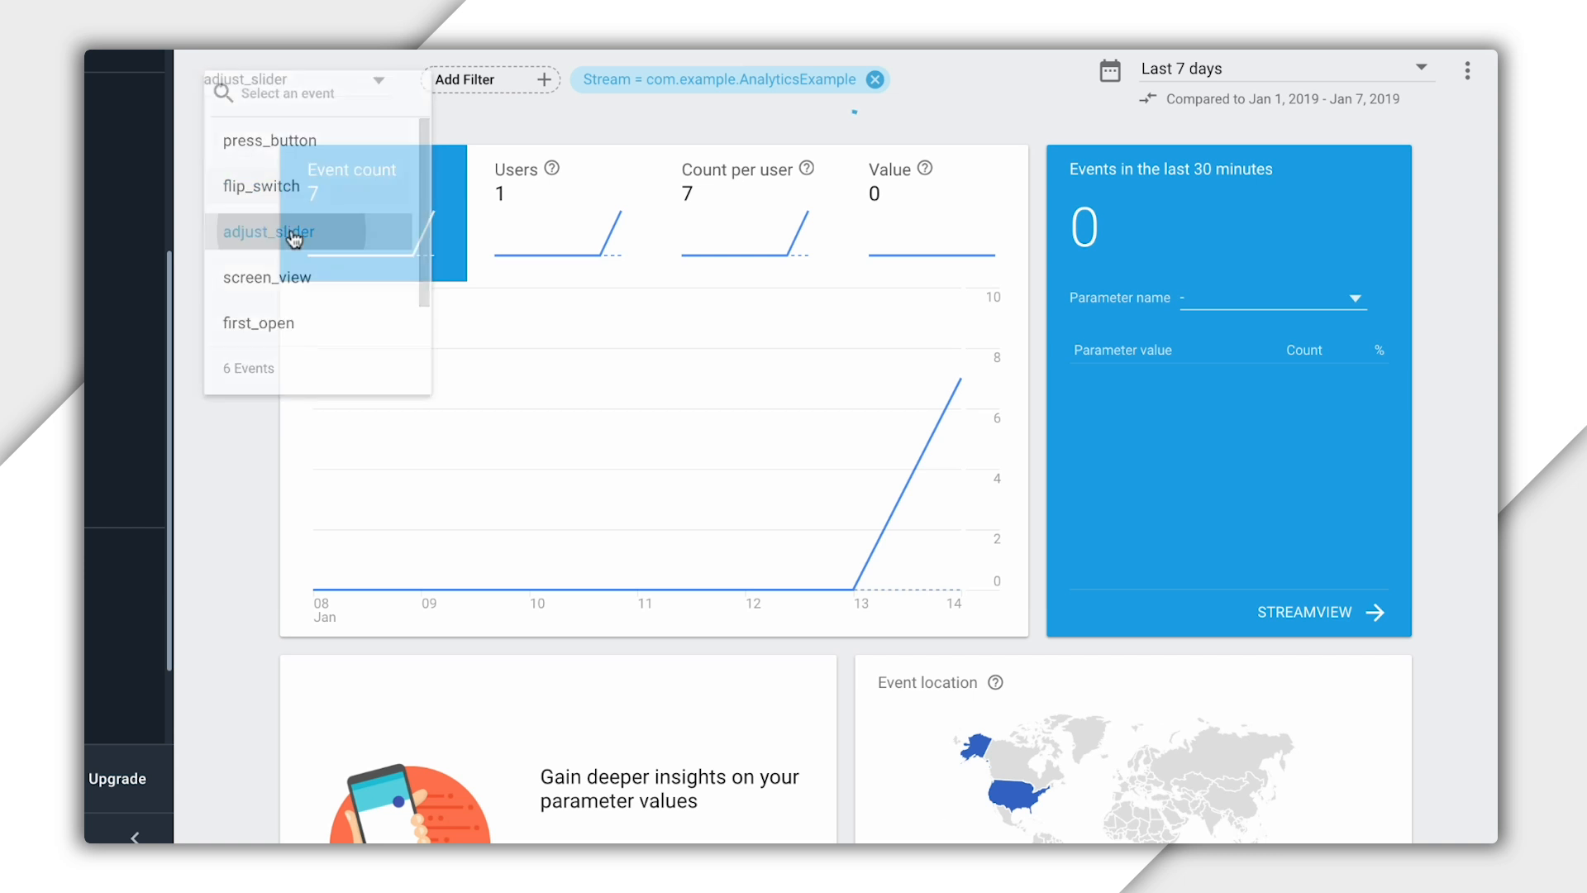
Switch the detail report to adjust_slider, showing 5 events from 1 user
click(268, 231)
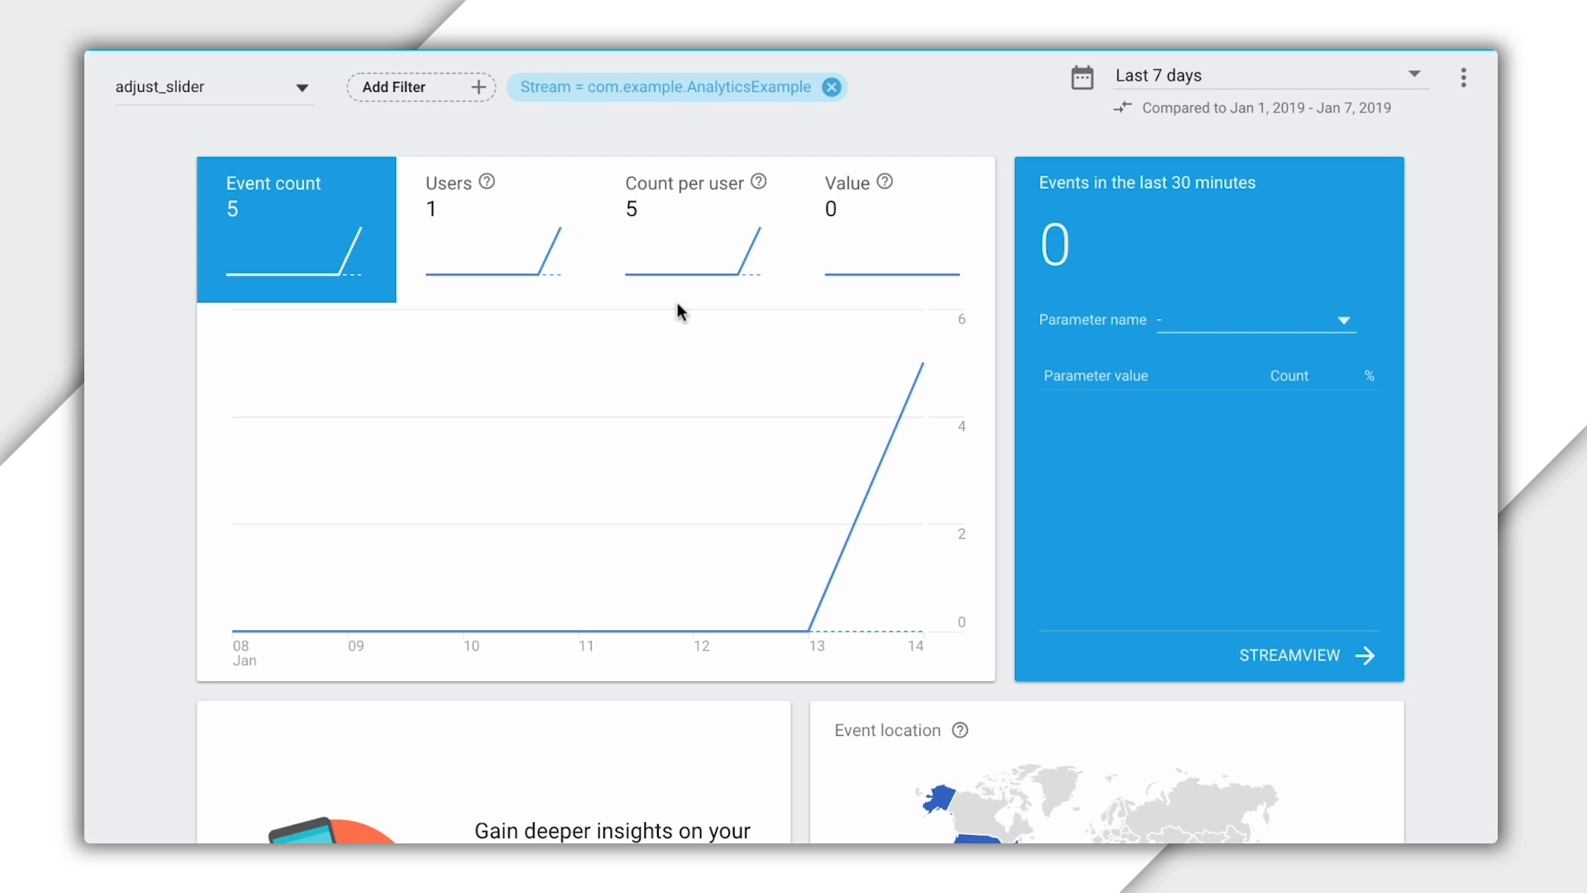
mouse_move(798, 262)
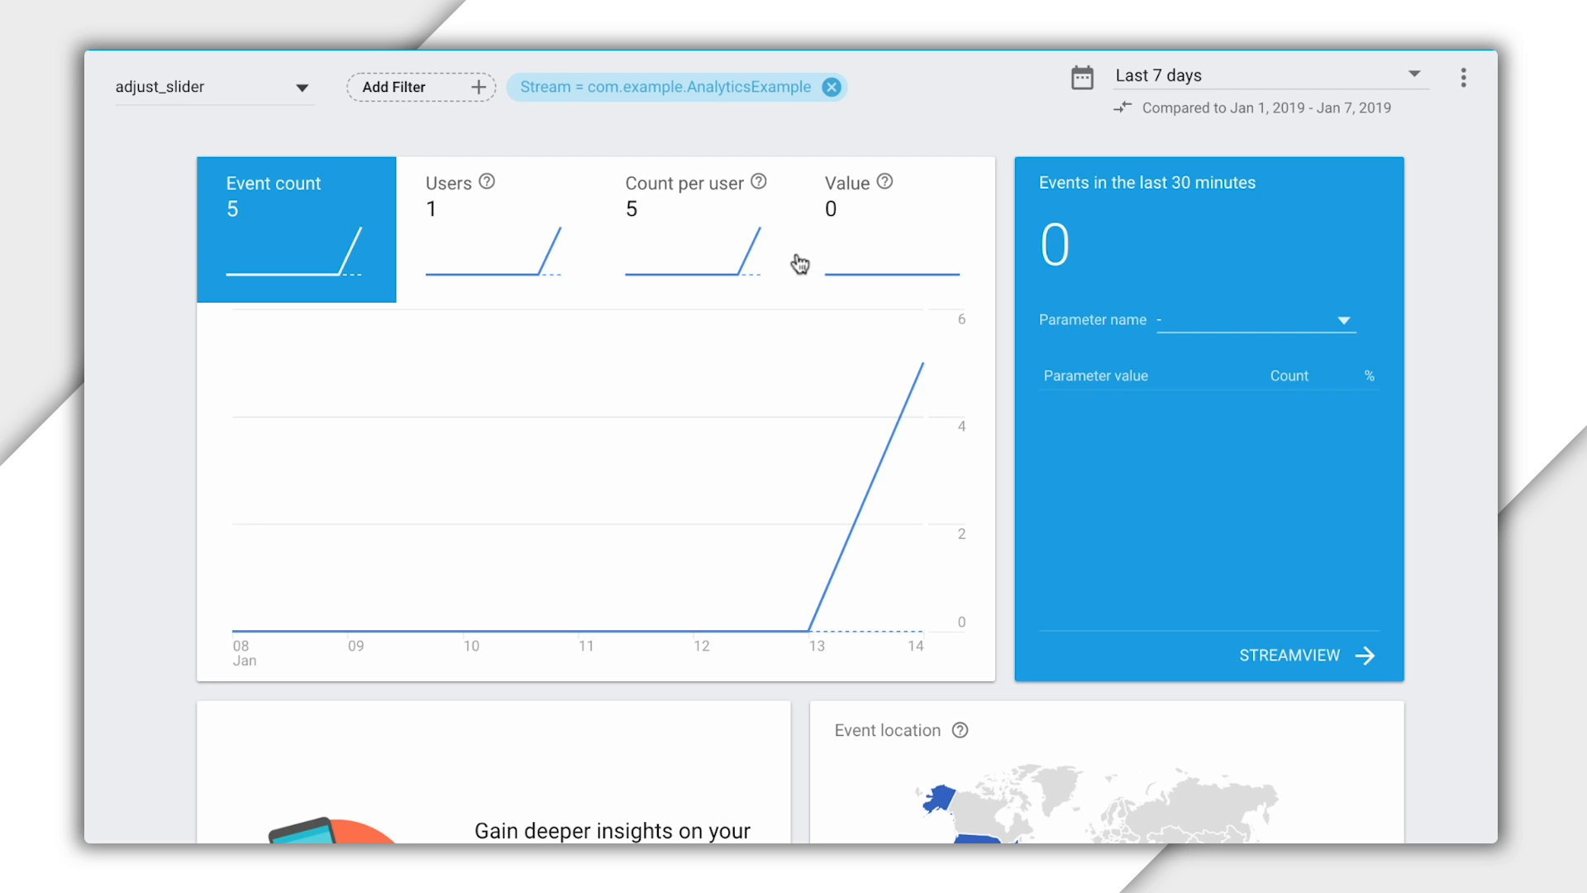
mouse_move(711, 375)
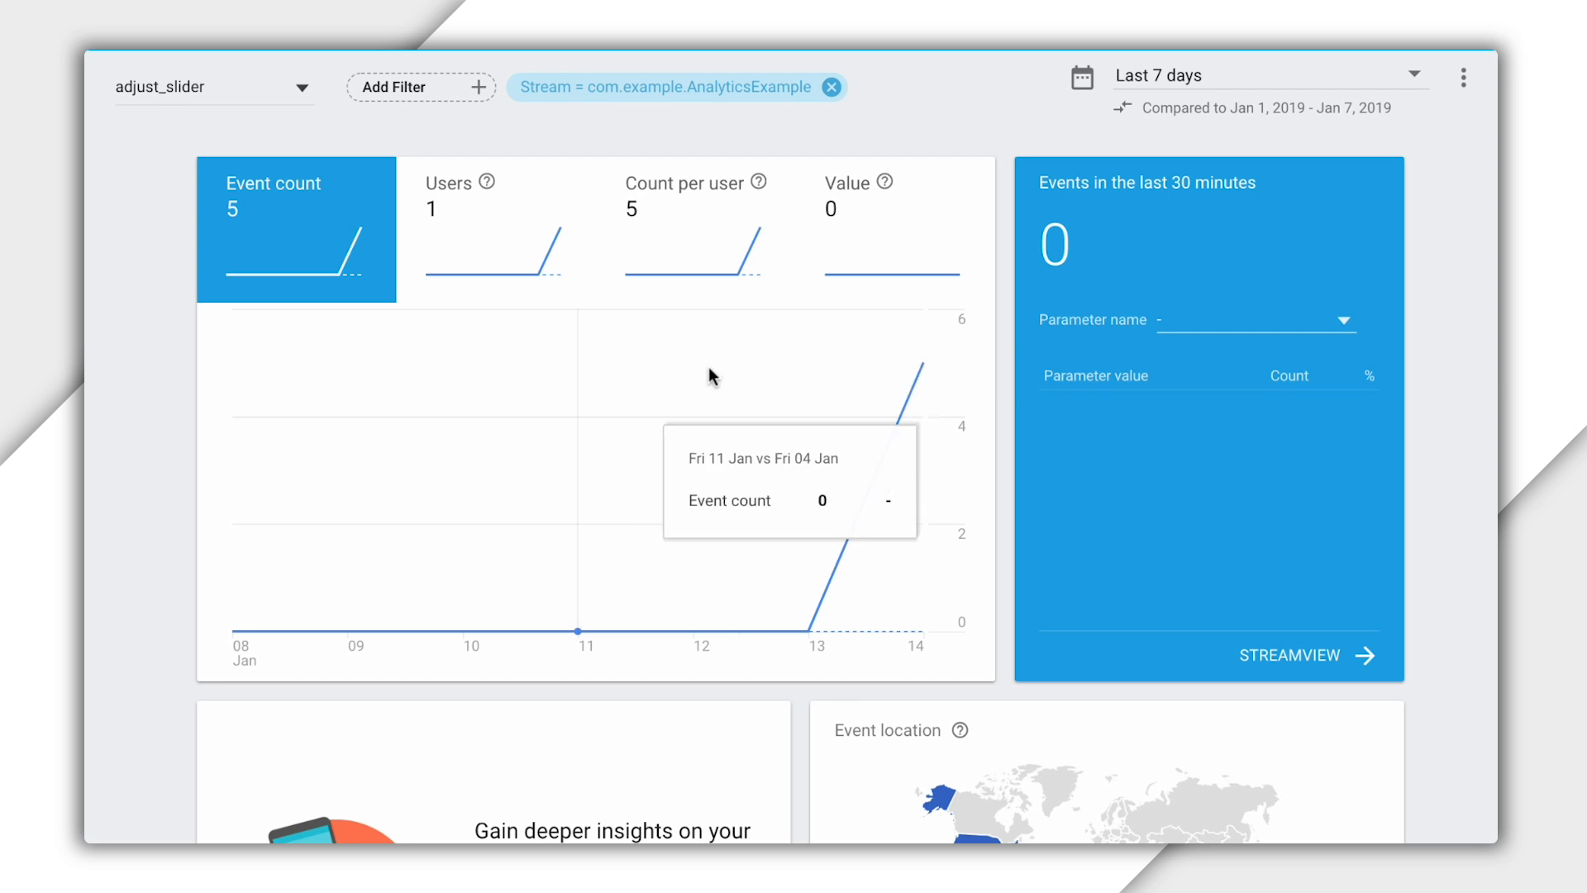
mouse_move(1088, 374)
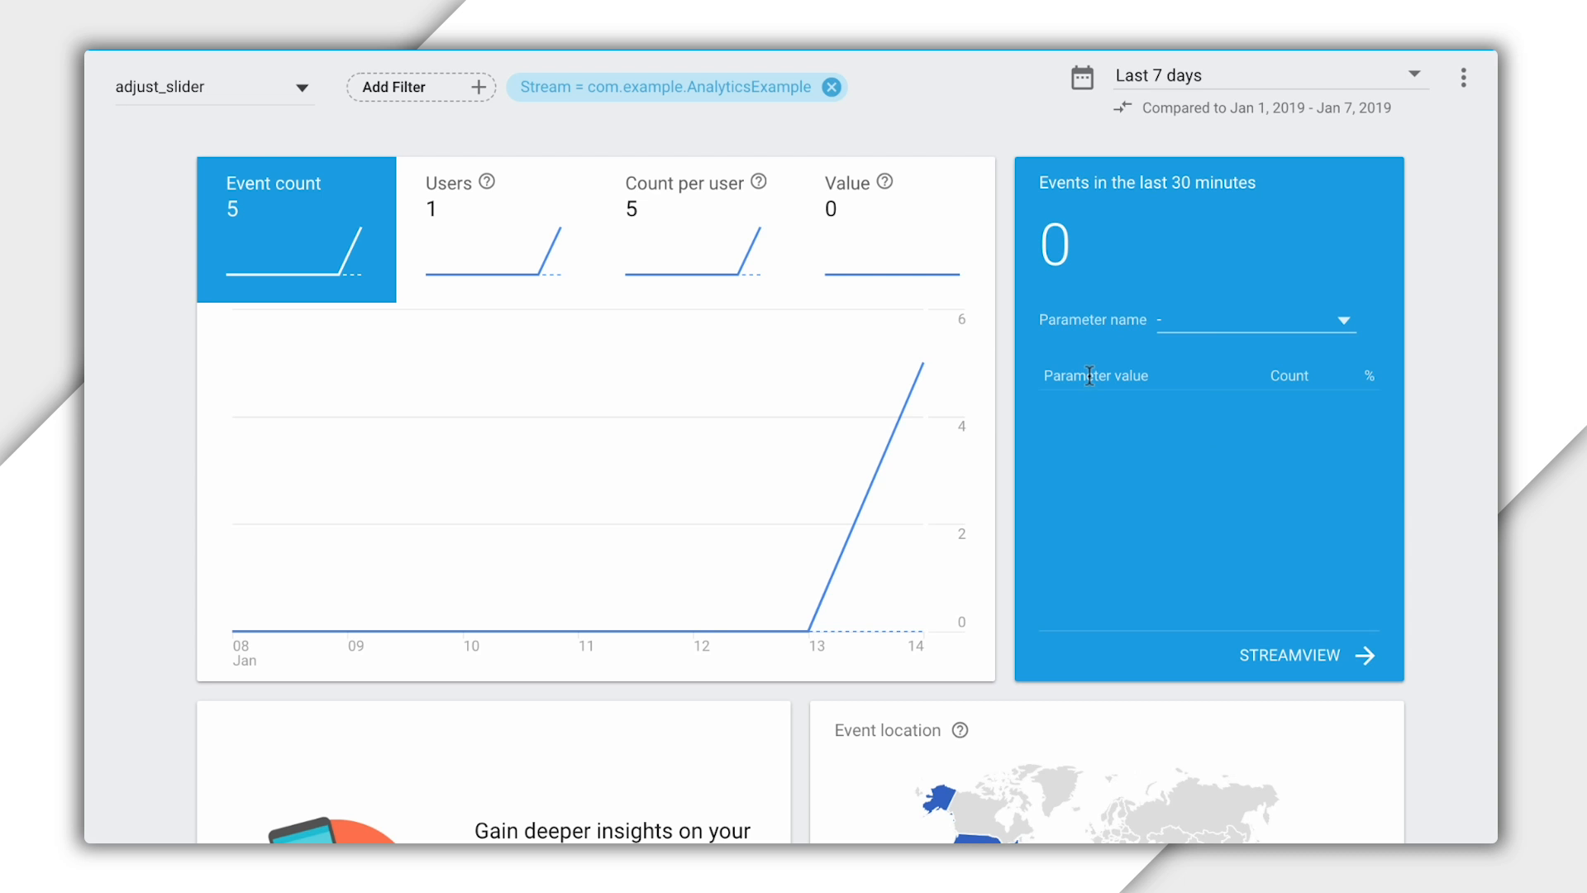
scroll(down, 3)
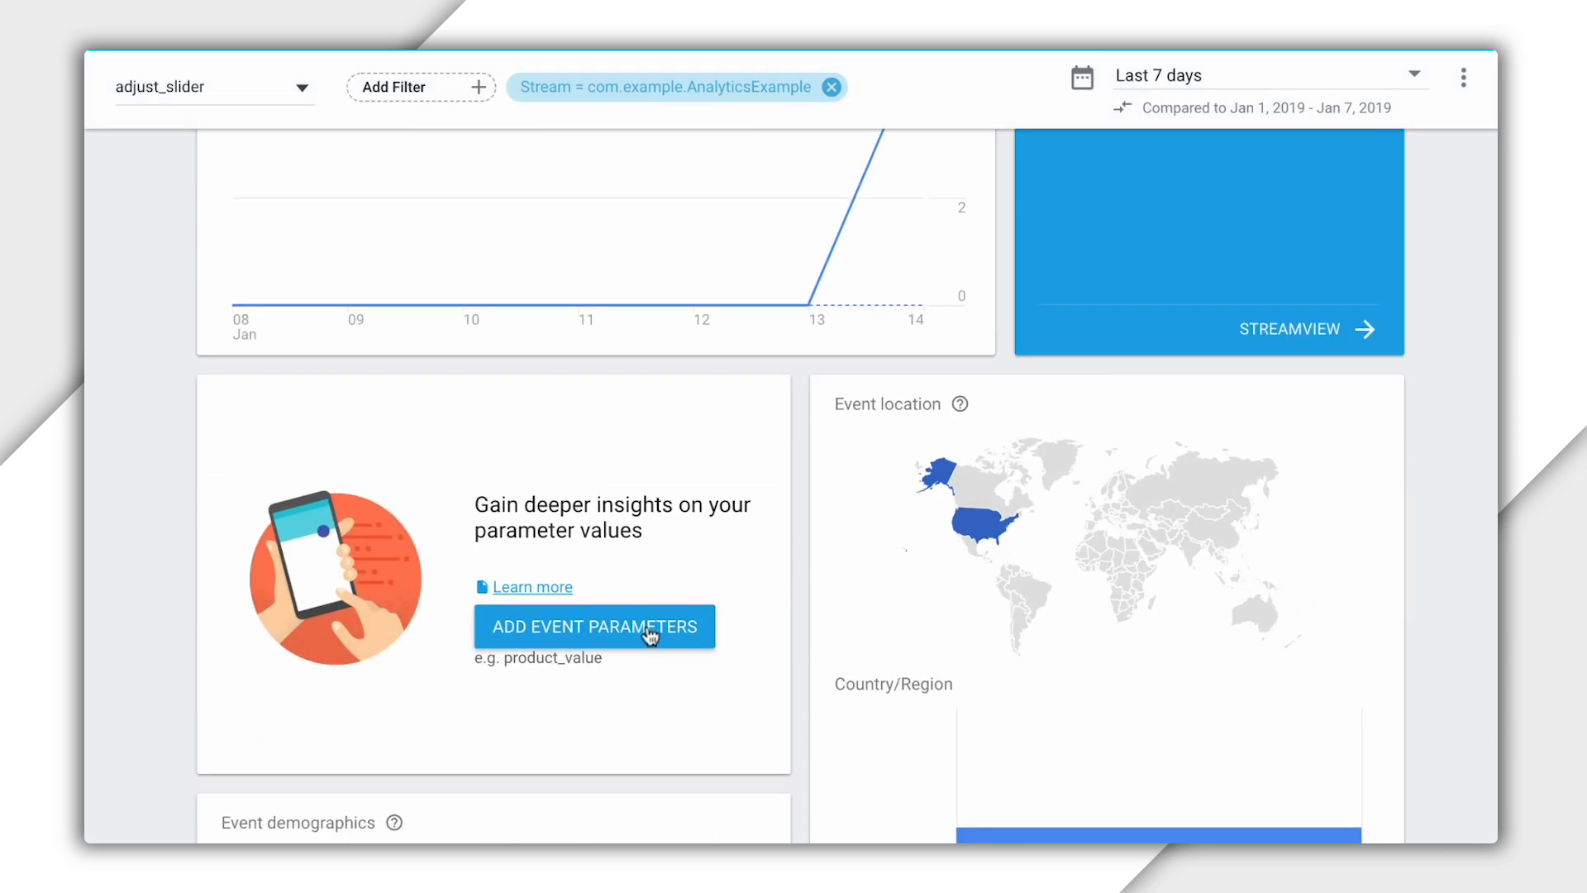
Add new_value to adjust_slider's reported parameters and set its type to Number
click(595, 625)
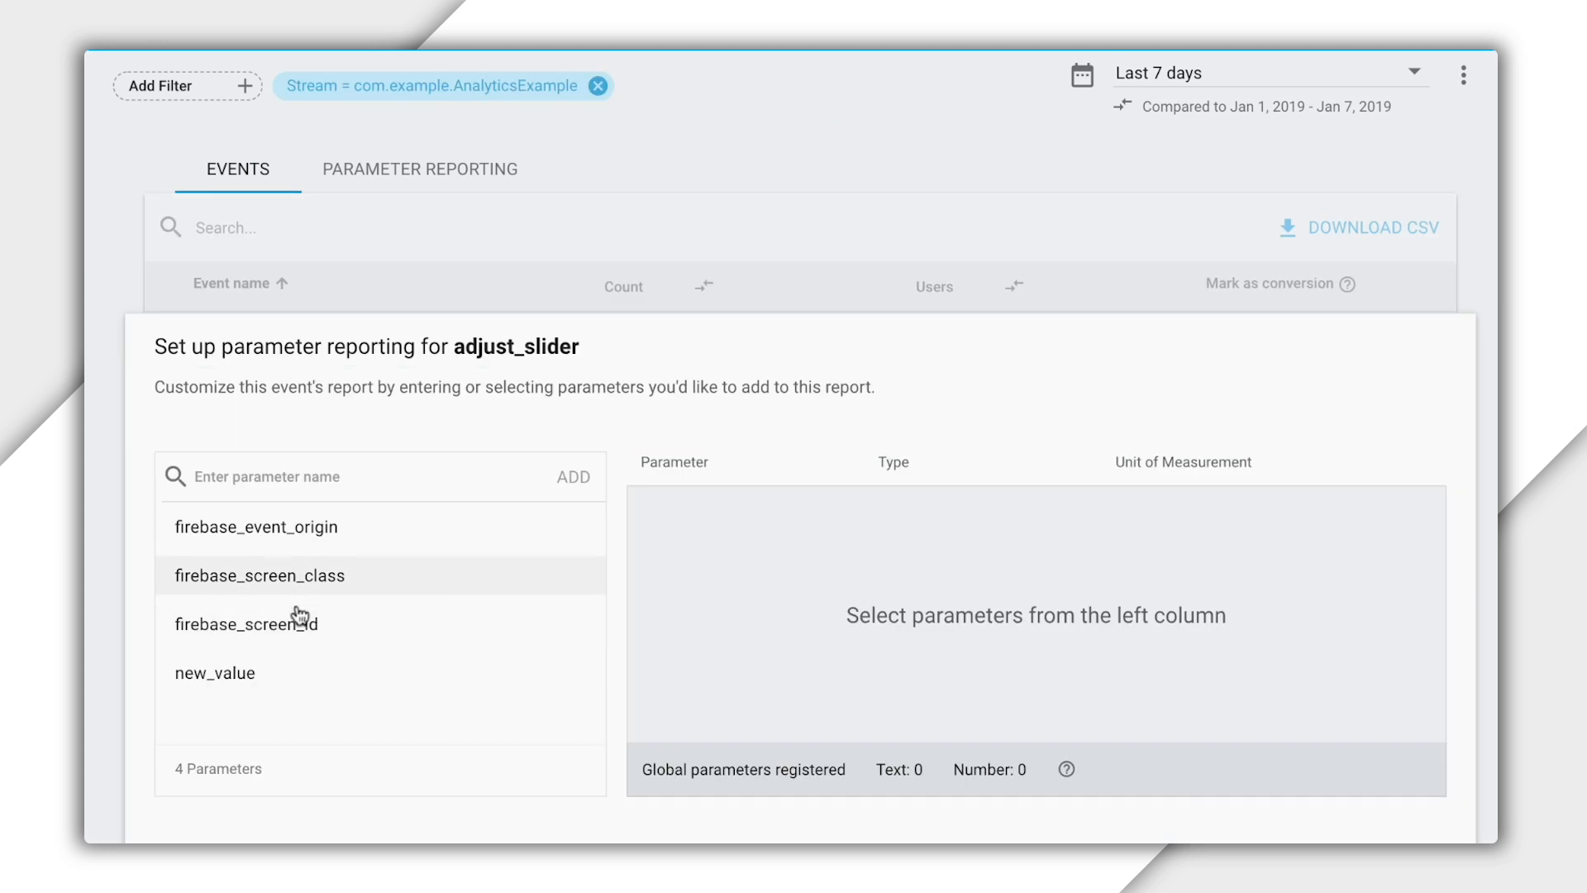
mouse_move(551, 673)
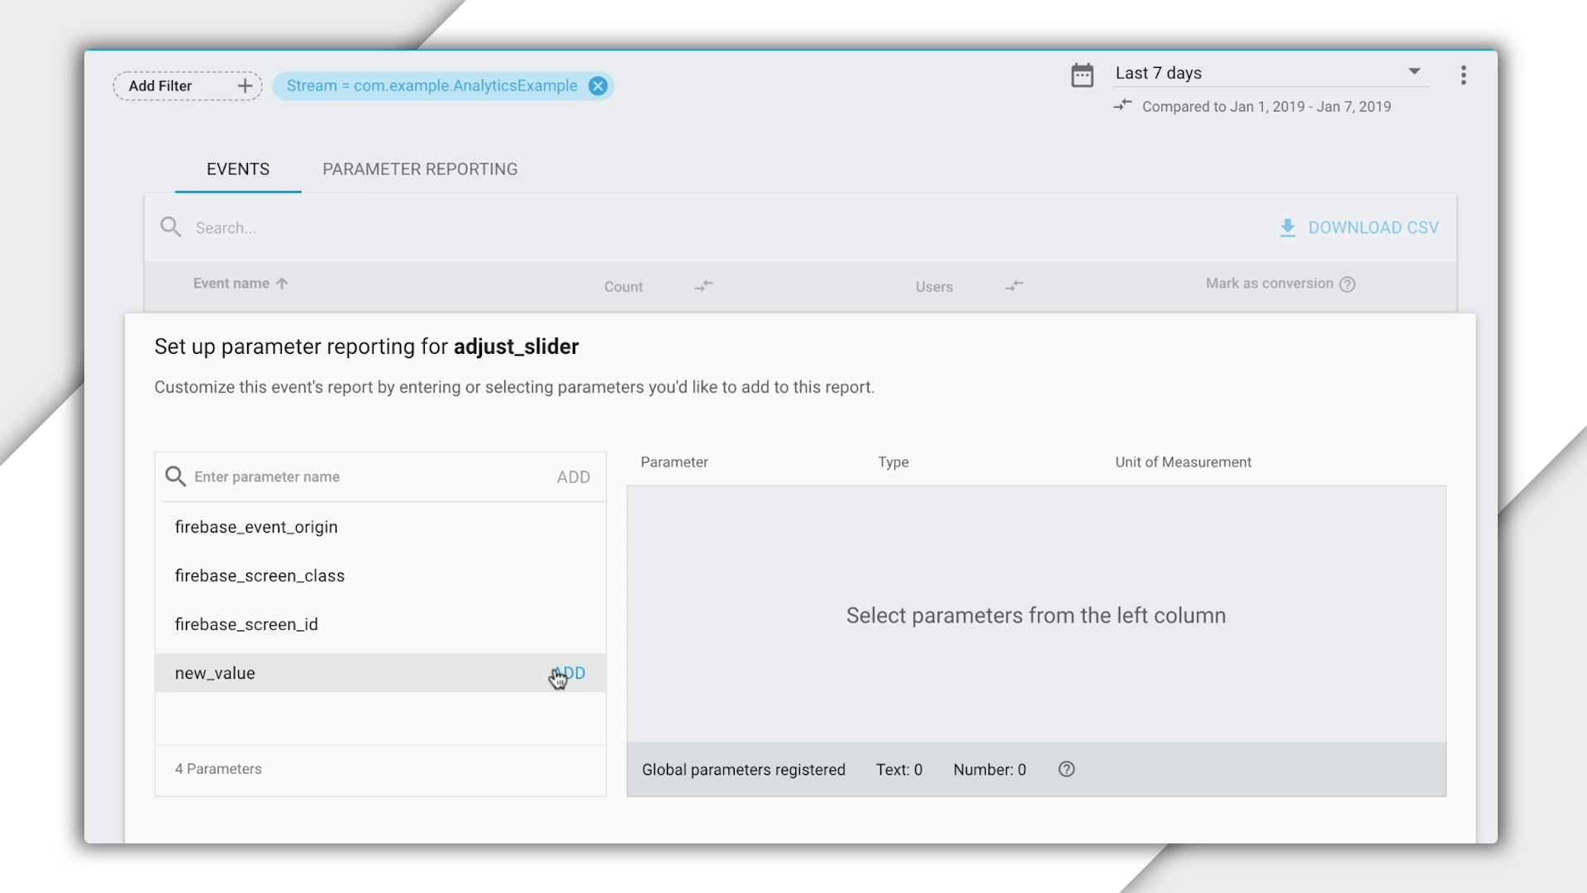
click(571, 672)
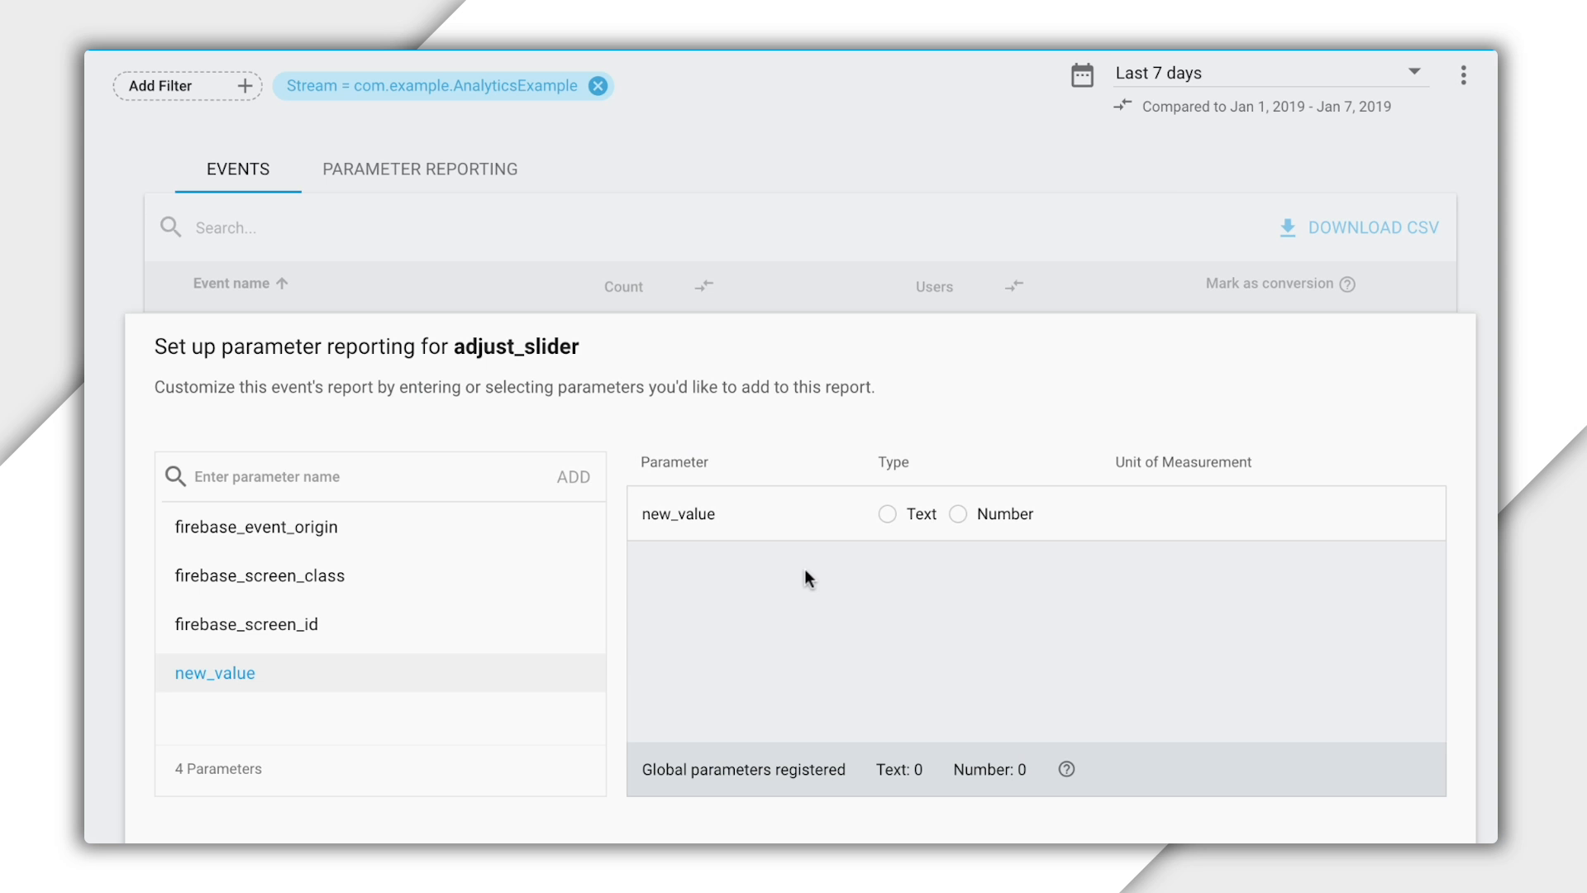
click(957, 514)
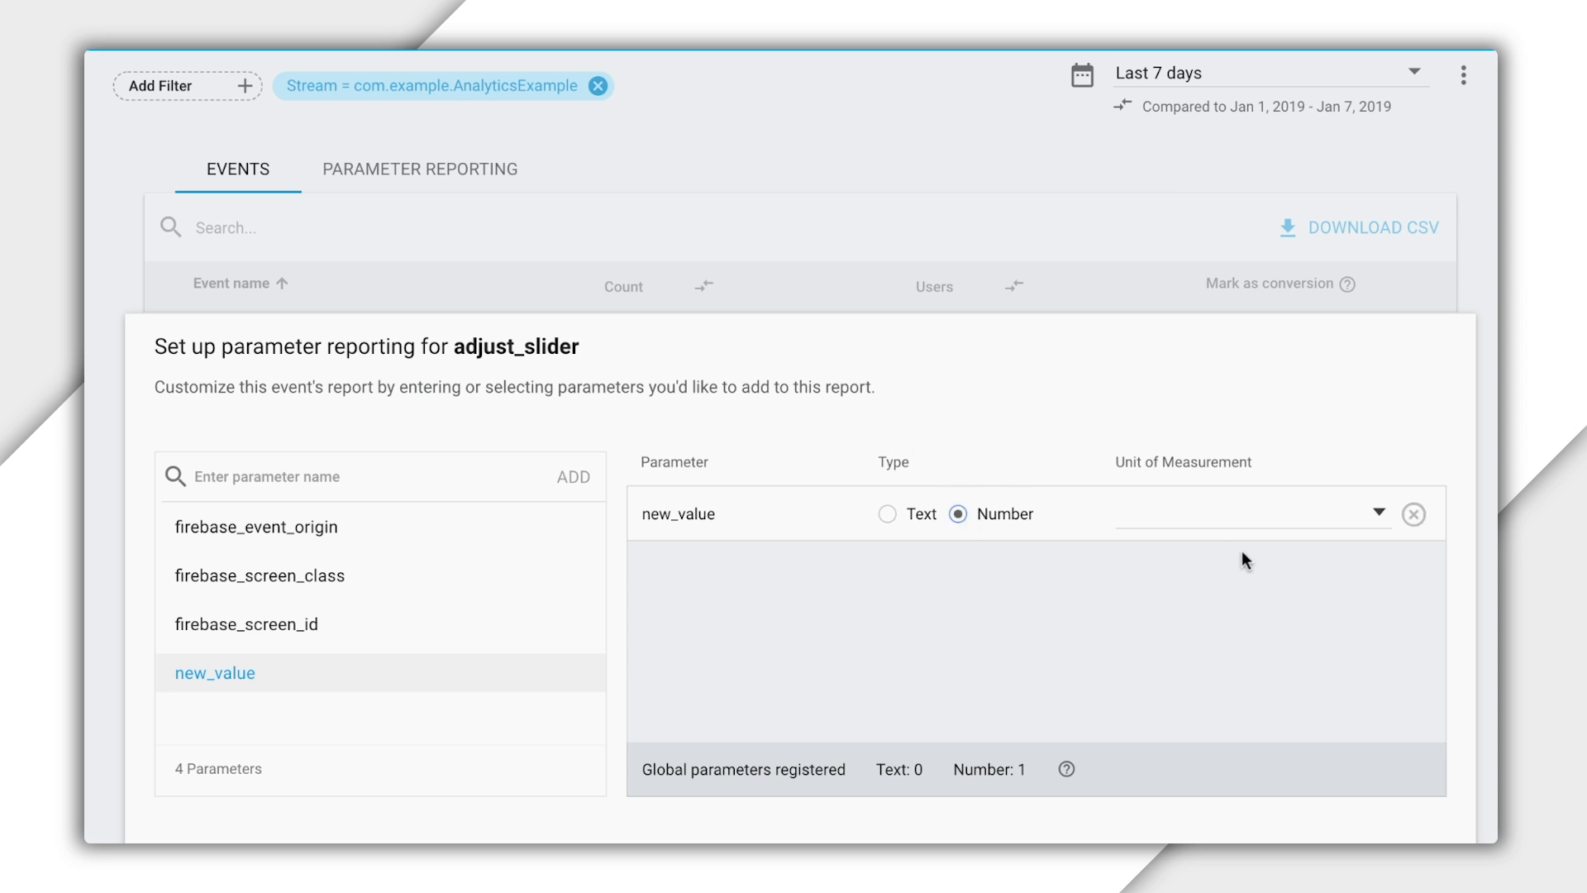